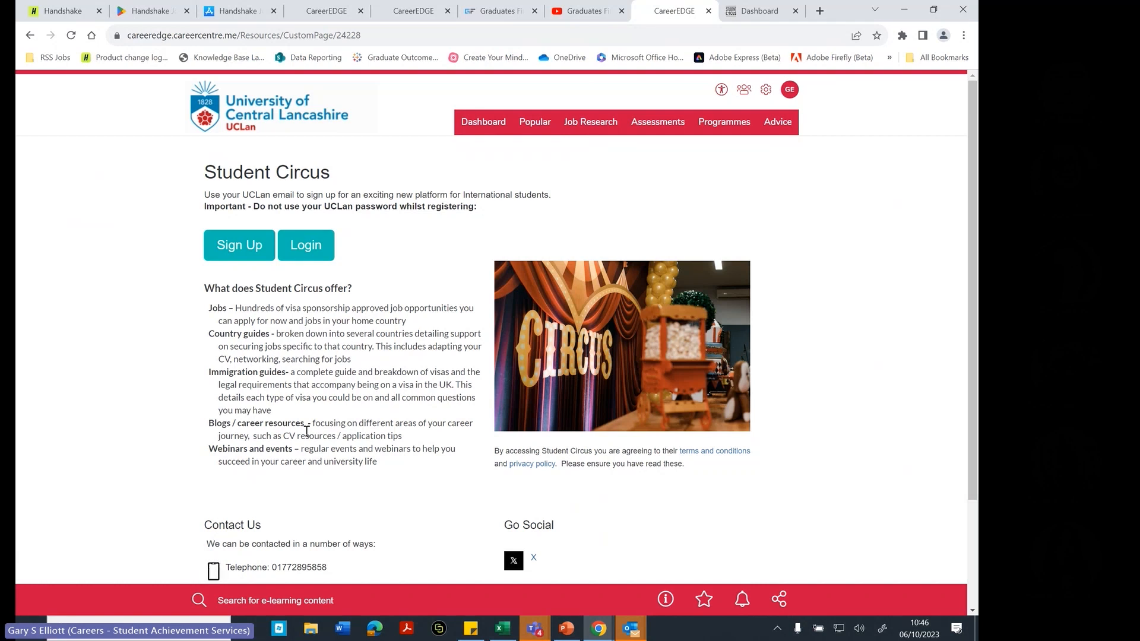
mouse_move(210, 285)
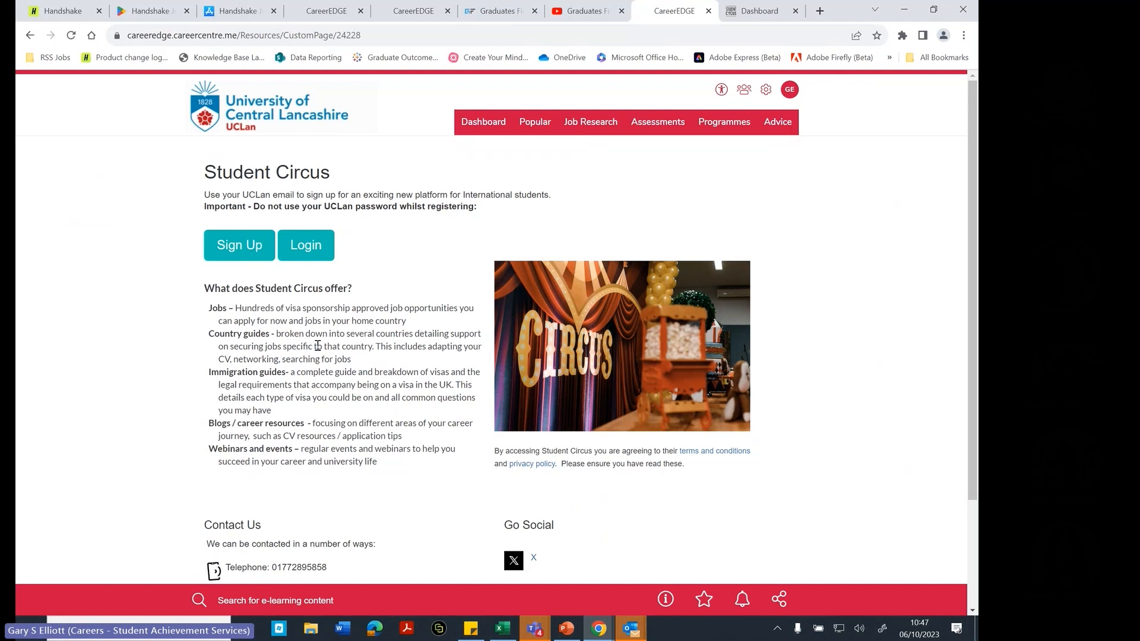
mouse_move(307, 311)
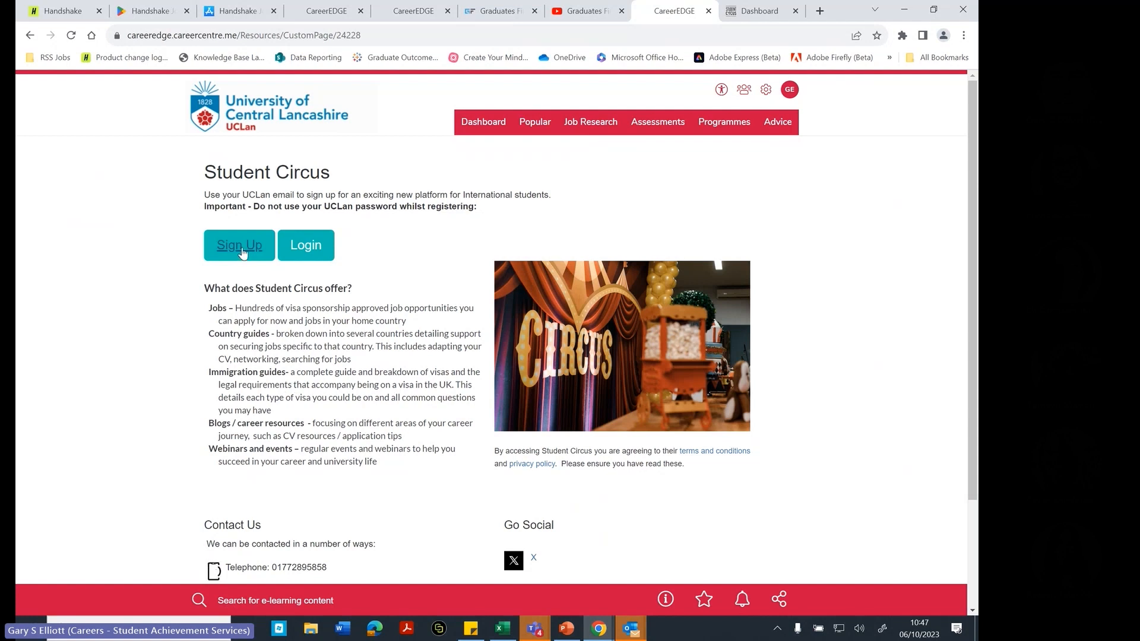
mouse_move(226, 233)
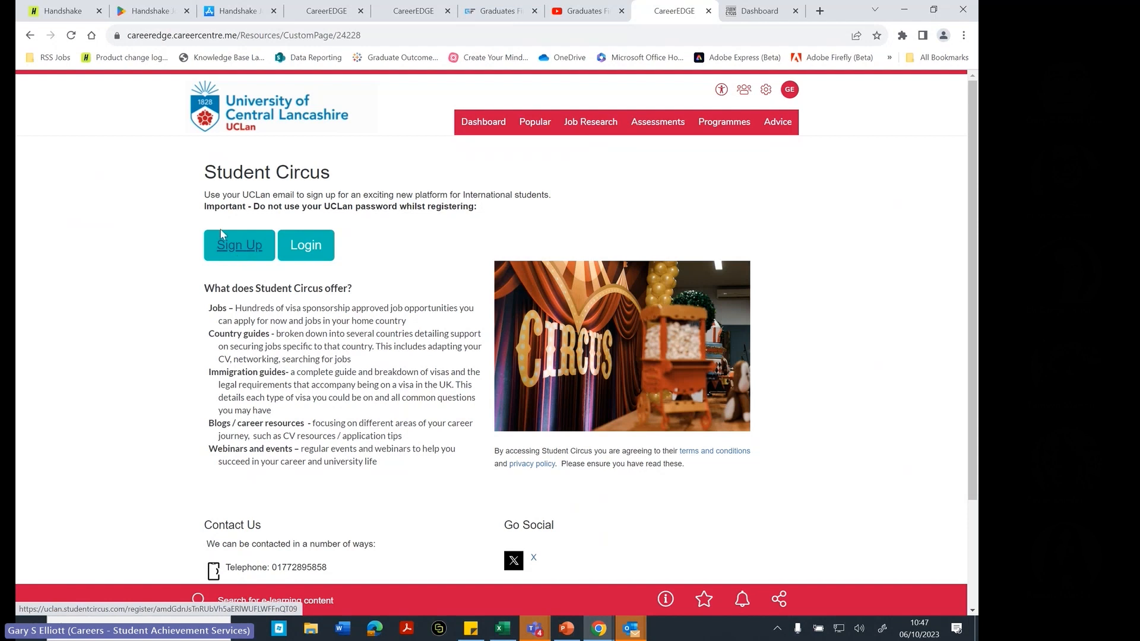
- Read the CareerEDGE Student Circus page and log in to the Student Circus platform
triple_click(340, 206)
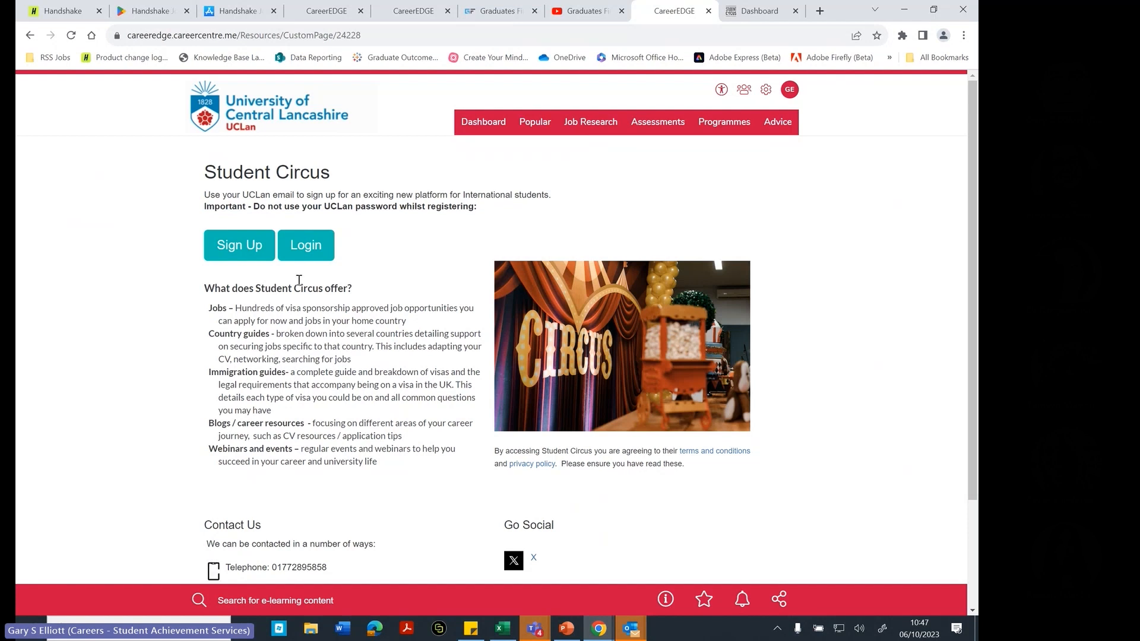
double_click(450, 207)
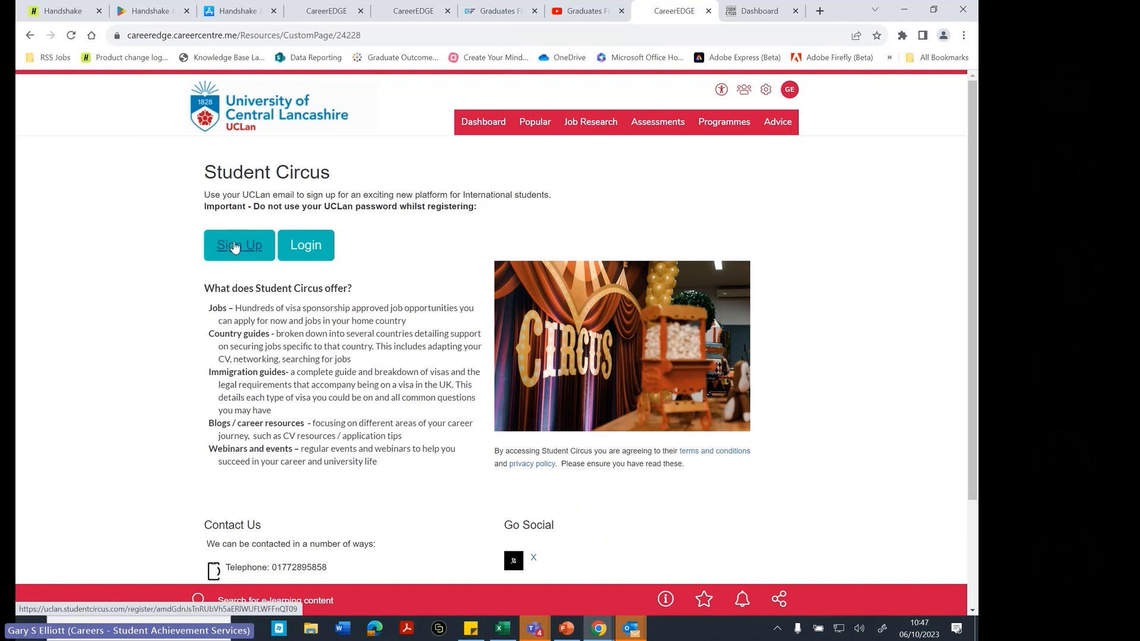
mouse_move(306, 245)
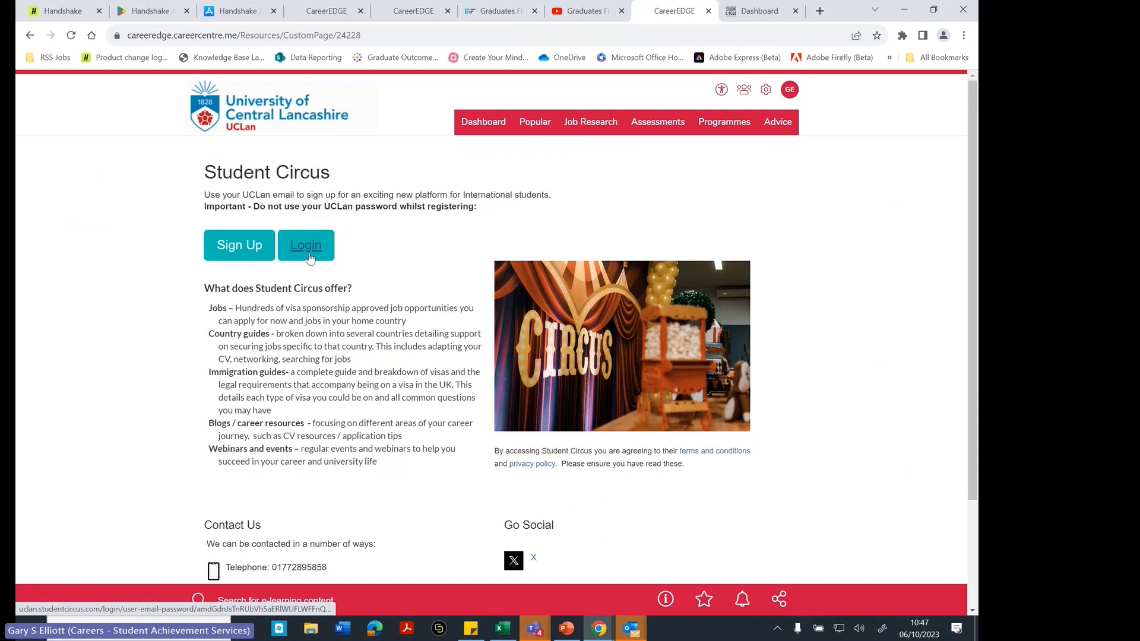
click(305, 246)
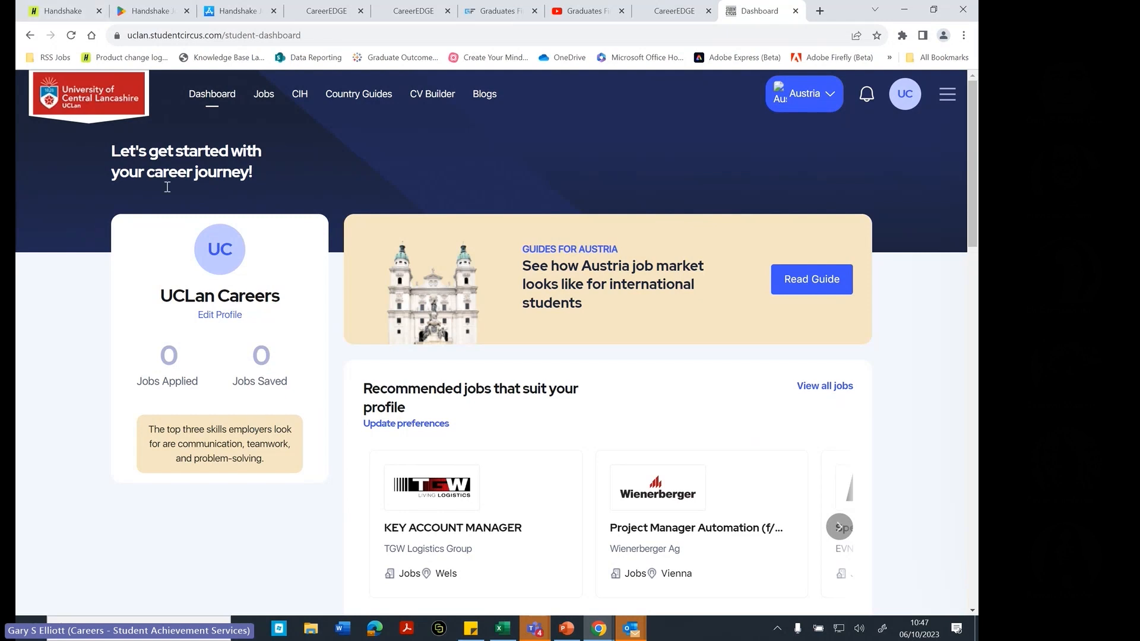
mouse_move(304, 326)
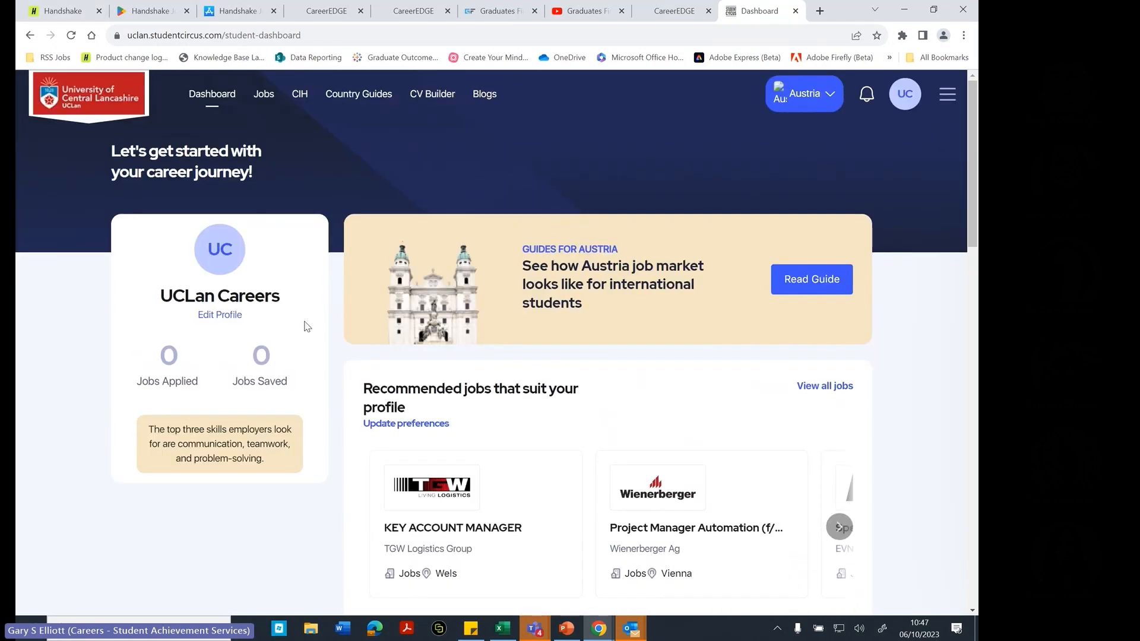
mouse_move(761, 431)
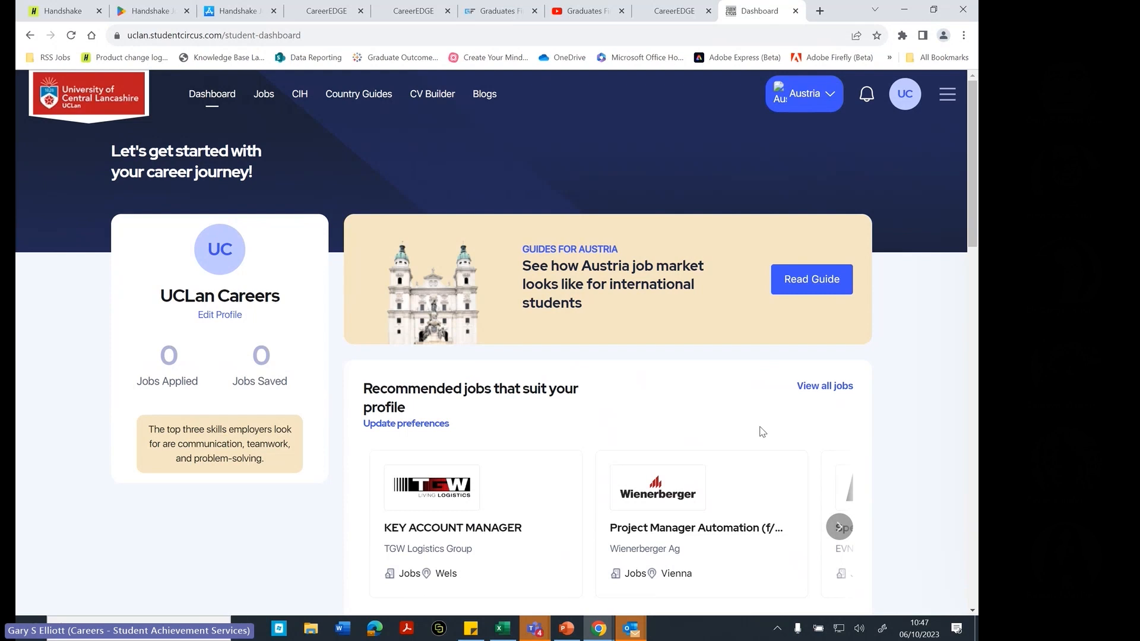
- Skim the dashboard's blog posts and country guides, then go to the Jobs listings
scroll(down, 3)
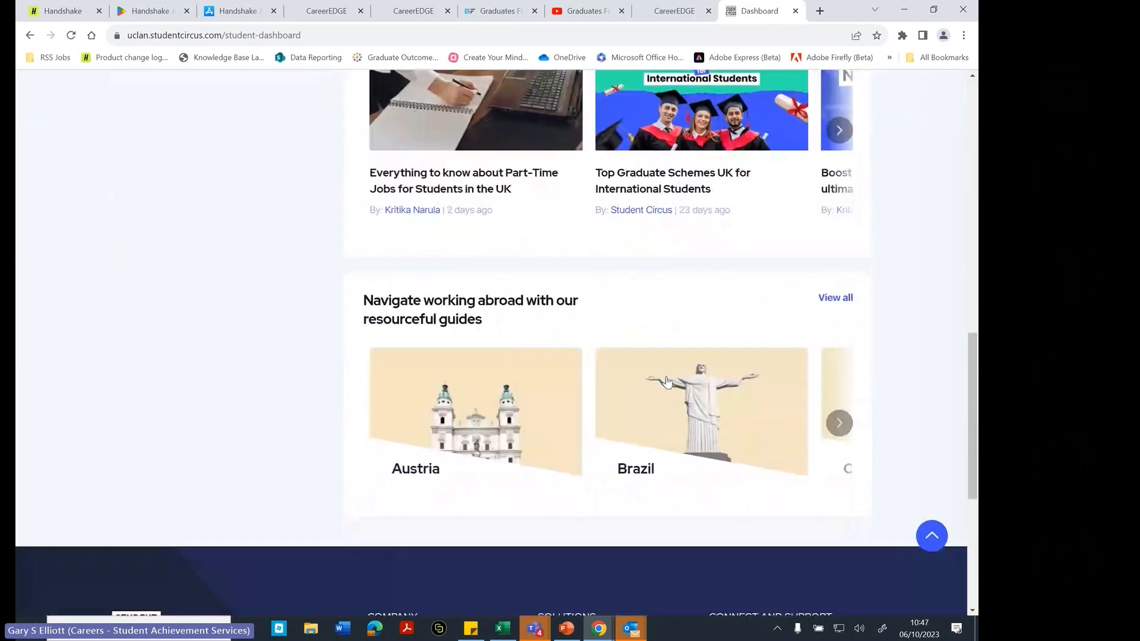
scroll(up, 3)
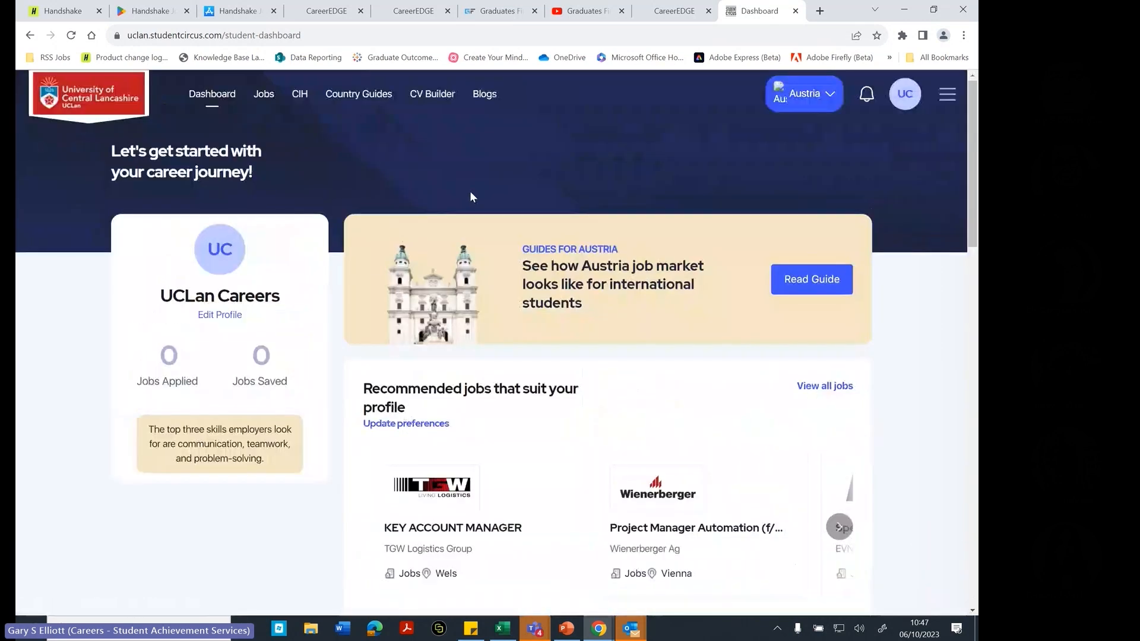
mouse_move(484, 94)
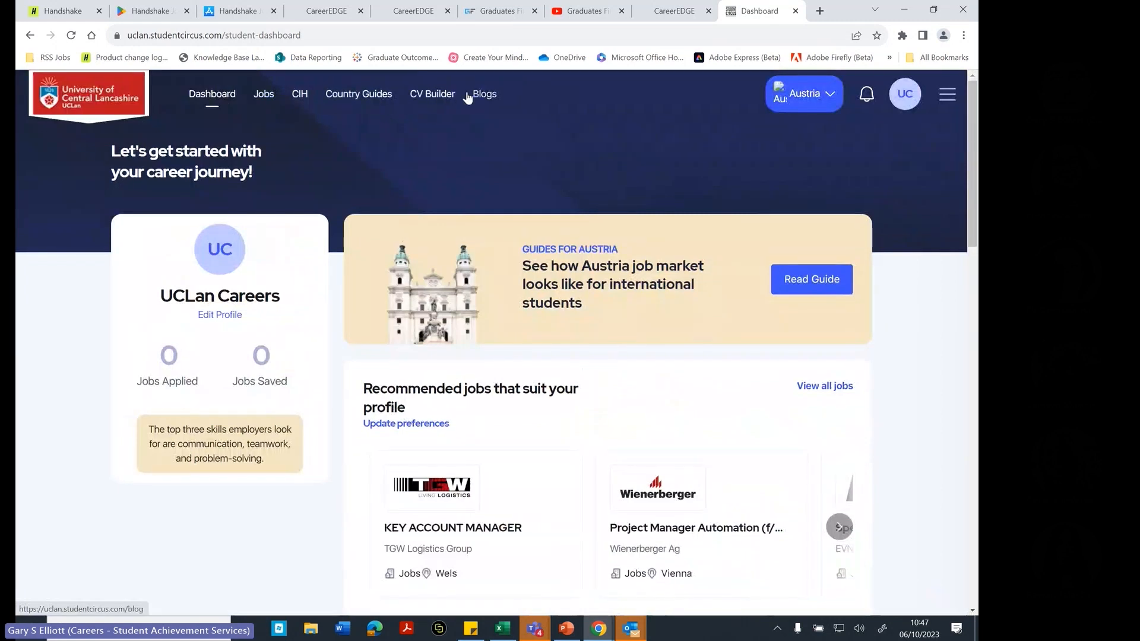
click(264, 94)
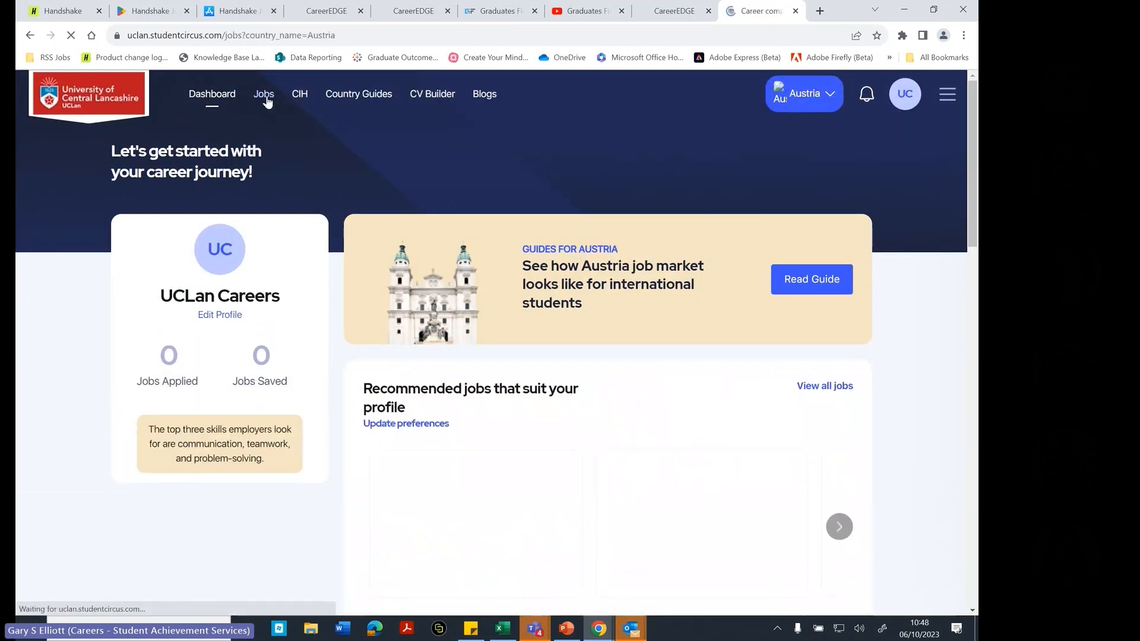
- Browse the job-search country list, then switch from Austria home-country roles to UK Visa Sponsored Jobs
click(263, 93)
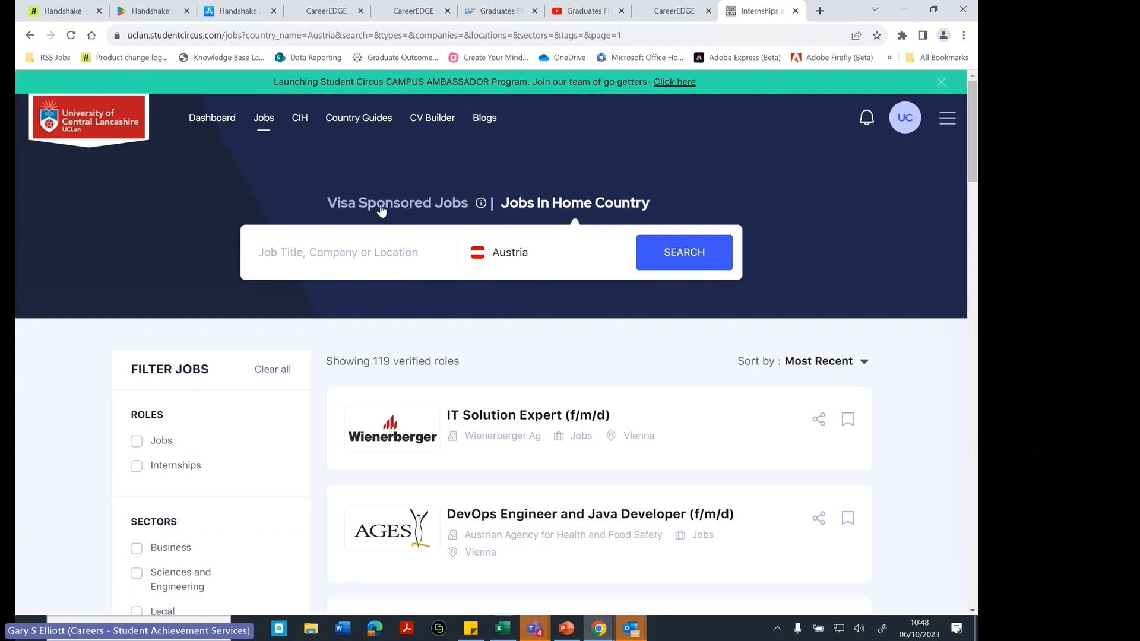
mouse_move(402, 315)
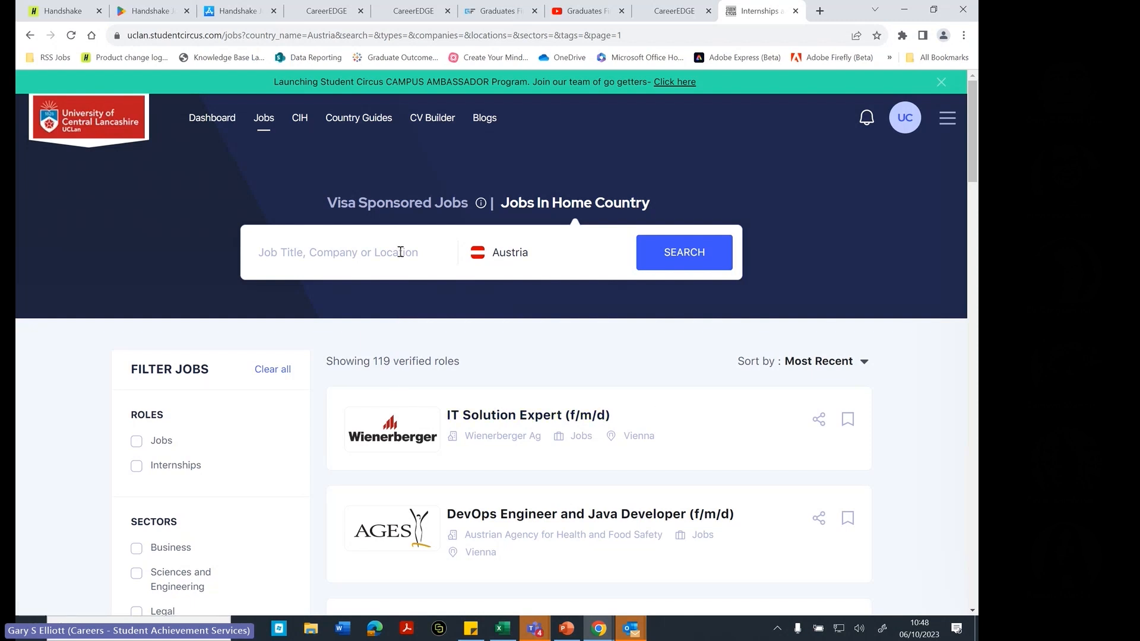
click(509, 252)
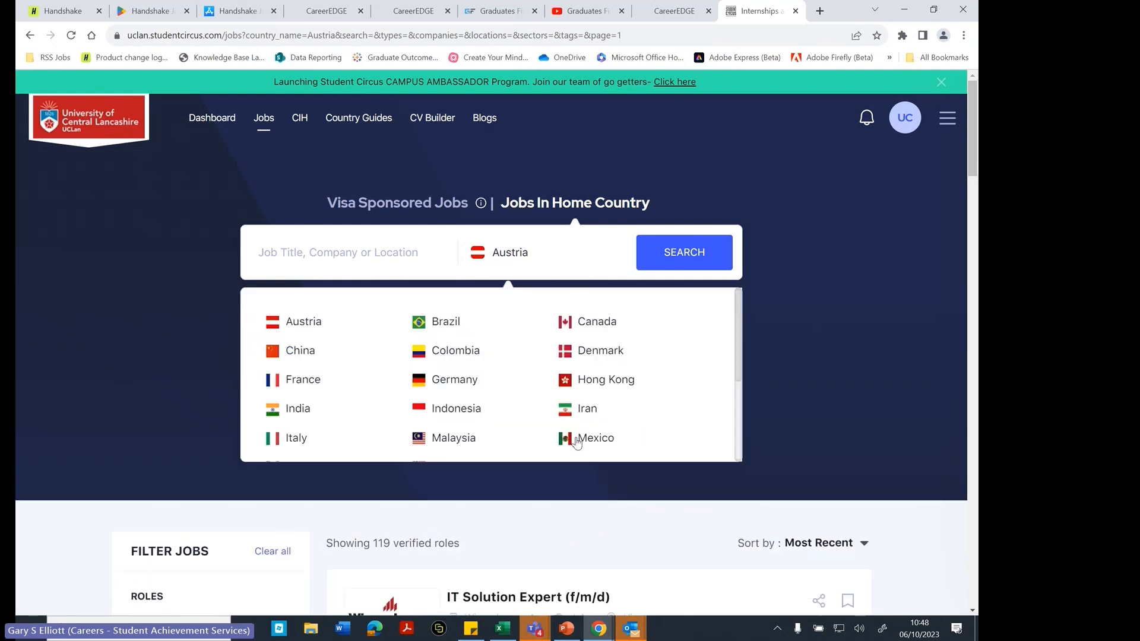
scroll(down, 3)
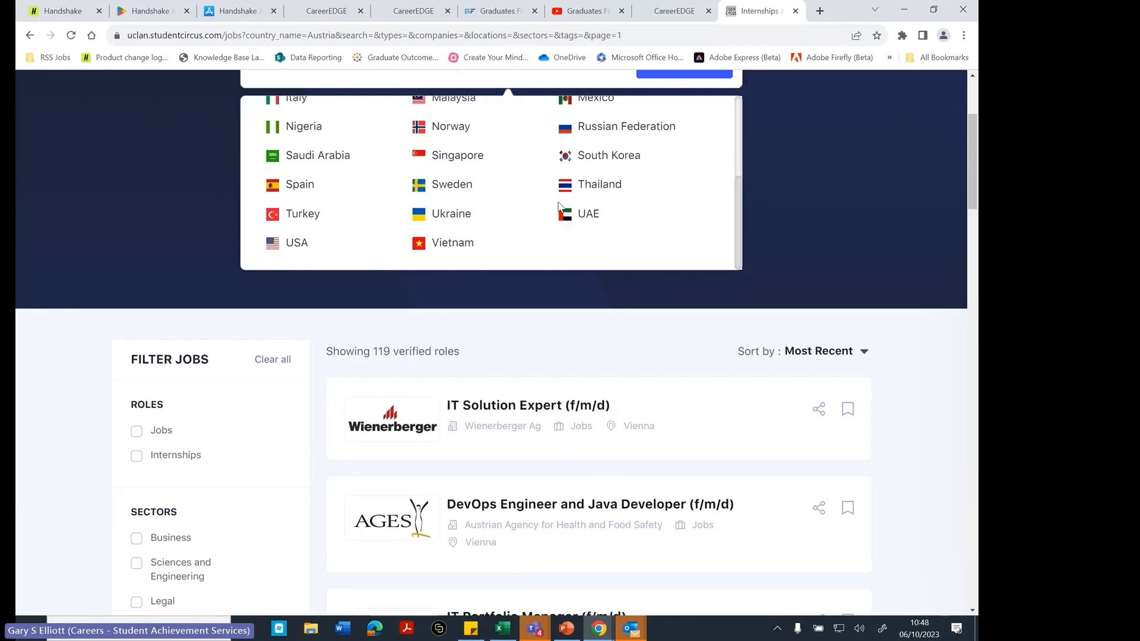
scroll(up, 3)
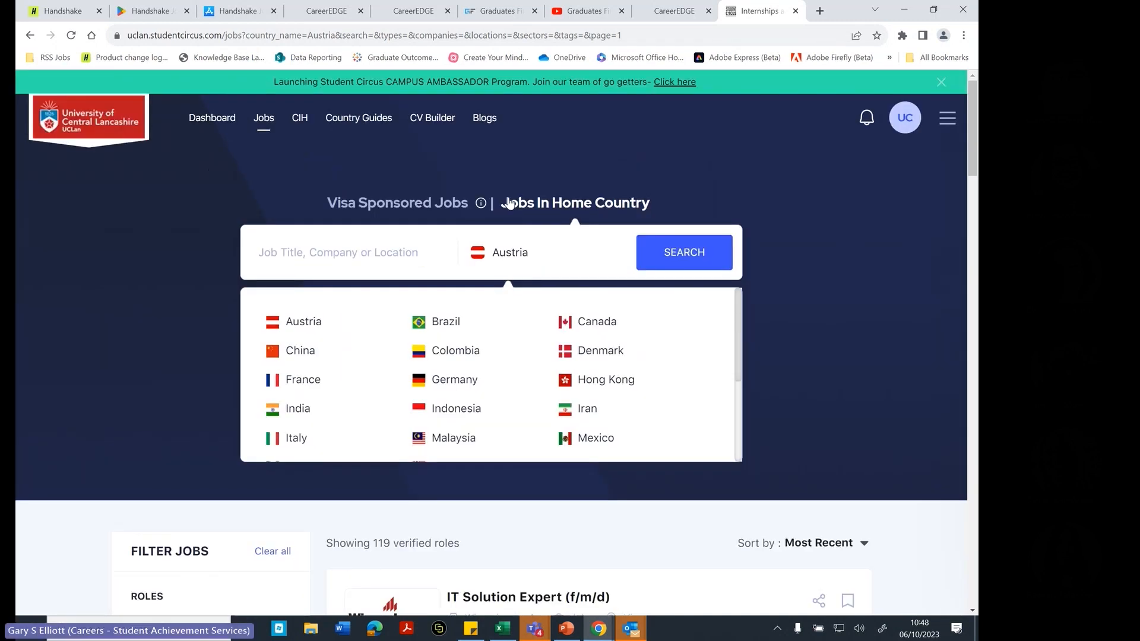
click(499, 252)
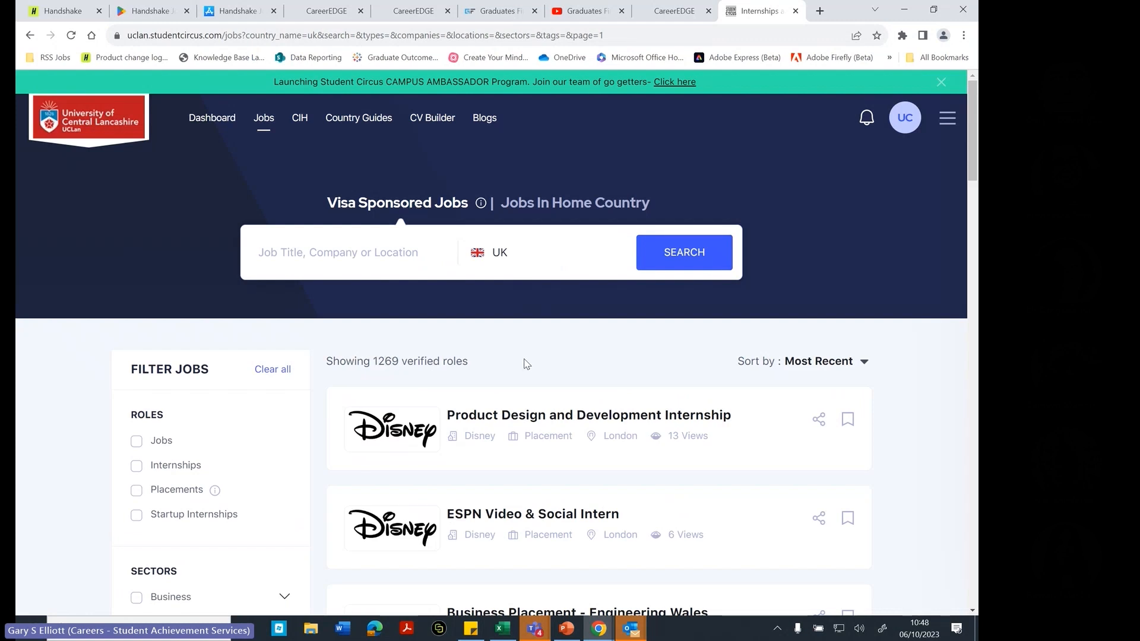
- Browse the 1269 UK visa-sponsored roles and their role, sector, company and location filters
scroll(down, 3)
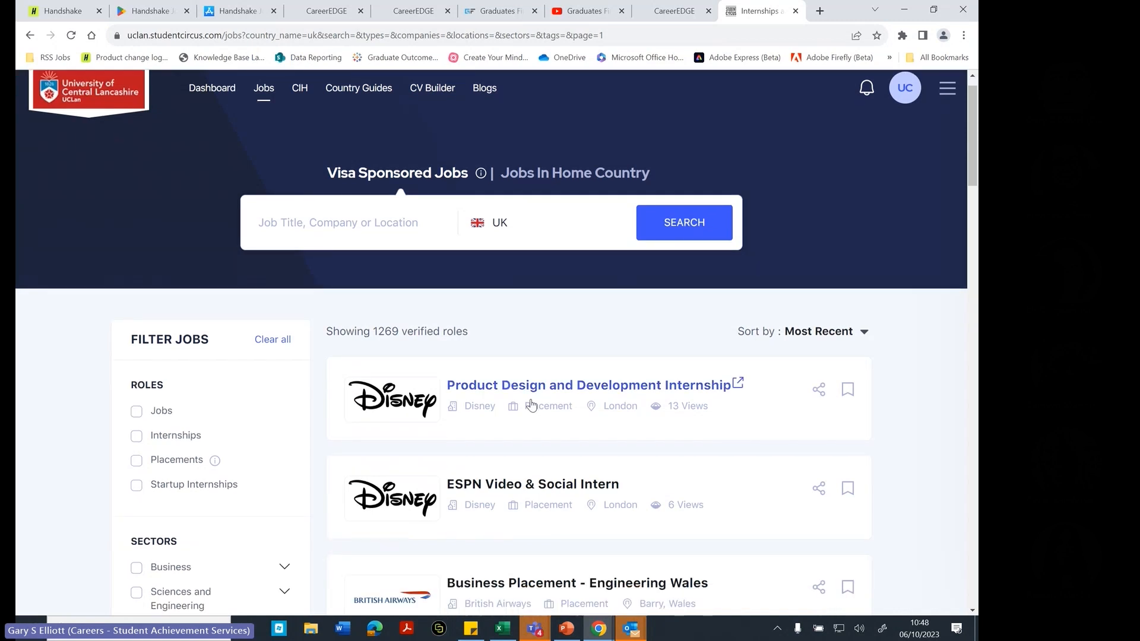
scroll(down, 3)
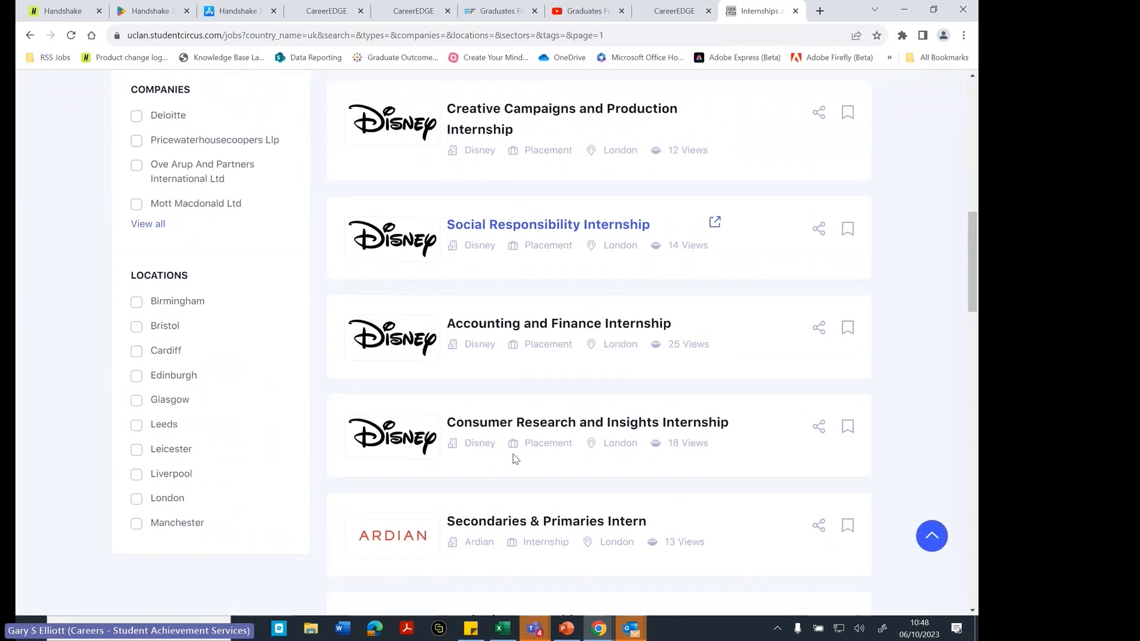
scroll(down, 3)
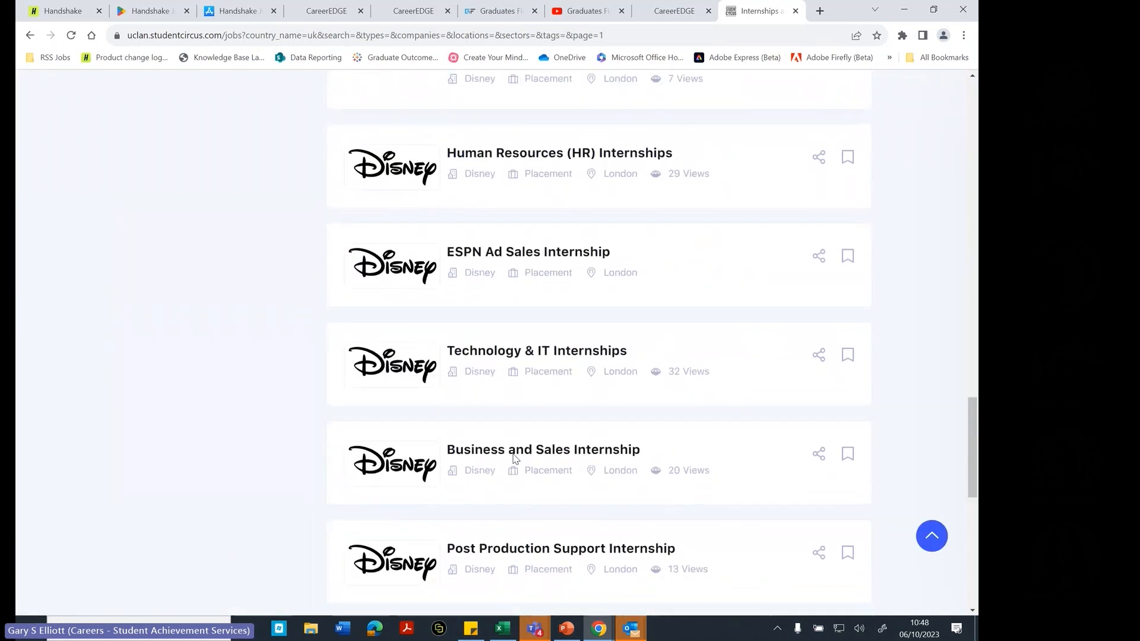
scroll(up, 3)
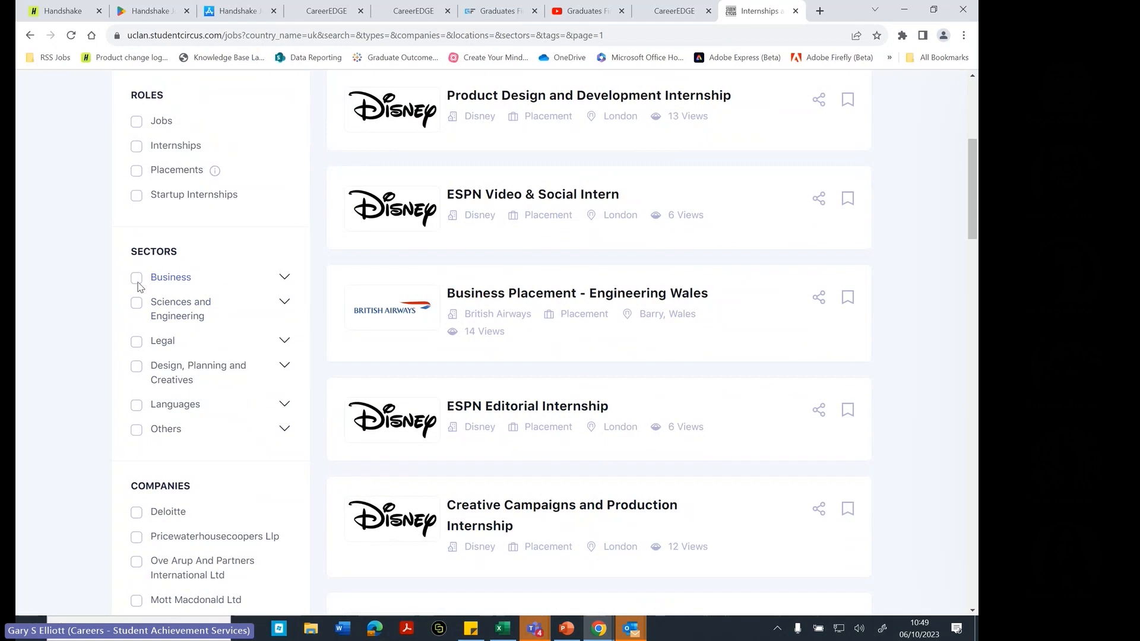
mouse_move(168, 392)
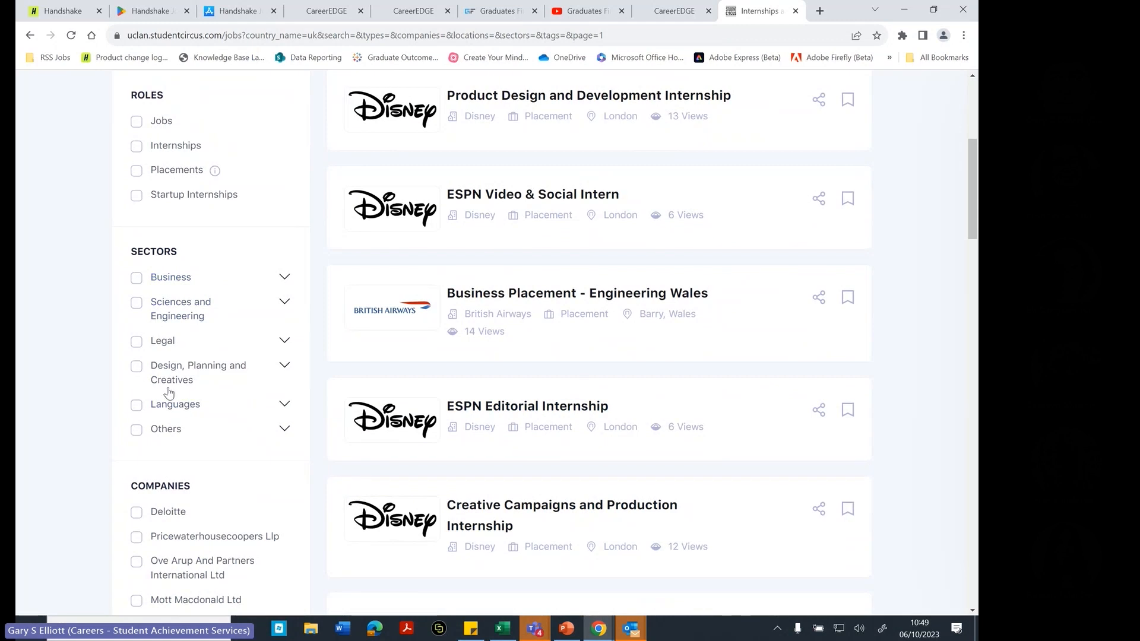
scroll(down, 3)
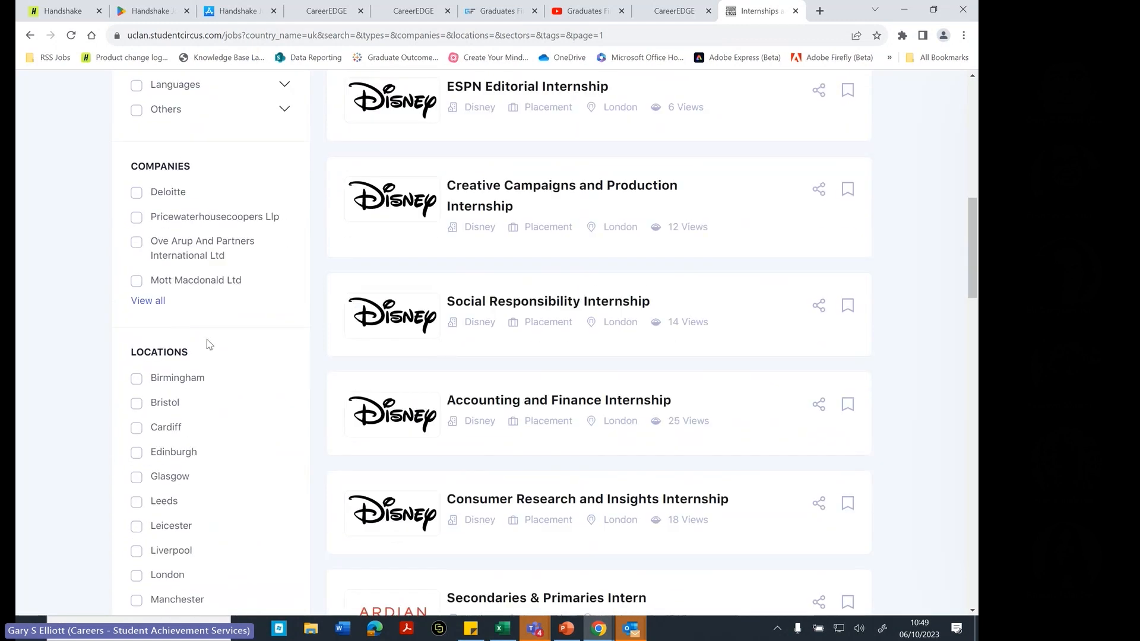
scroll(up, 3)
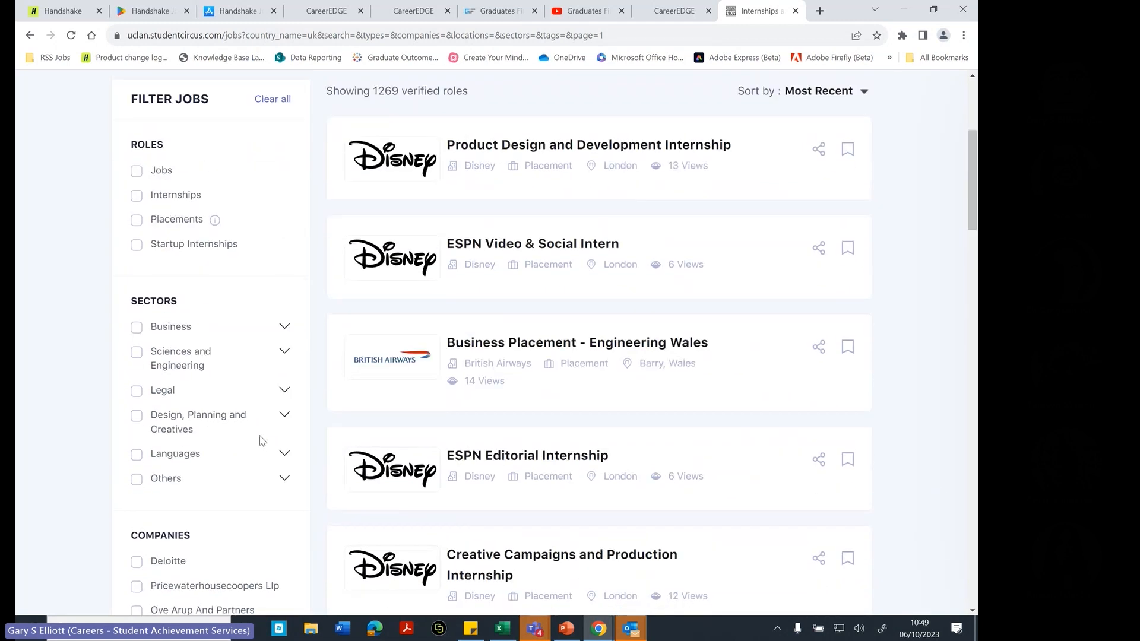
scroll(up, 3)
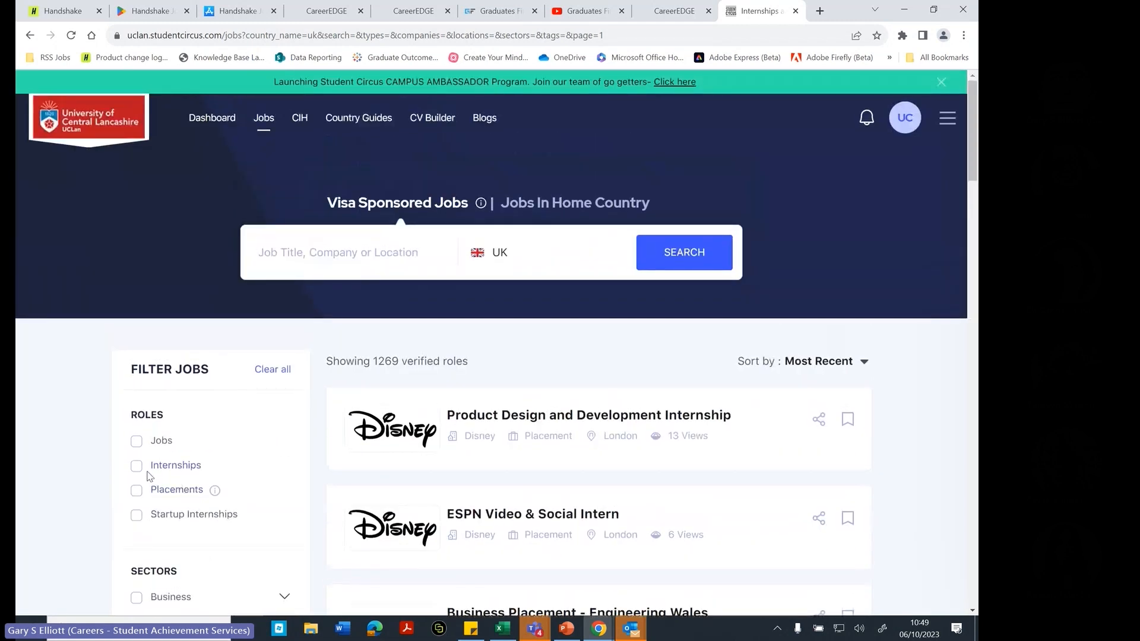
mouse_move(187, 419)
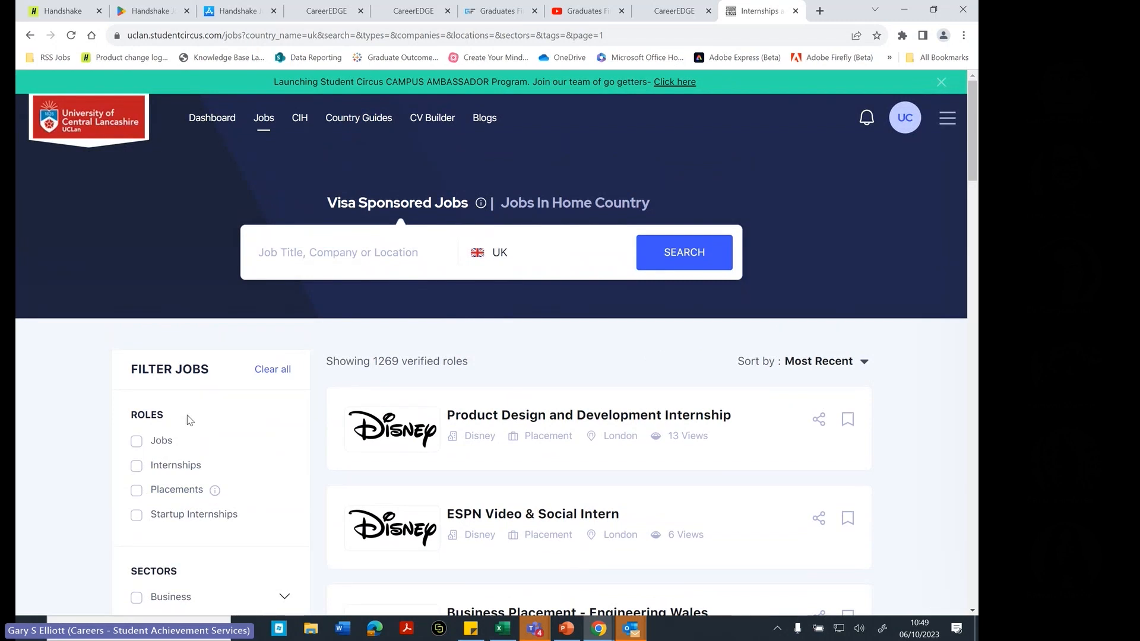
mouse_move(163, 447)
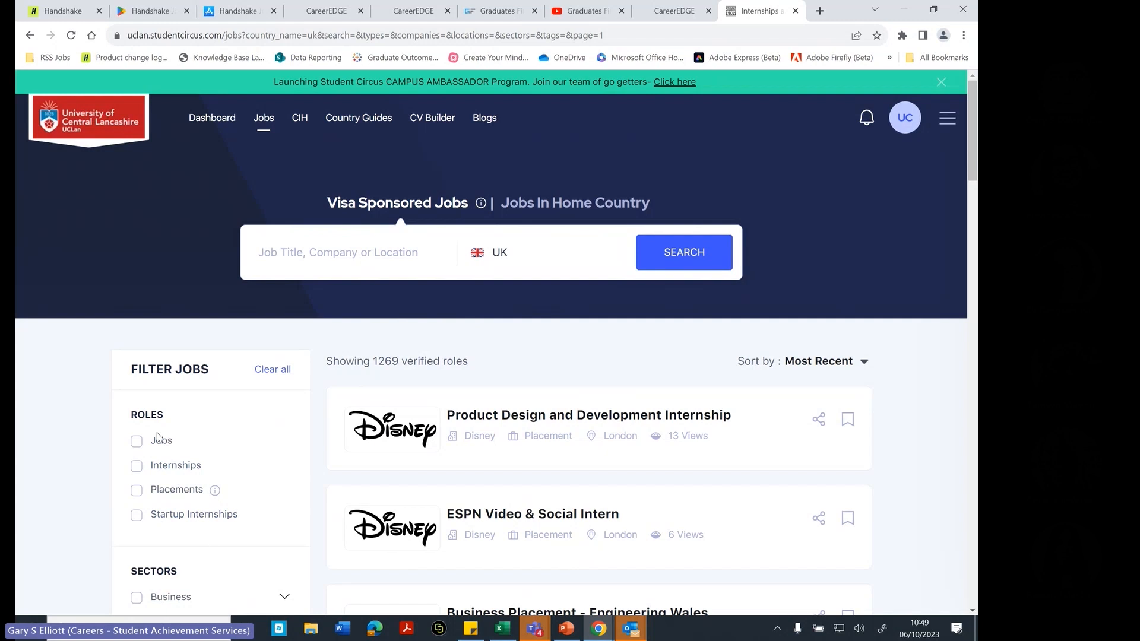
mouse_move(305, 208)
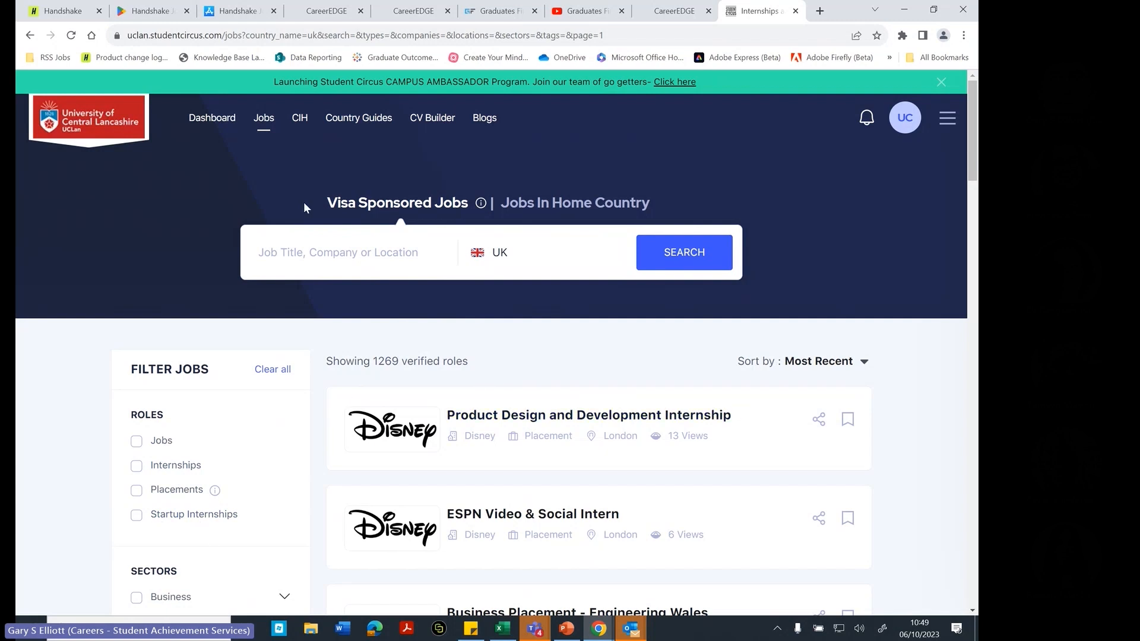
mouse_move(560, 445)
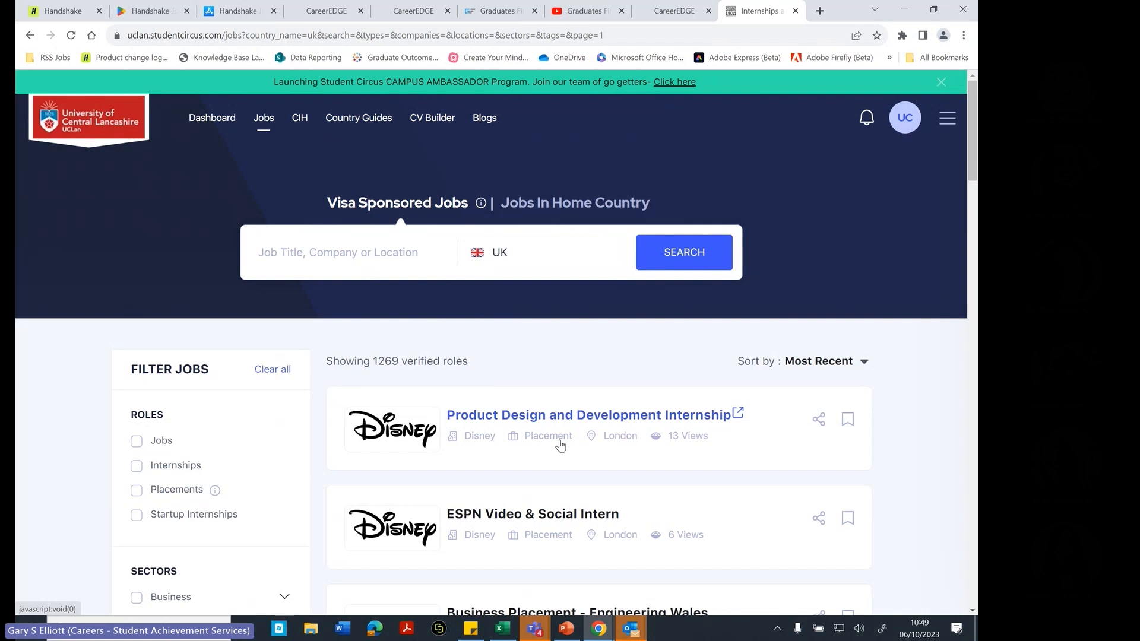
mouse_move(589, 366)
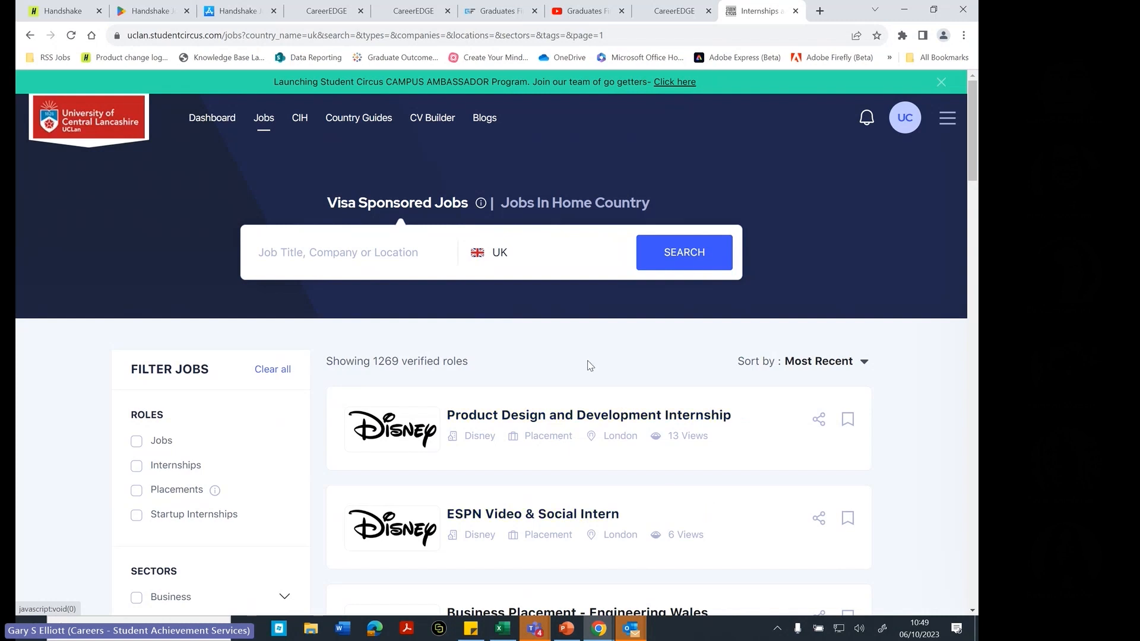
mouse_move(622, 323)
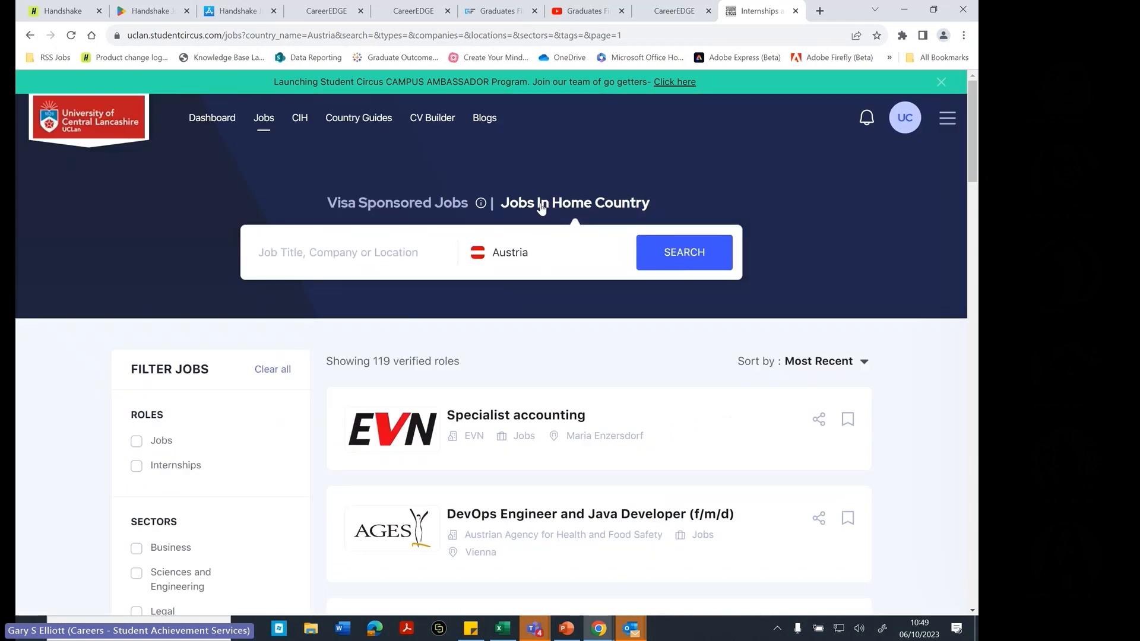
mouse_move(570, 324)
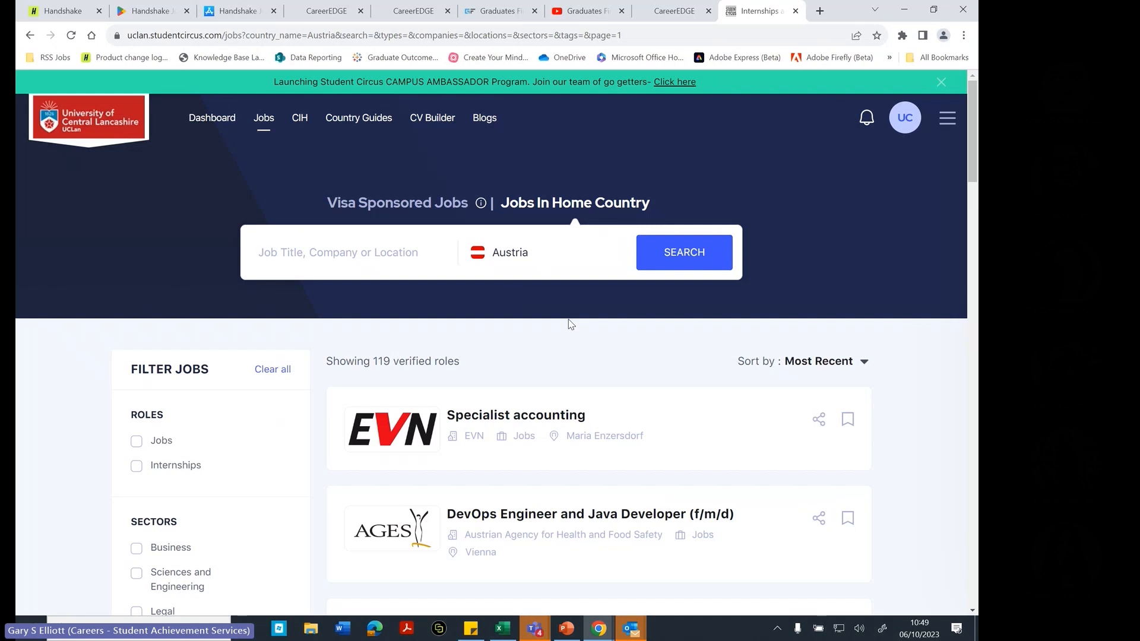
mouse_move(548, 271)
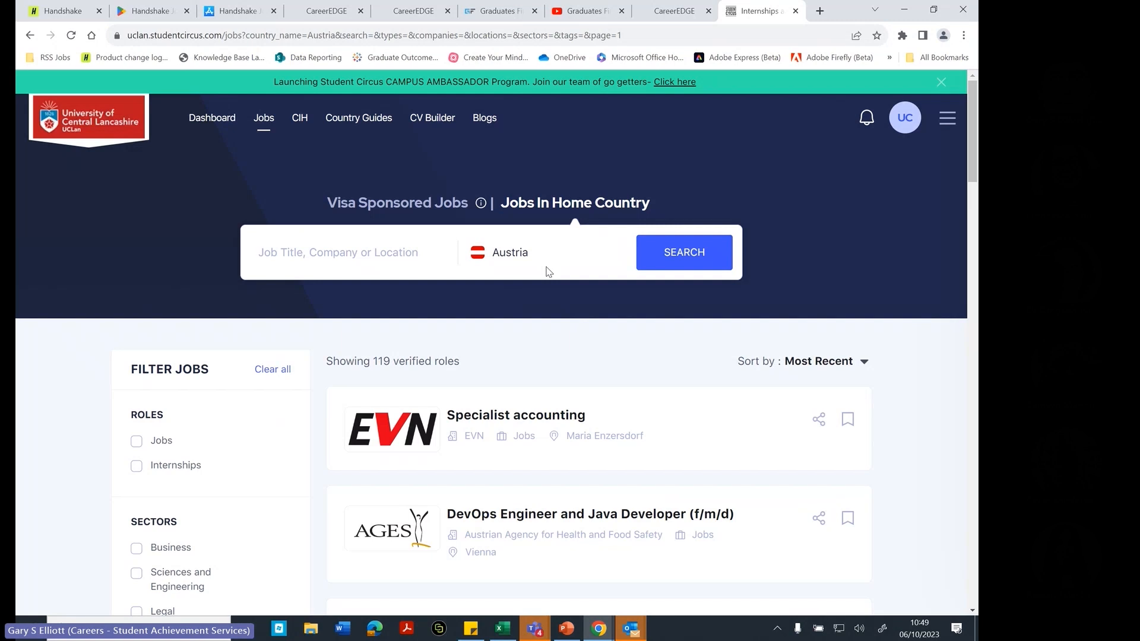
- Set the home country to Spain and browse its 150 roles, including Santander and Ironhack posts
click(509, 253)
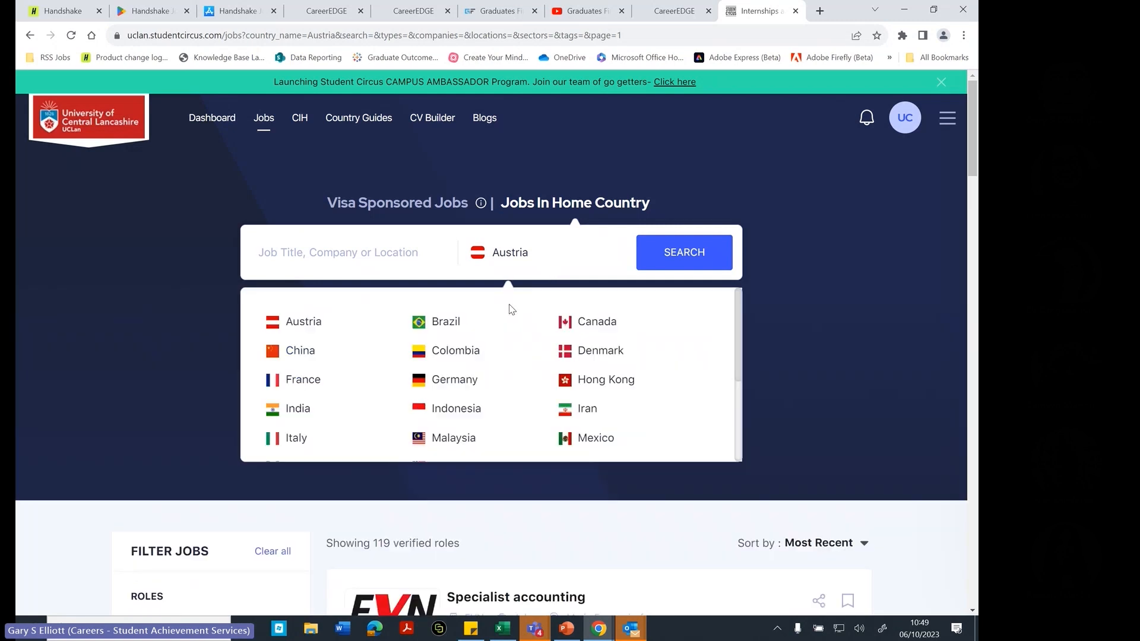
scroll(down, 3)
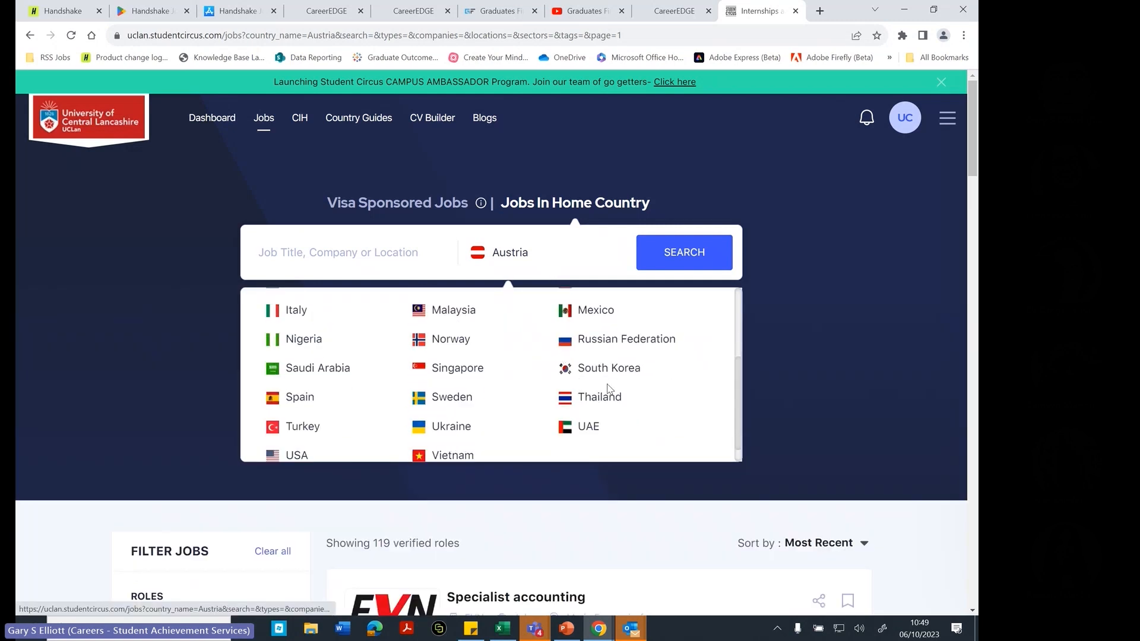
click(298, 397)
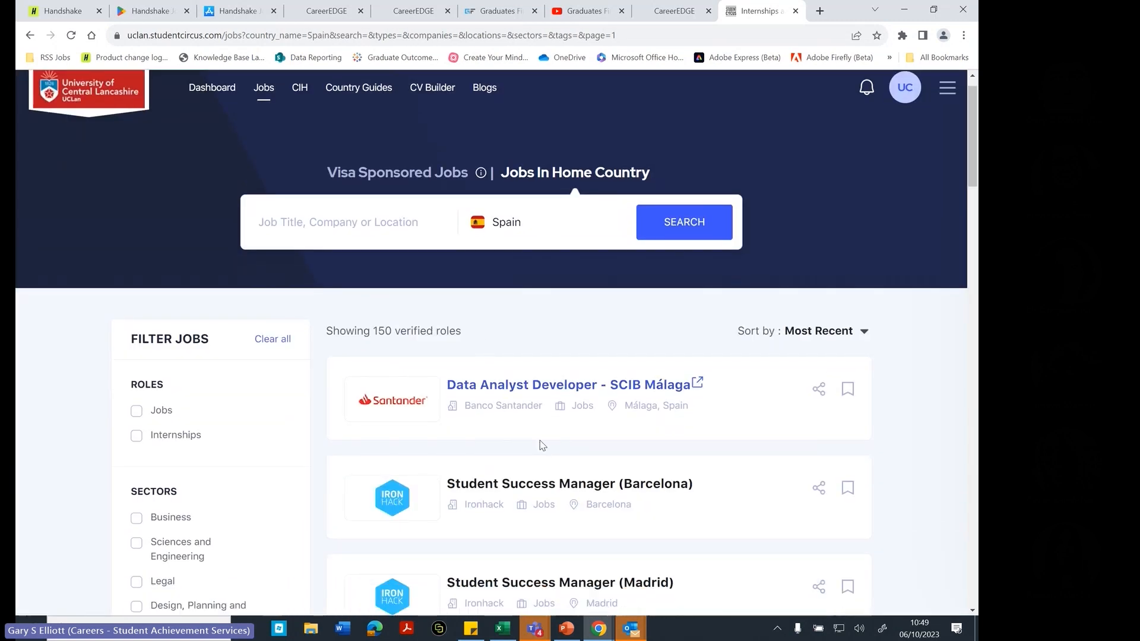
scroll(down, 3)
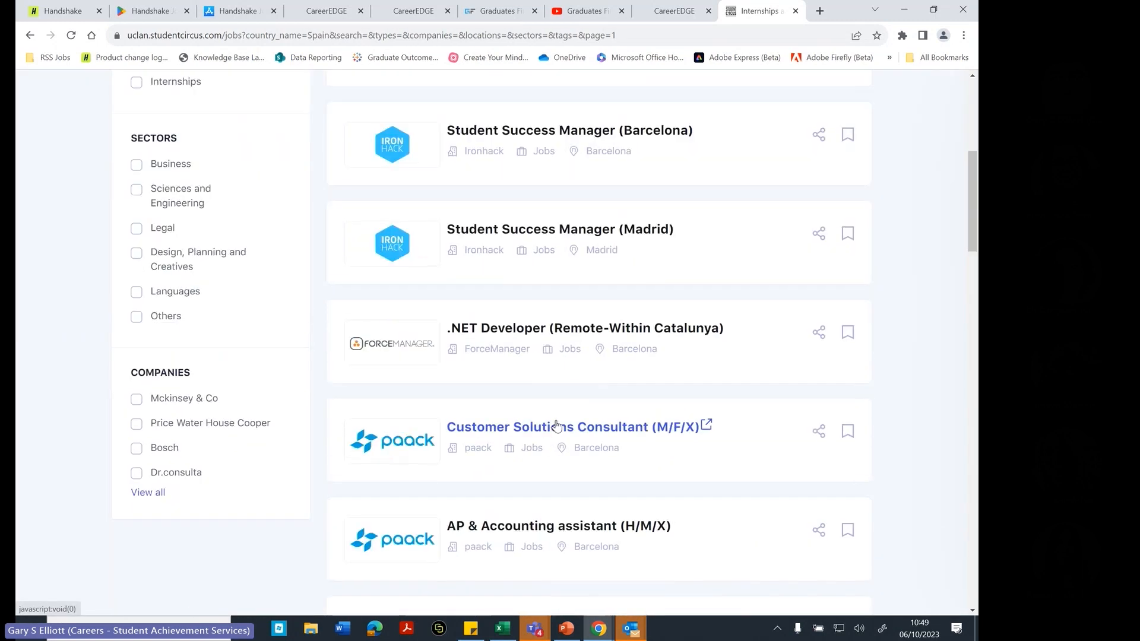
scroll(up, 3)
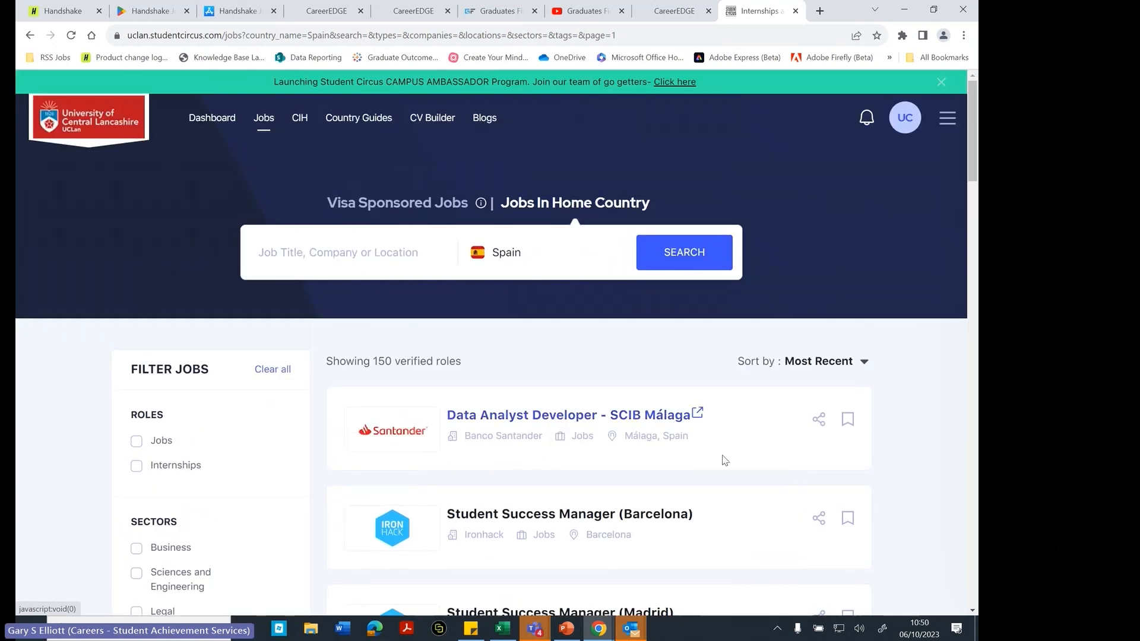
mouse_move(773, 431)
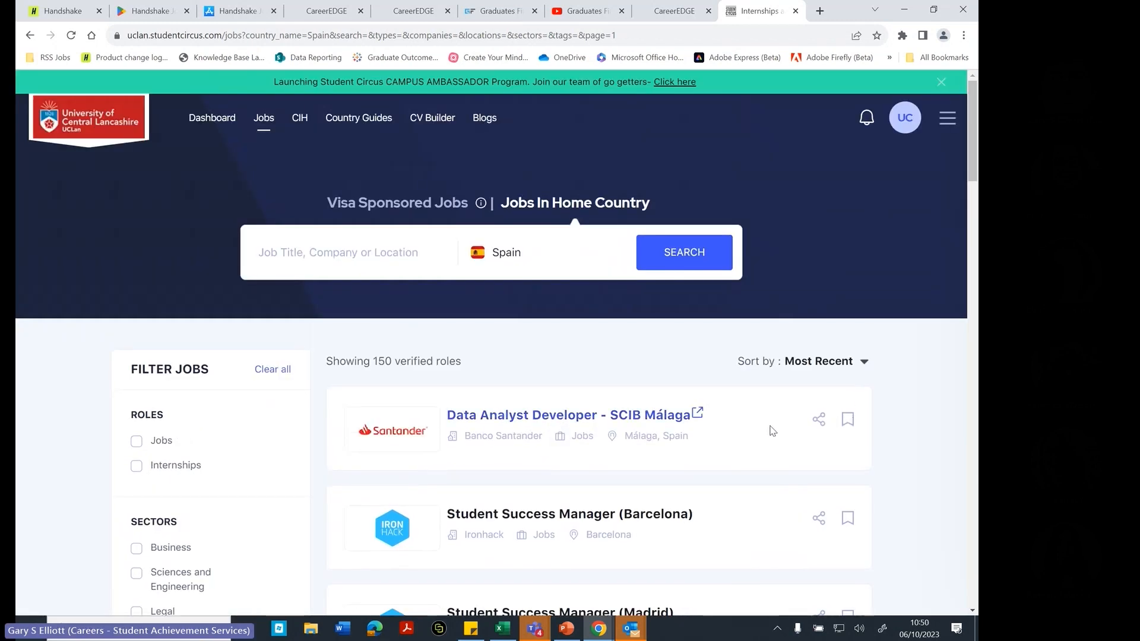
mouse_move(522, 418)
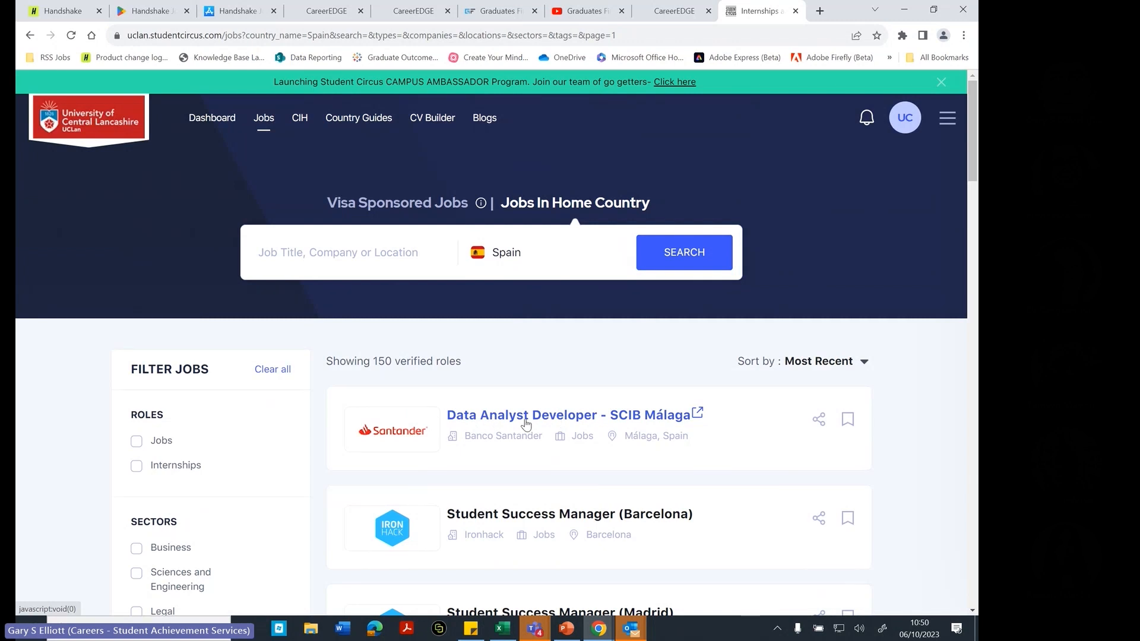
mouse_move(211, 117)
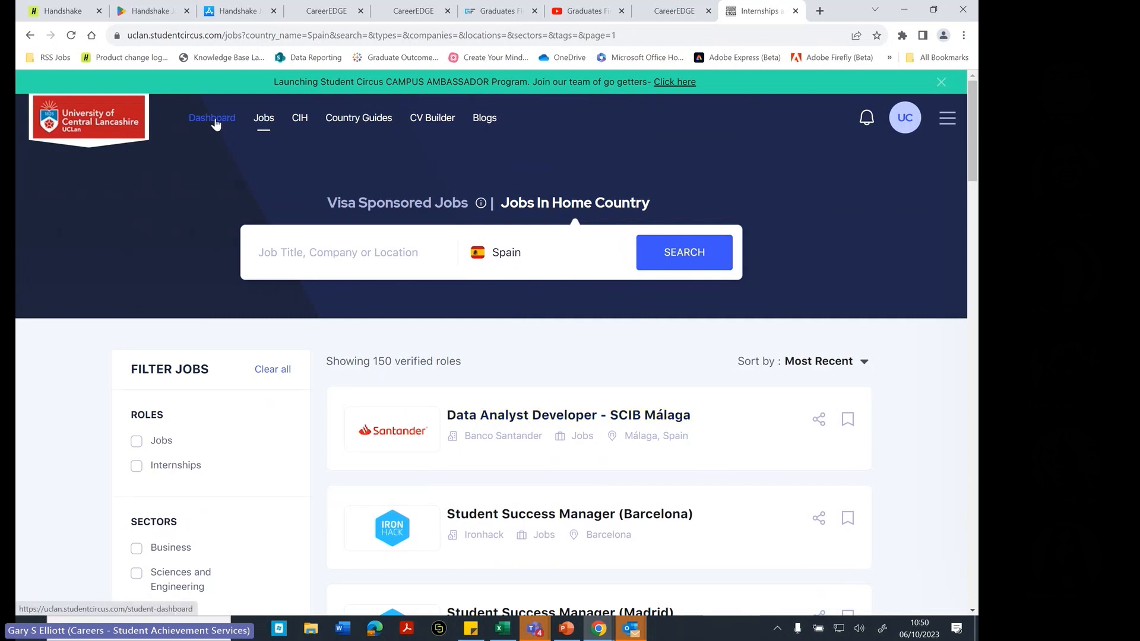
mouse_move(339, 164)
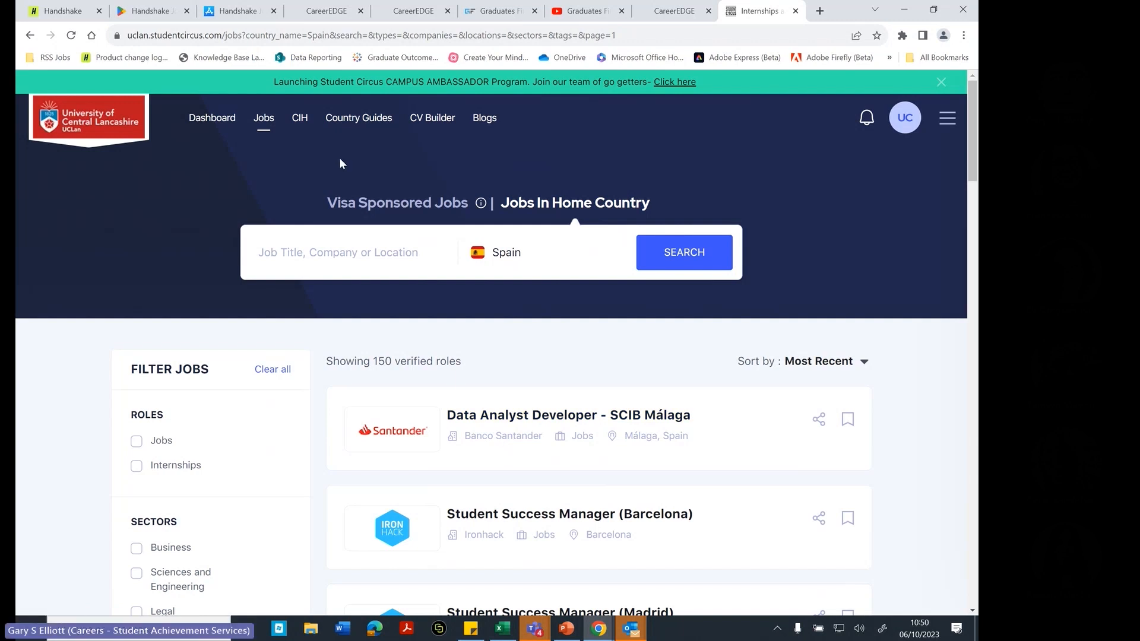
mouse_move(300, 118)
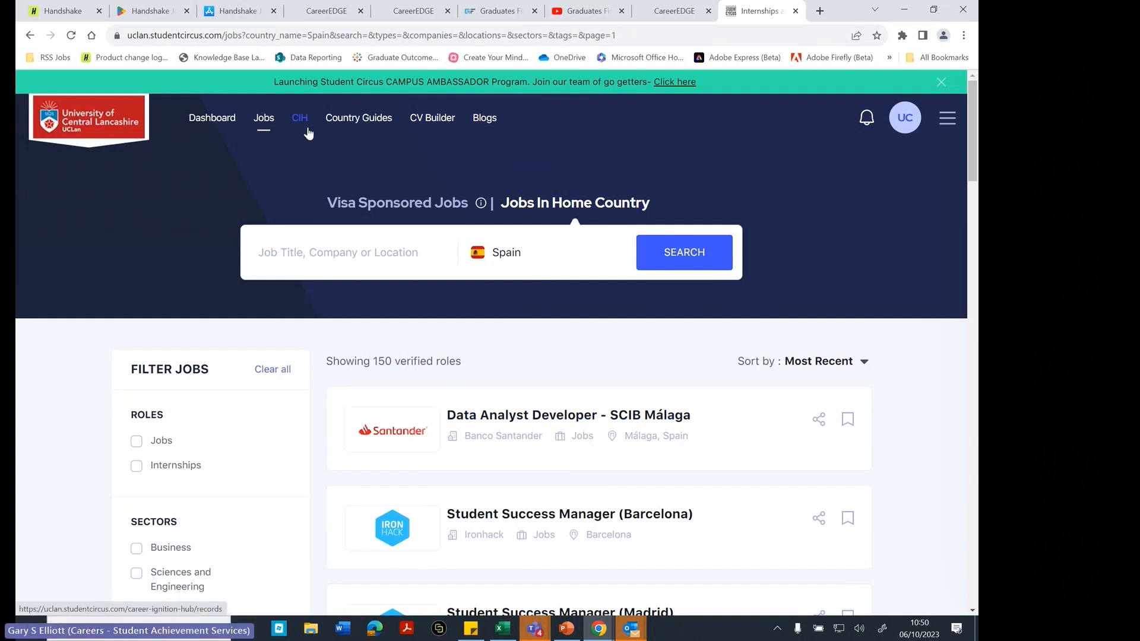
- Follow the Data Analyst Developer posting link, refuse the location prompt, and view the Disney internship page
click(567, 415)
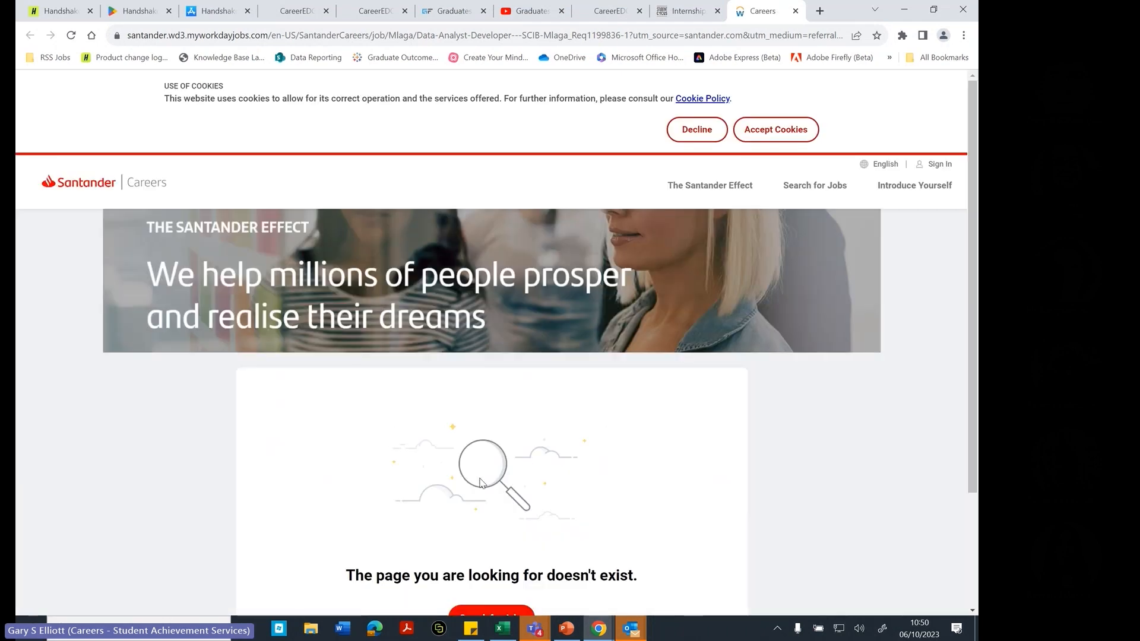
scroll(down, 3)
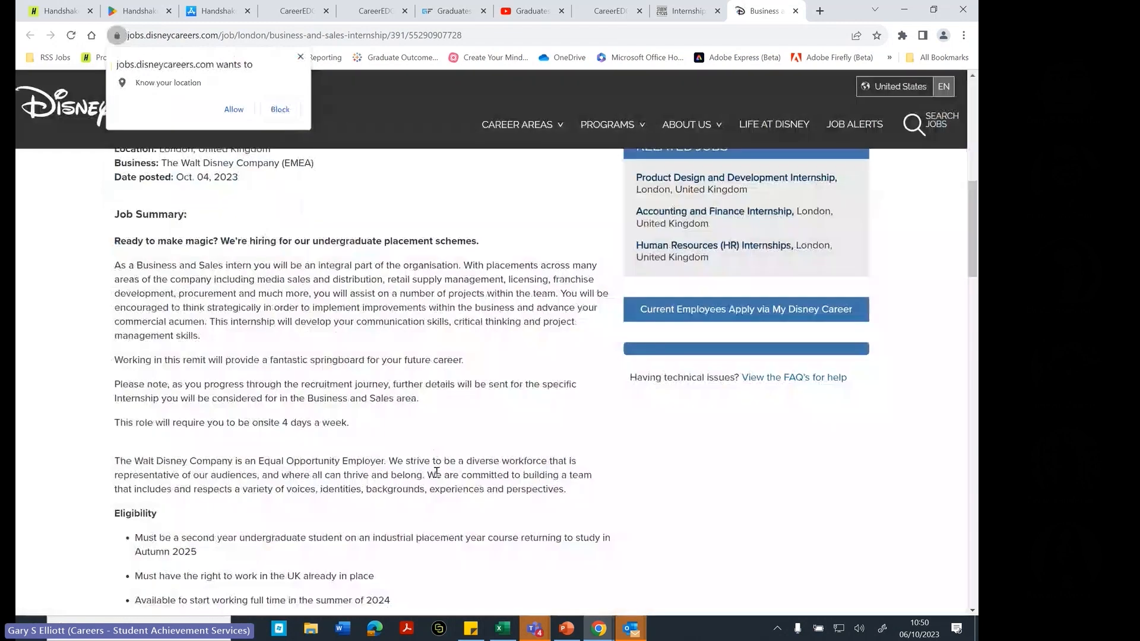
click(279, 109)
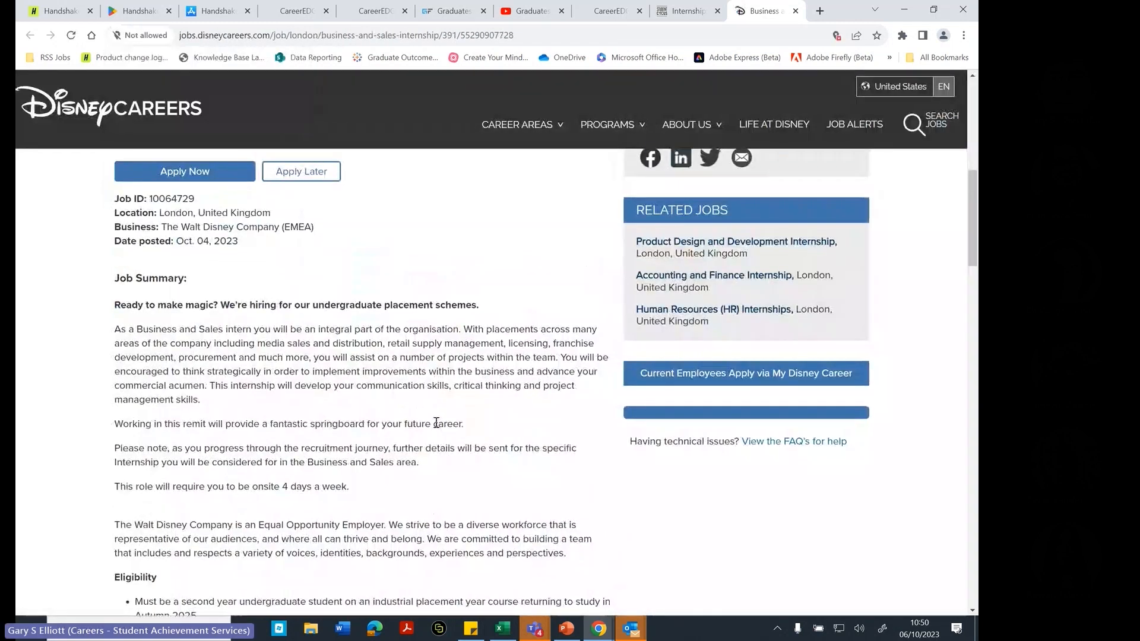
scroll(up, 3)
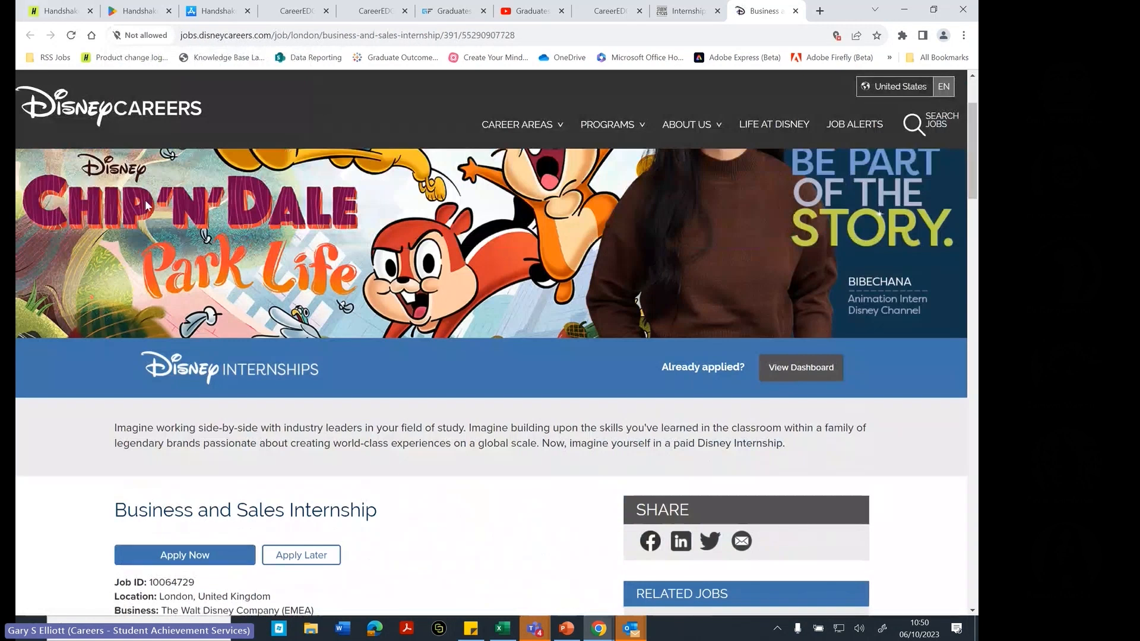
scroll(up, 3)
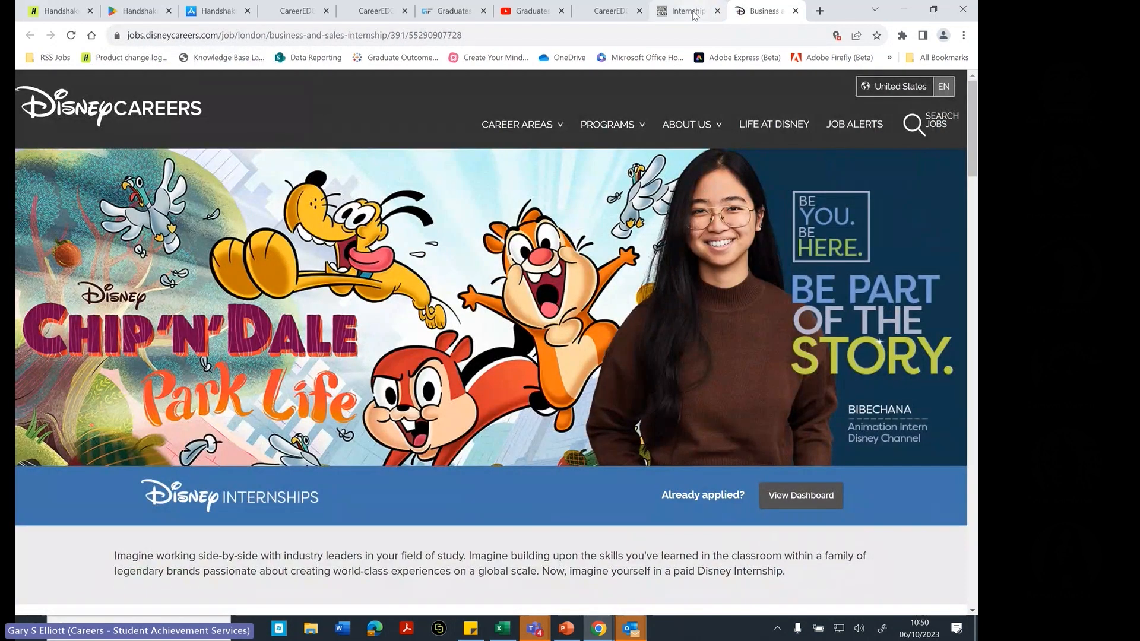
- Return to the Student Circus jobs tab and go to the Career Ignition Hub
click(684, 11)
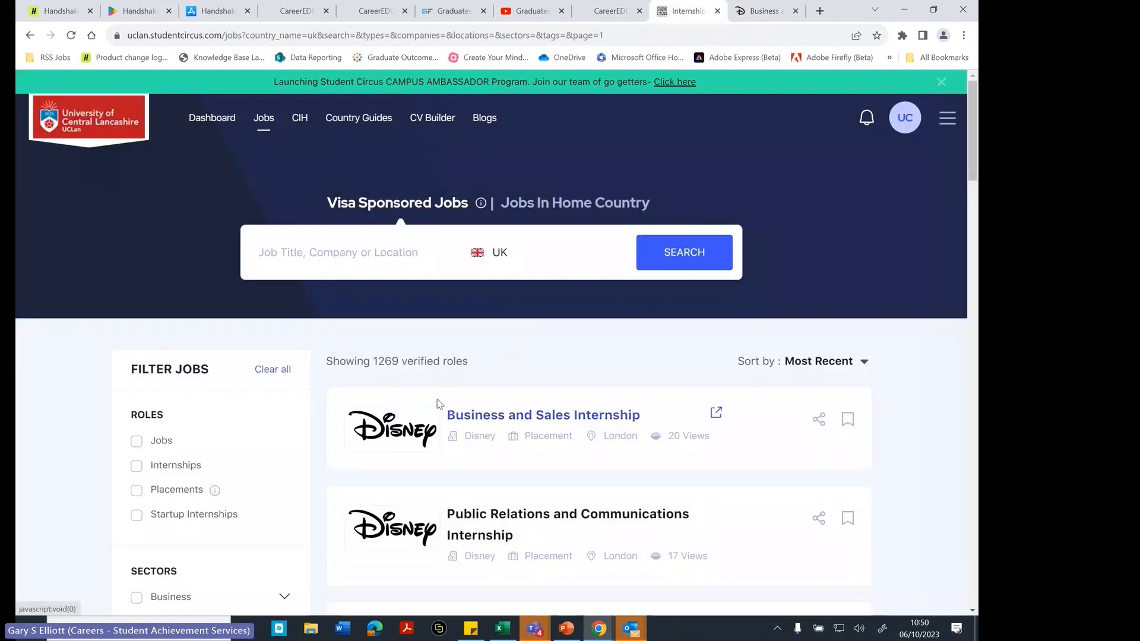
mouse_move(529, 216)
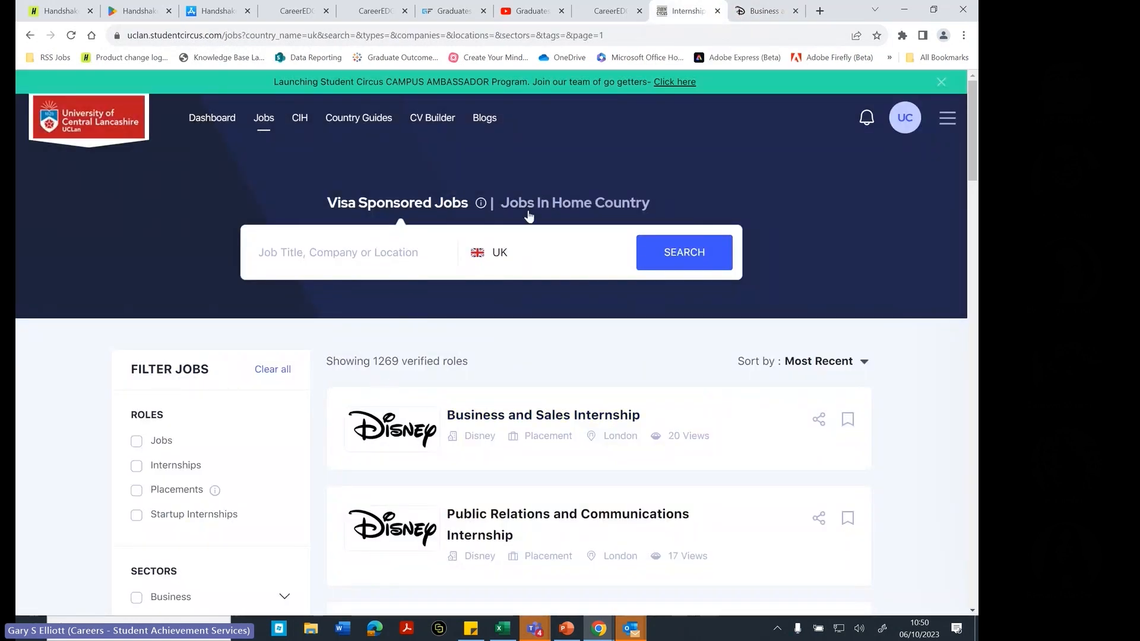
click(298, 118)
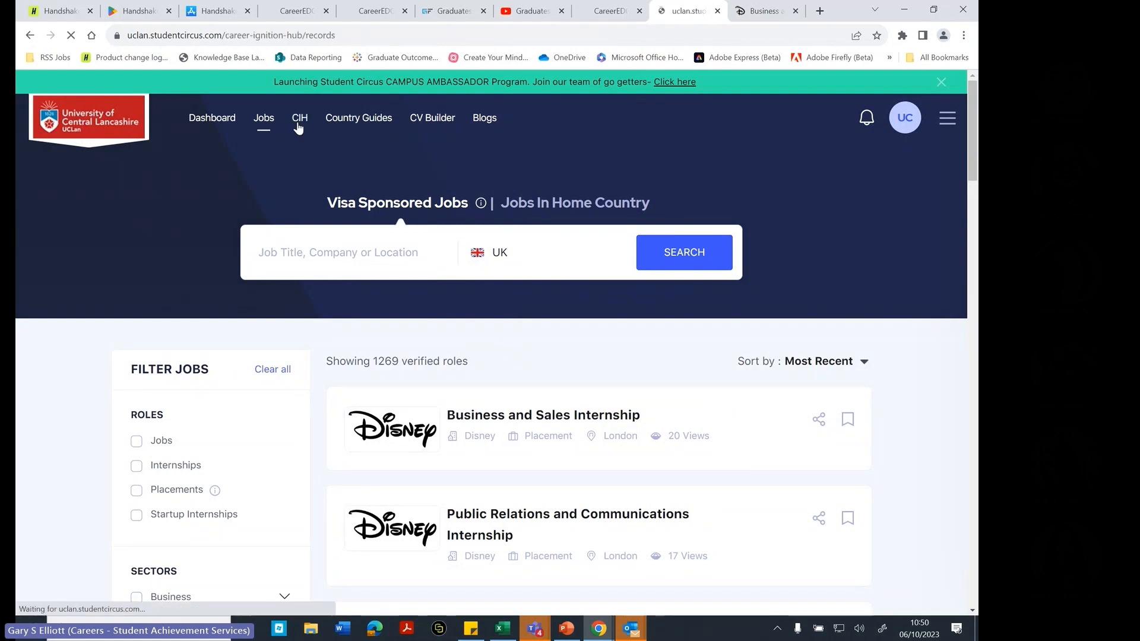
click(298, 117)
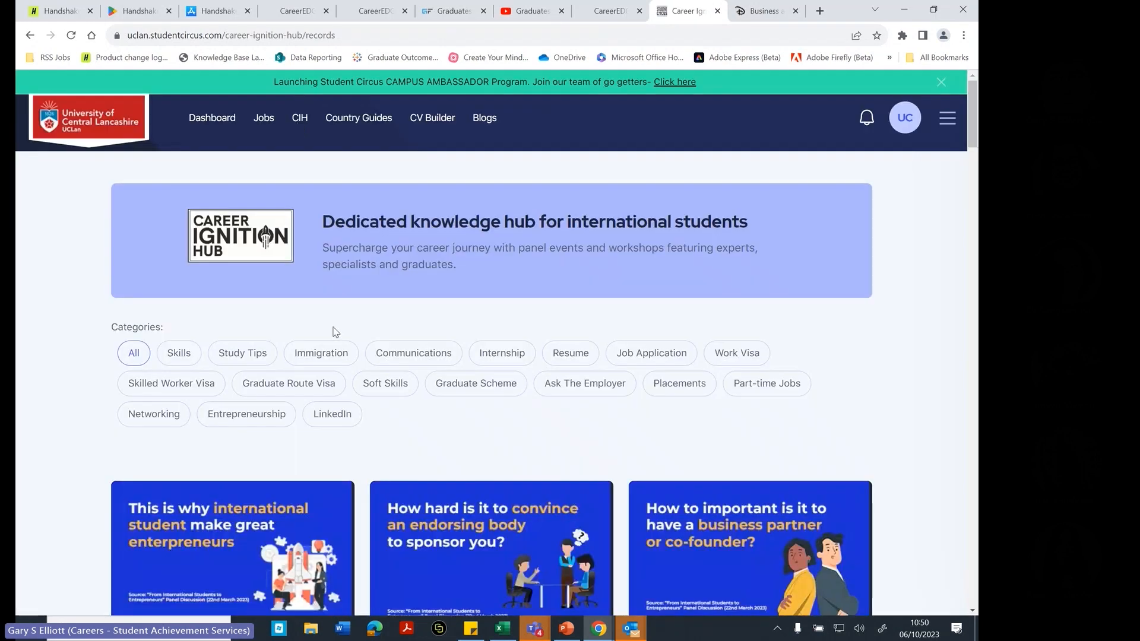
scroll(down, 3)
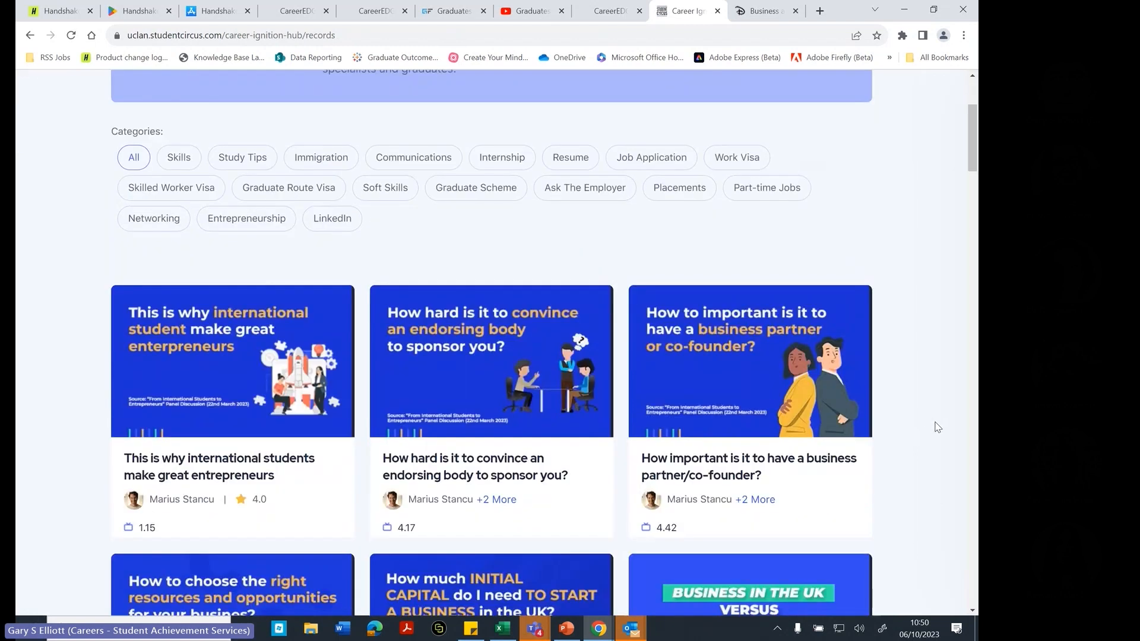
scroll(down, 3)
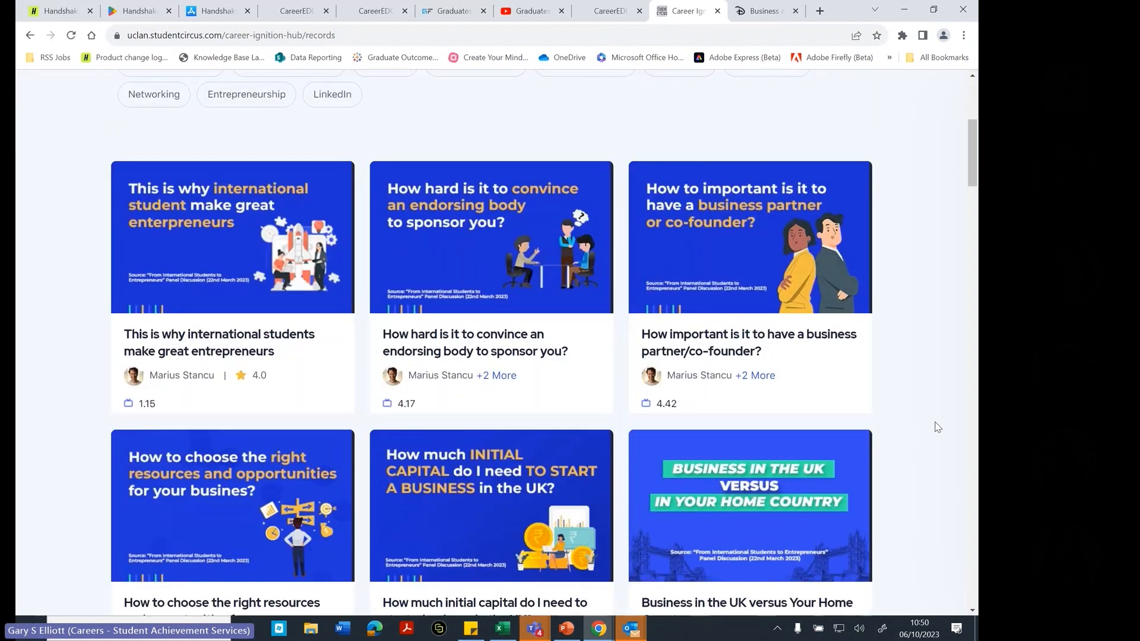
scroll(down, 3)
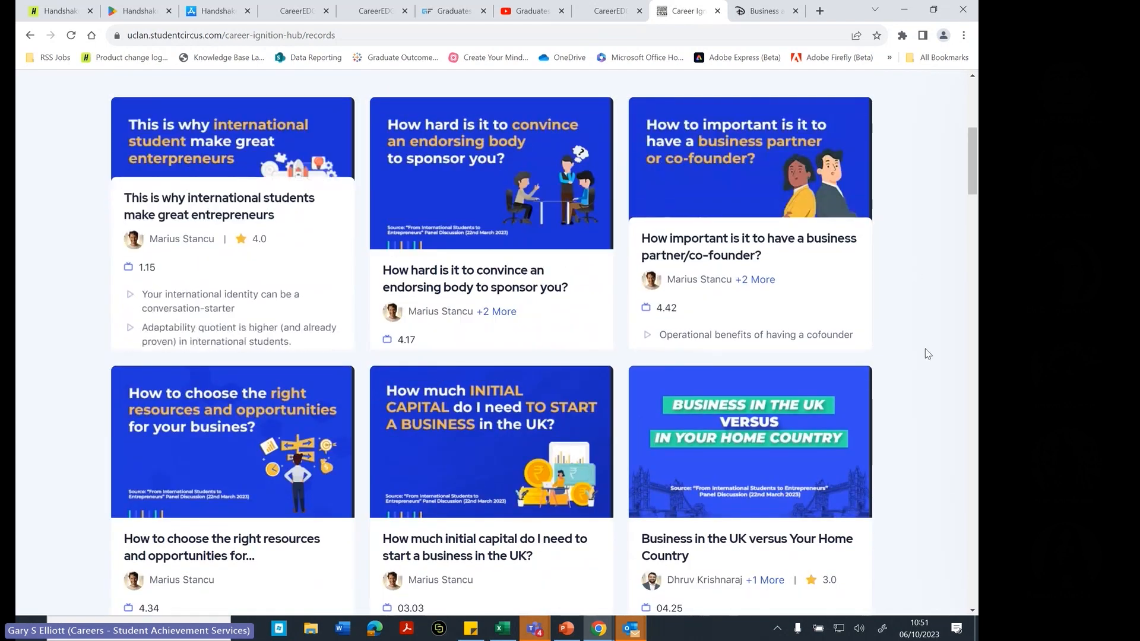
scroll(down, 3)
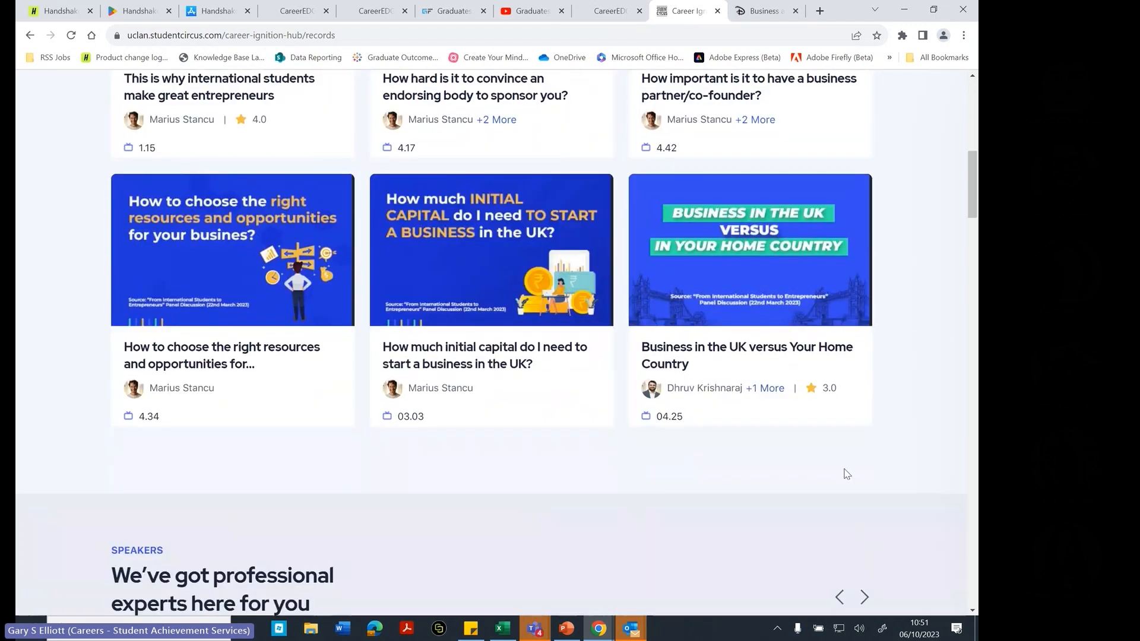
mouse_move(906, 282)
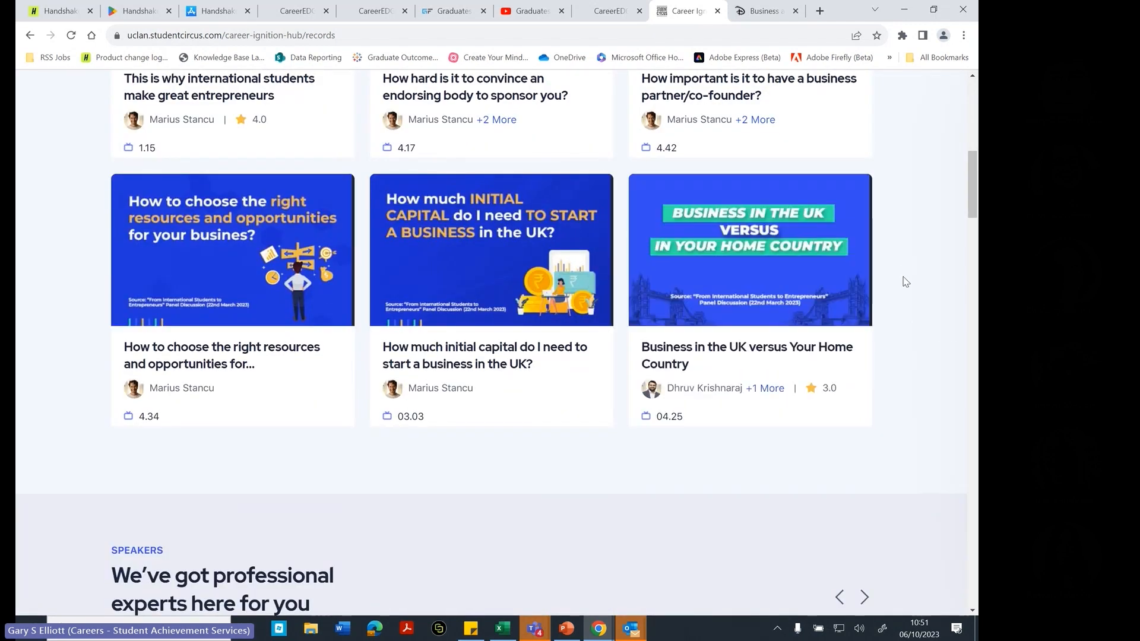
- Page the expert speakers carousel forward twice to Sally Blyth, Vatsal Chandra, Swetha Akshita and Danny Mirza
scroll(down, 3)
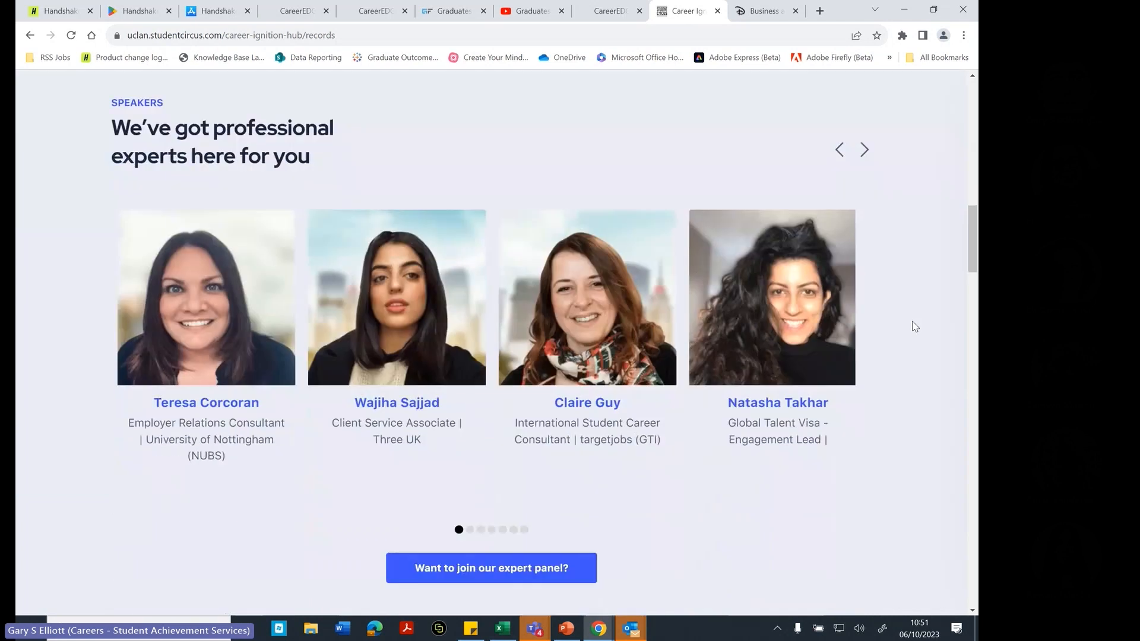
mouse_move(890, 172)
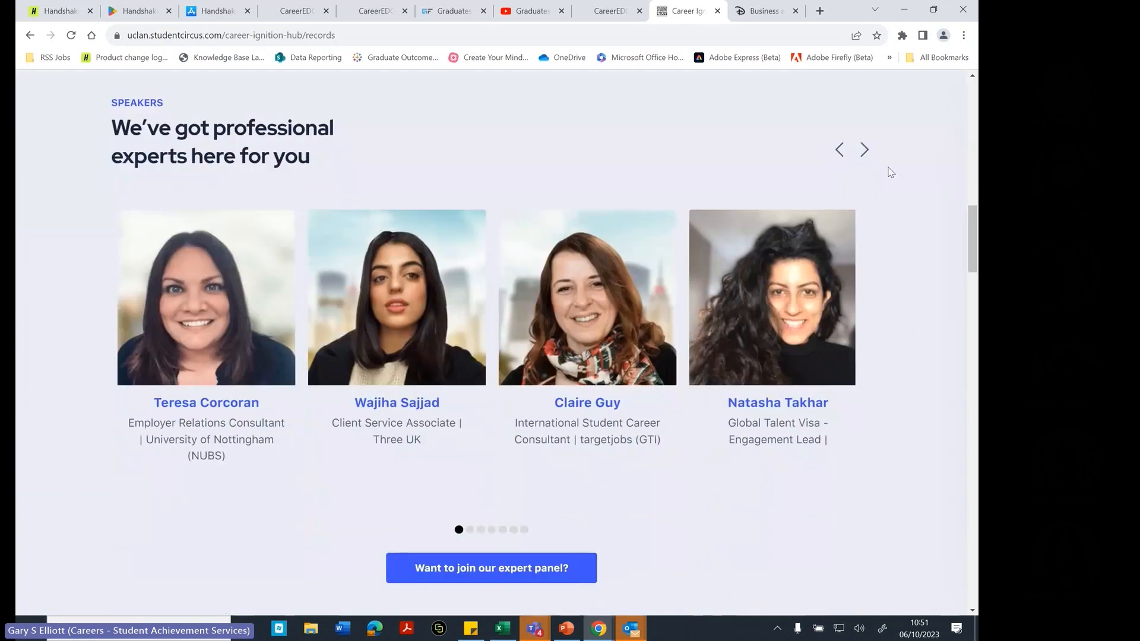
click(864, 150)
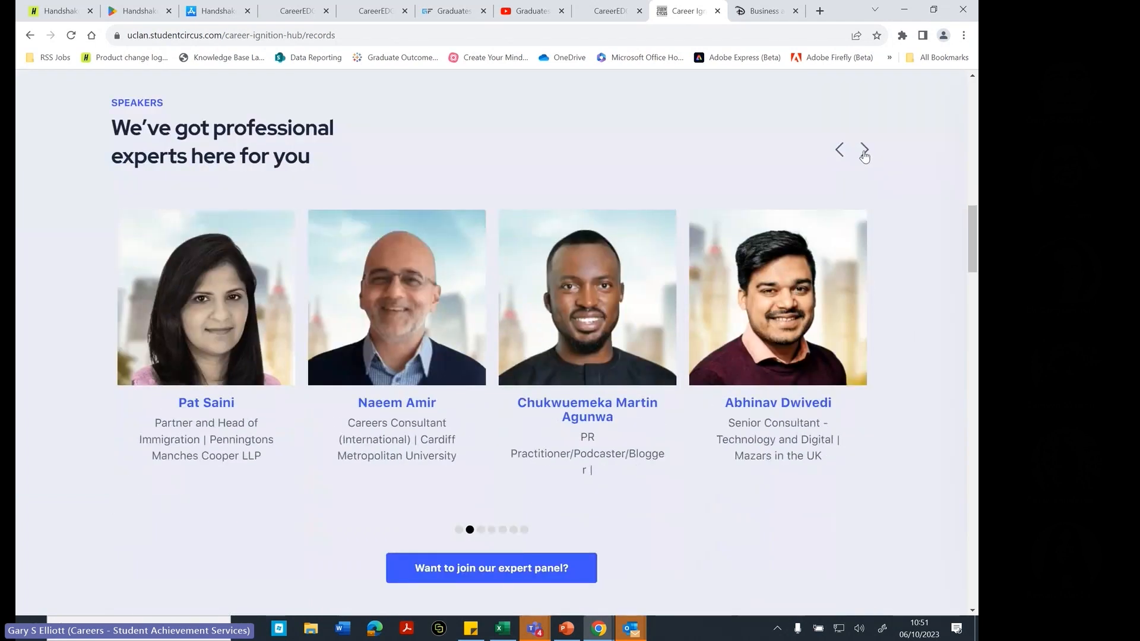
click(864, 150)
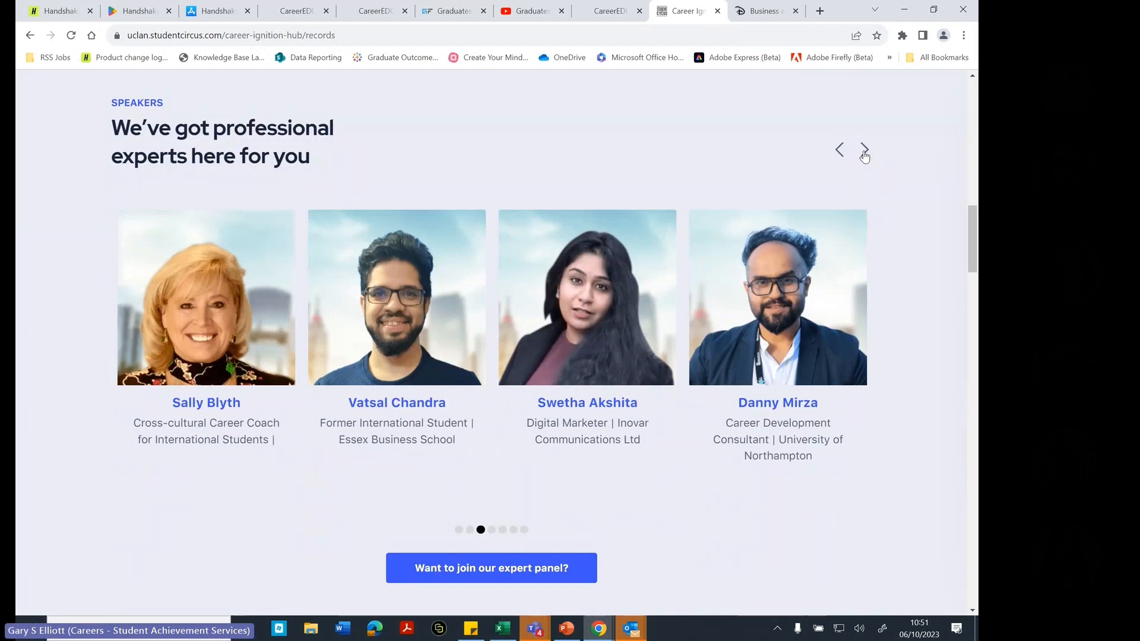
scroll(down, 3)
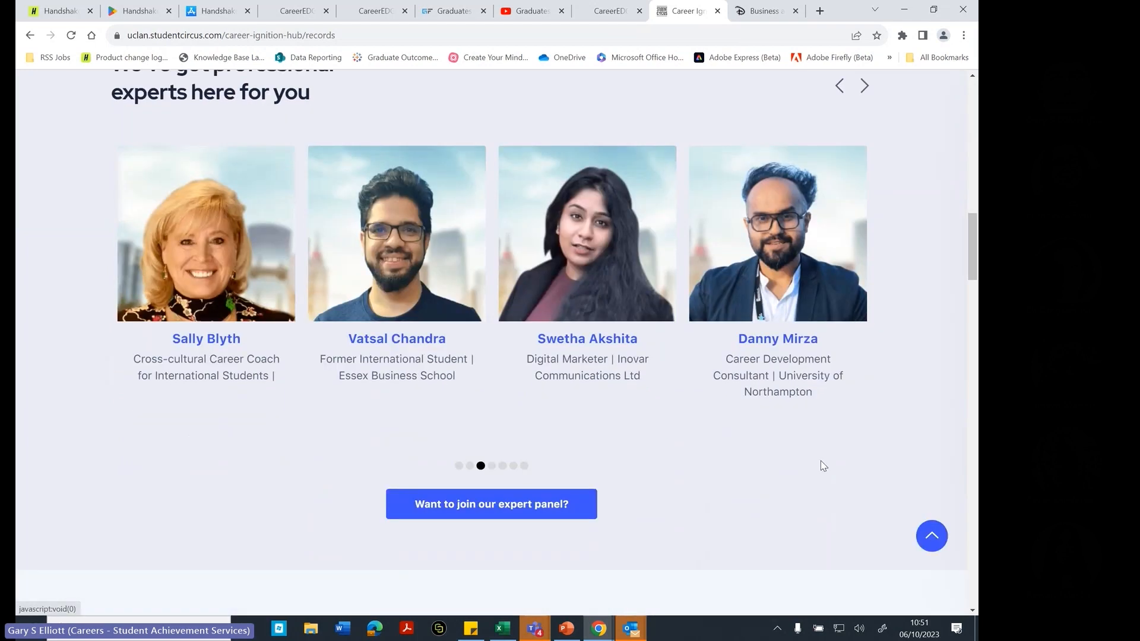
scroll(down, 3)
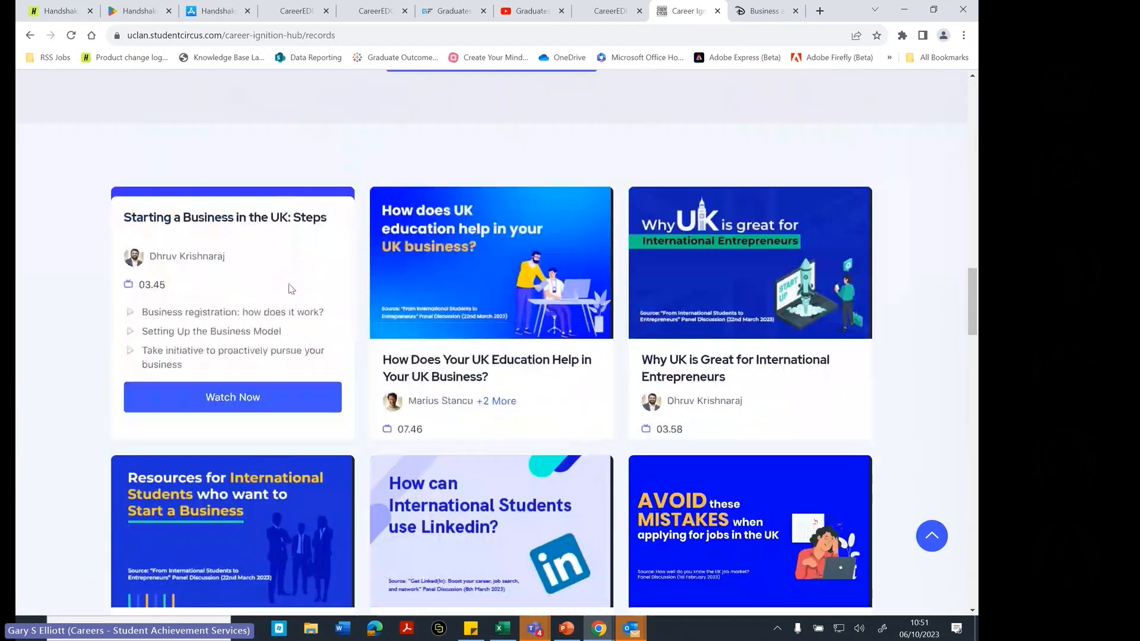
scroll(down, 3)
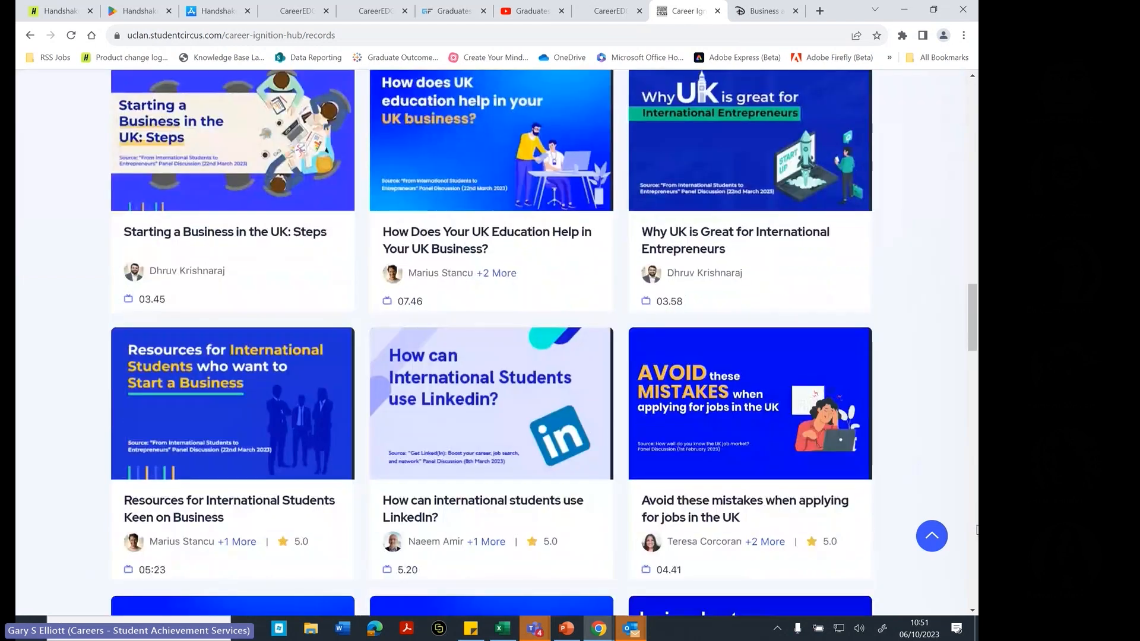
scroll(down, 3)
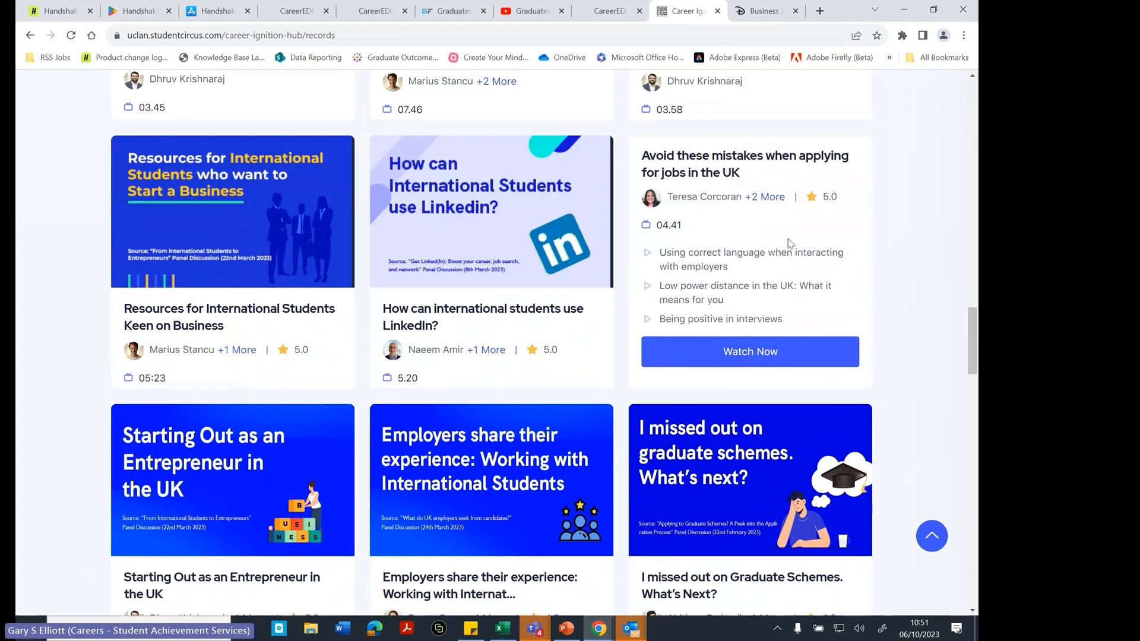
scroll(down, 3)
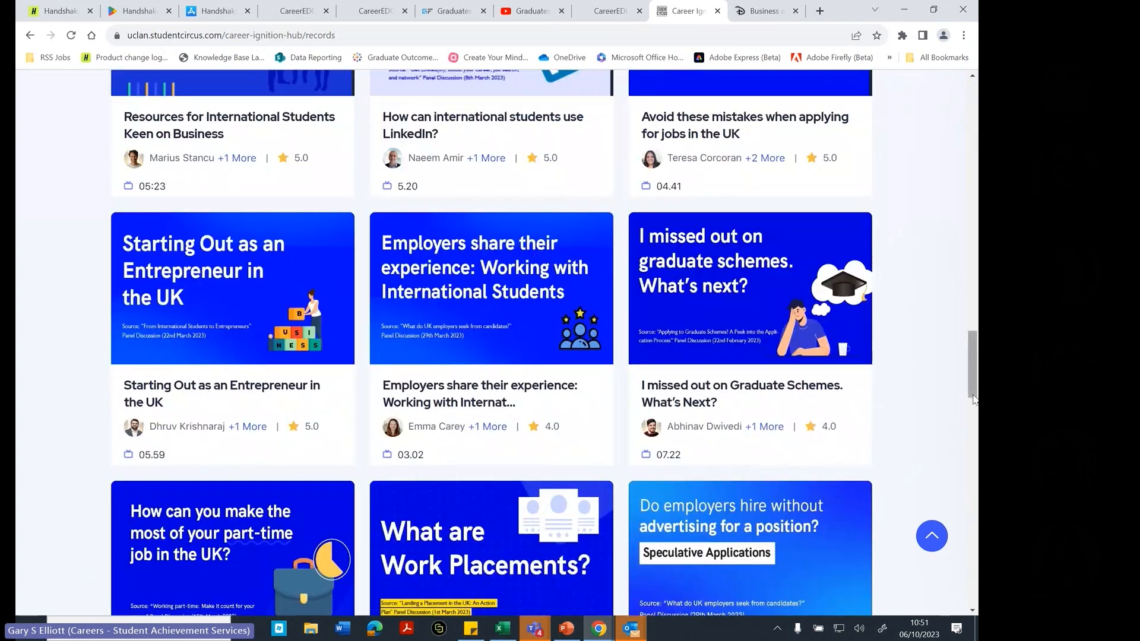
scroll(up, 3)
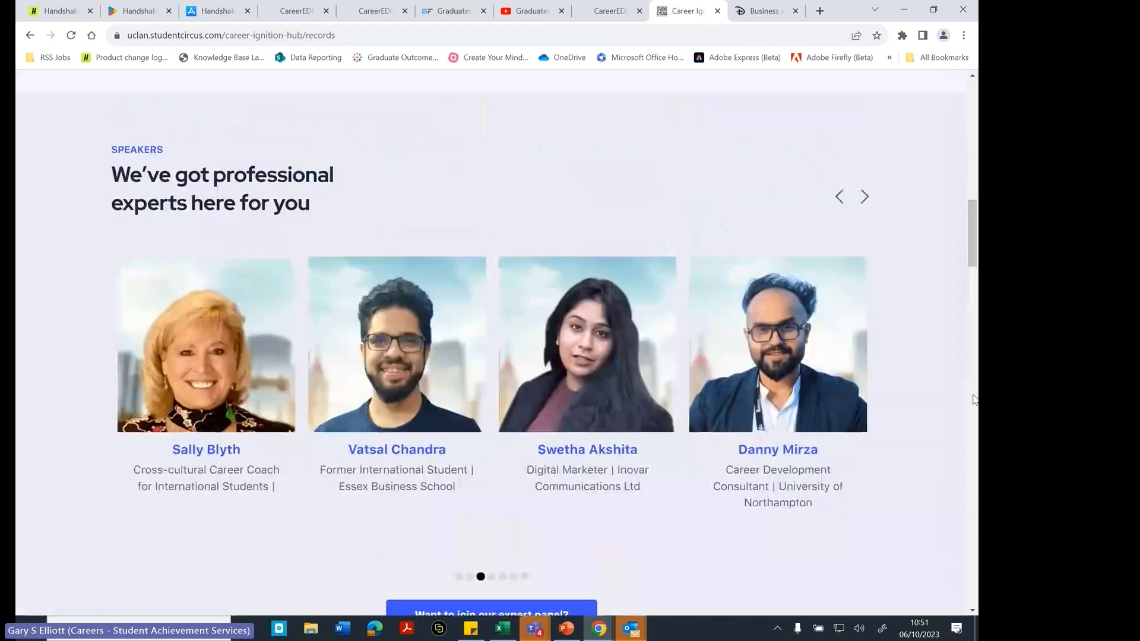
scroll(up, 3)
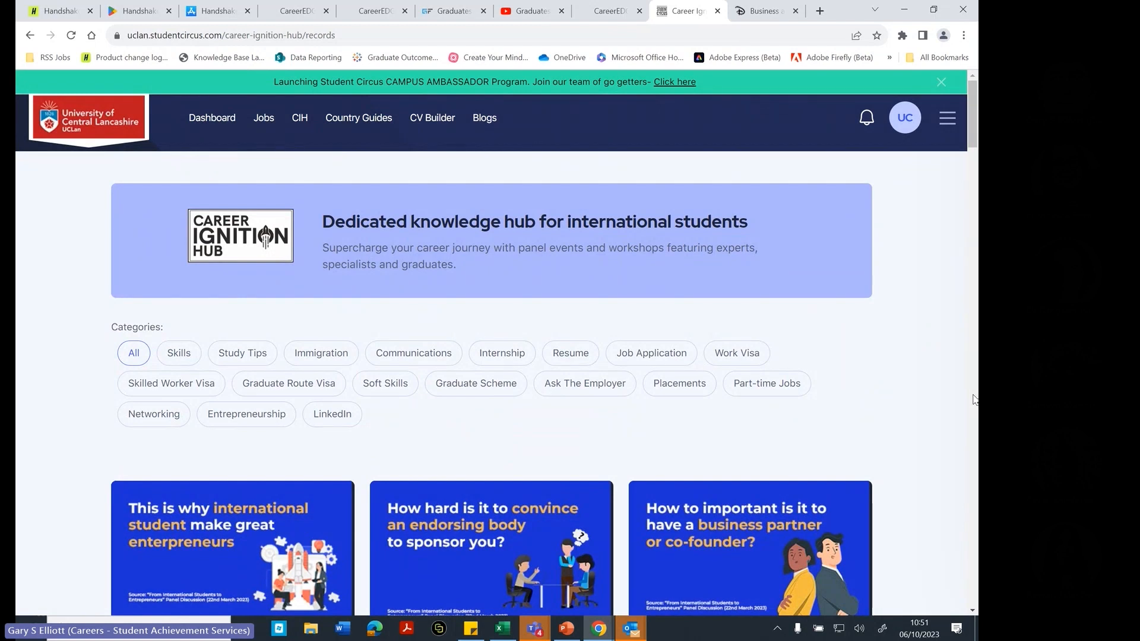
mouse_move(337, 142)
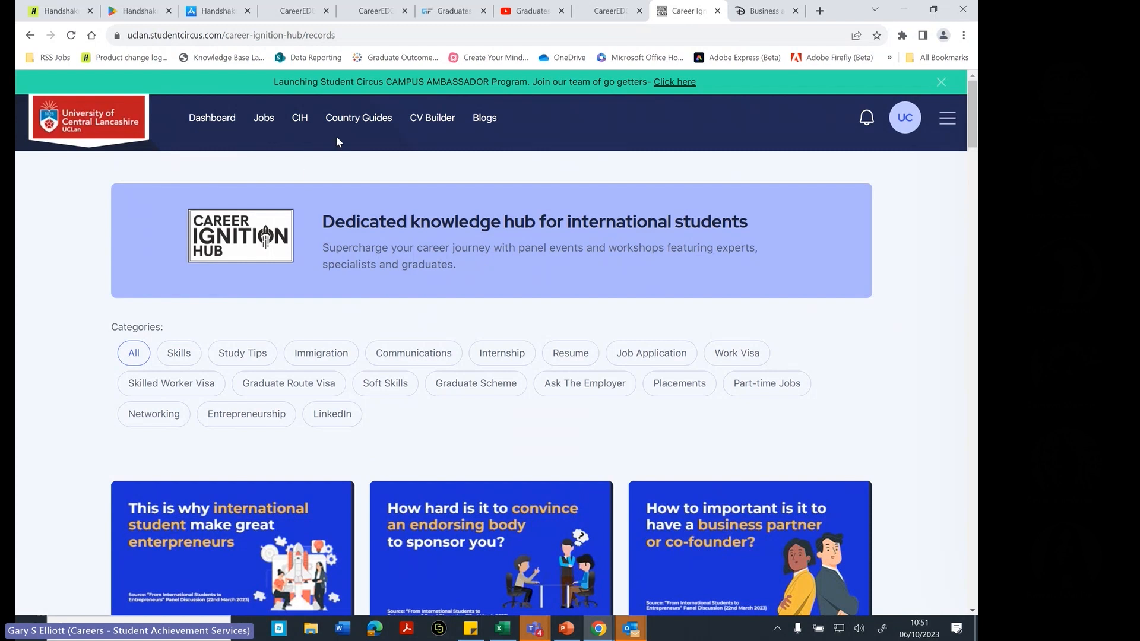
- Browse the country career guides, view the Brazil guide topics popup, and close it
click(358, 118)
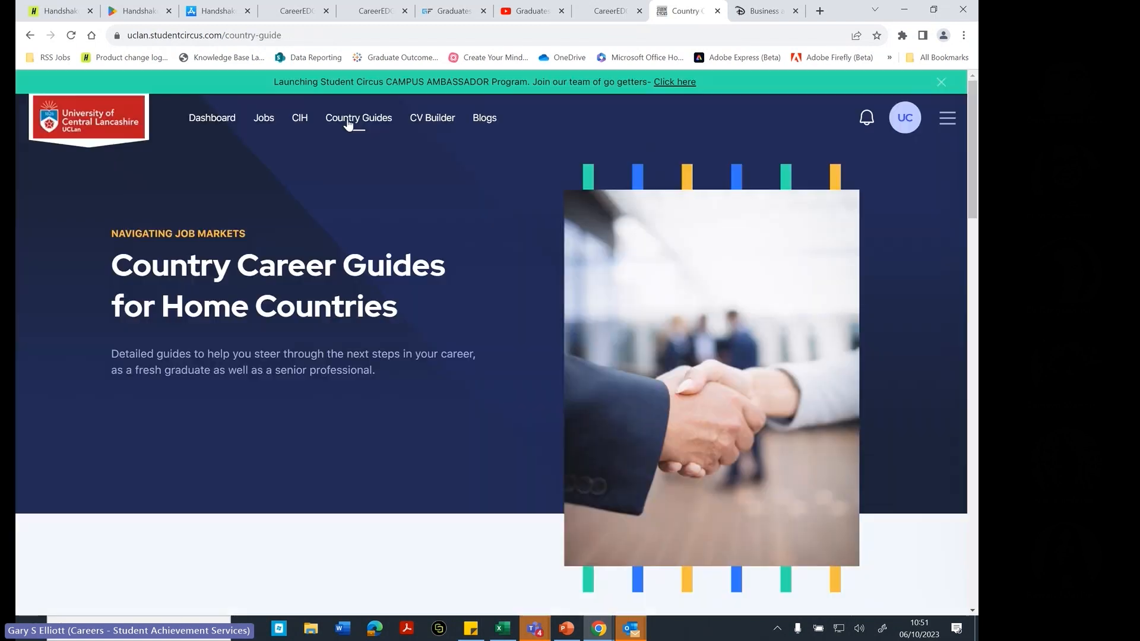
scroll(down, 3)
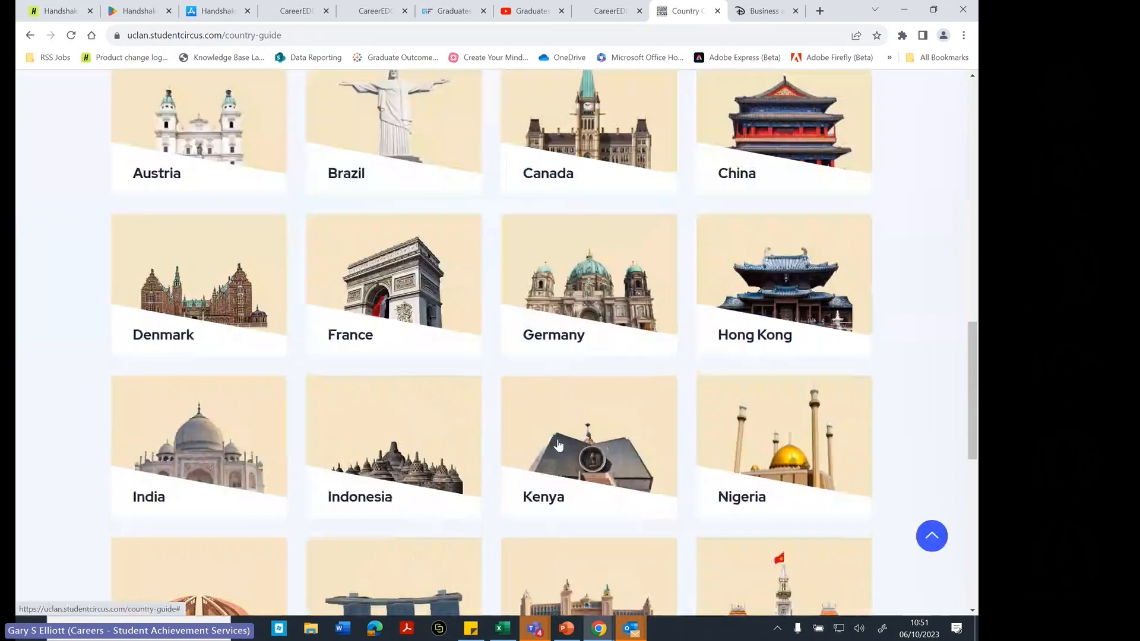
scroll(down, 3)
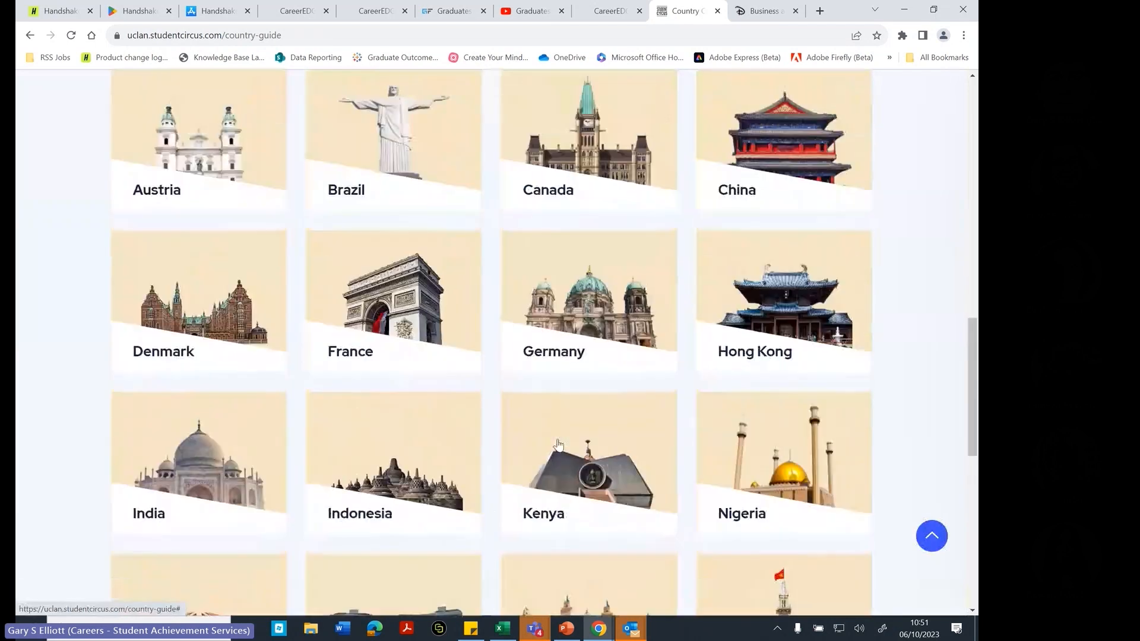
click(392, 142)
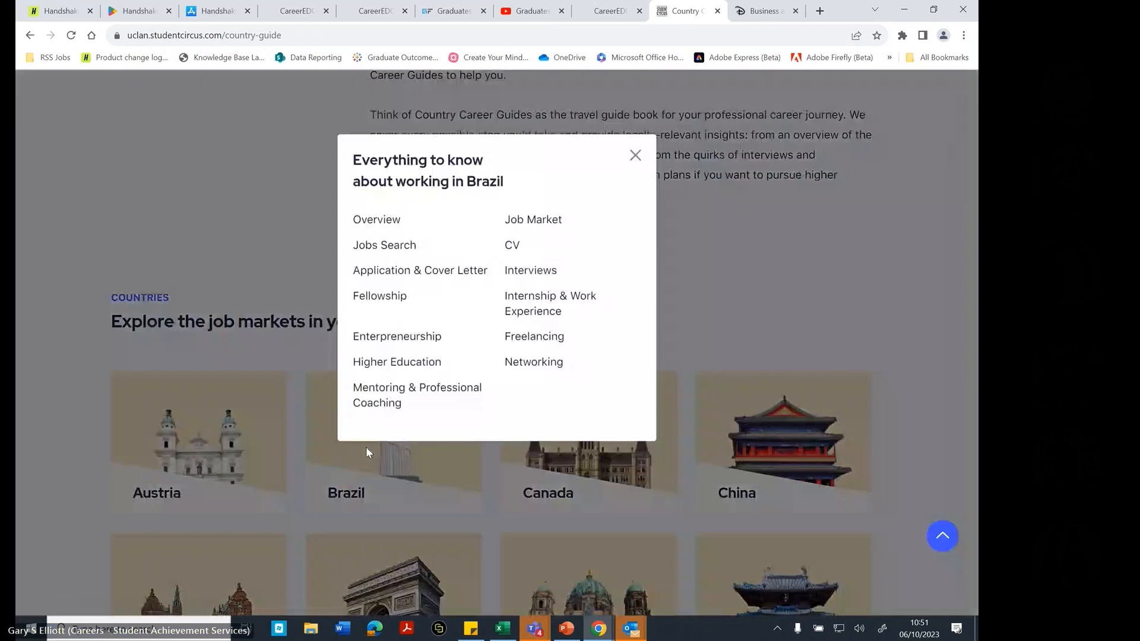
mouse_move(511, 245)
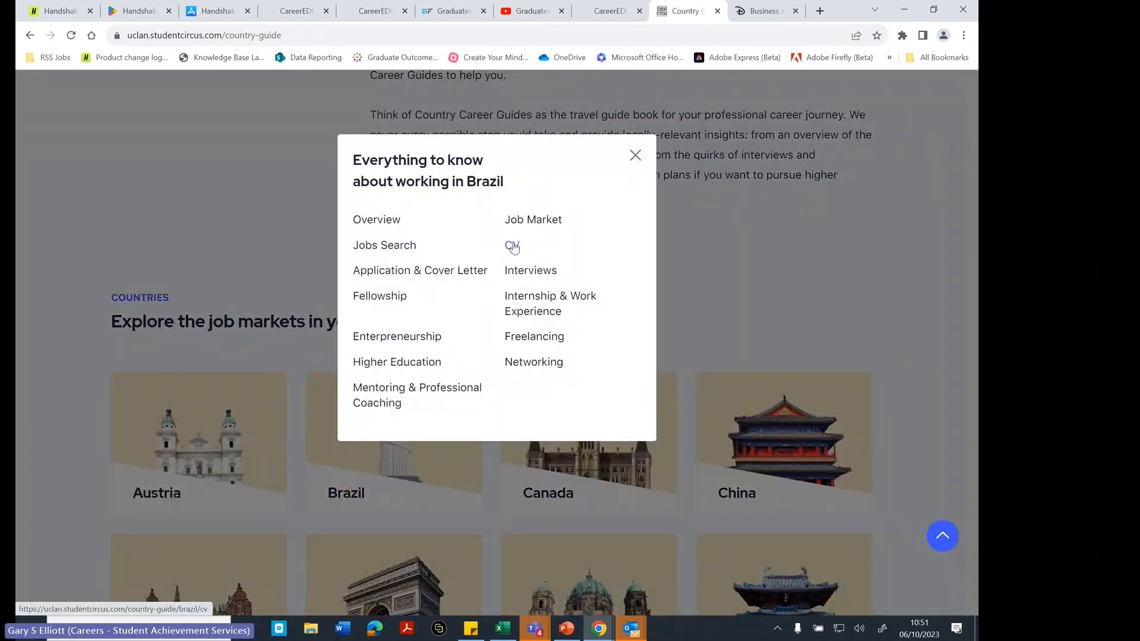
mouse_move(531, 269)
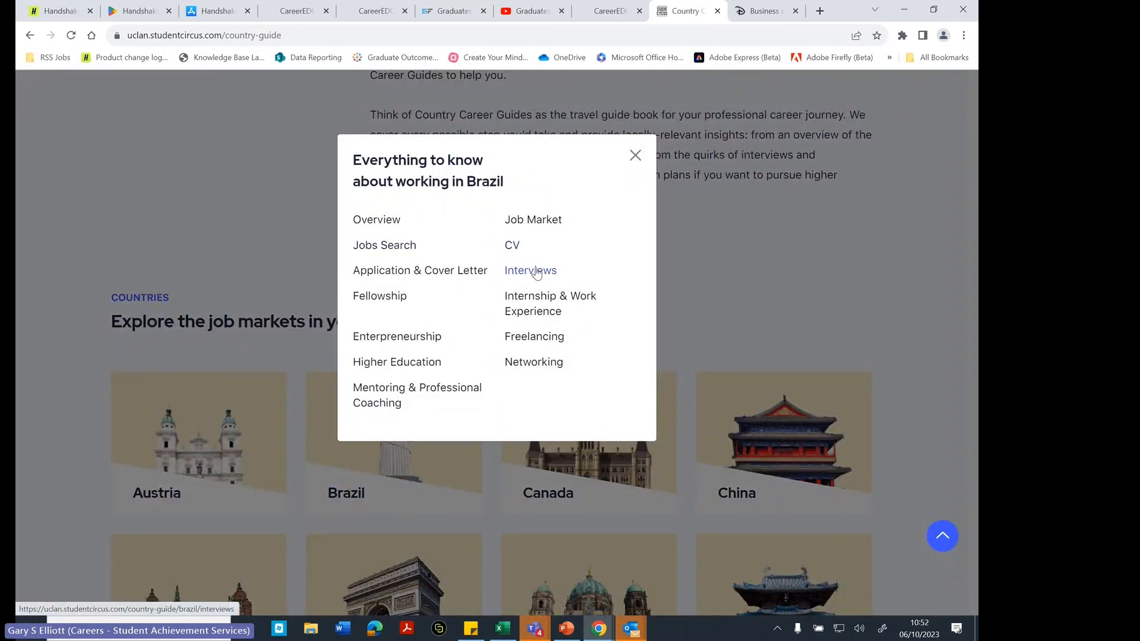
mouse_move(545, 276)
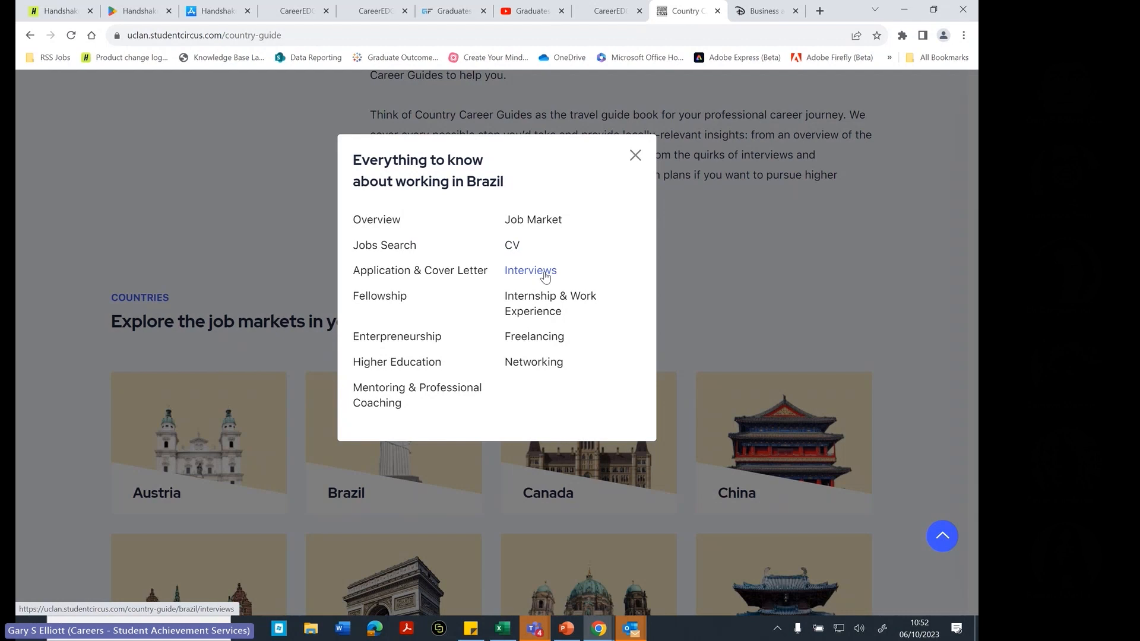
mouse_move(533, 362)
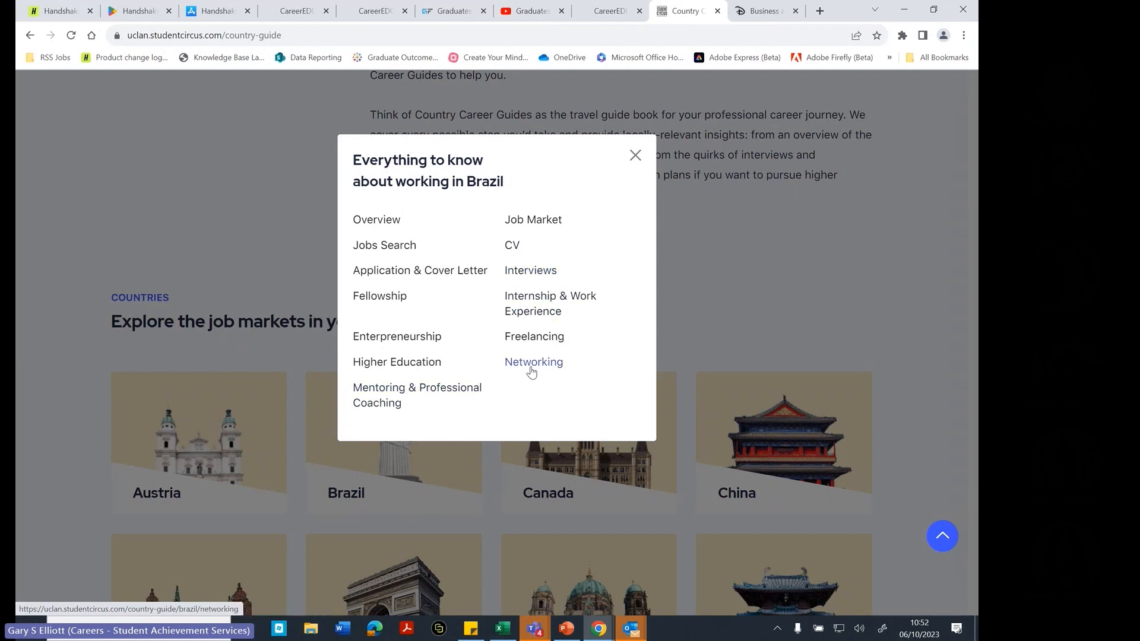
click(634, 155)
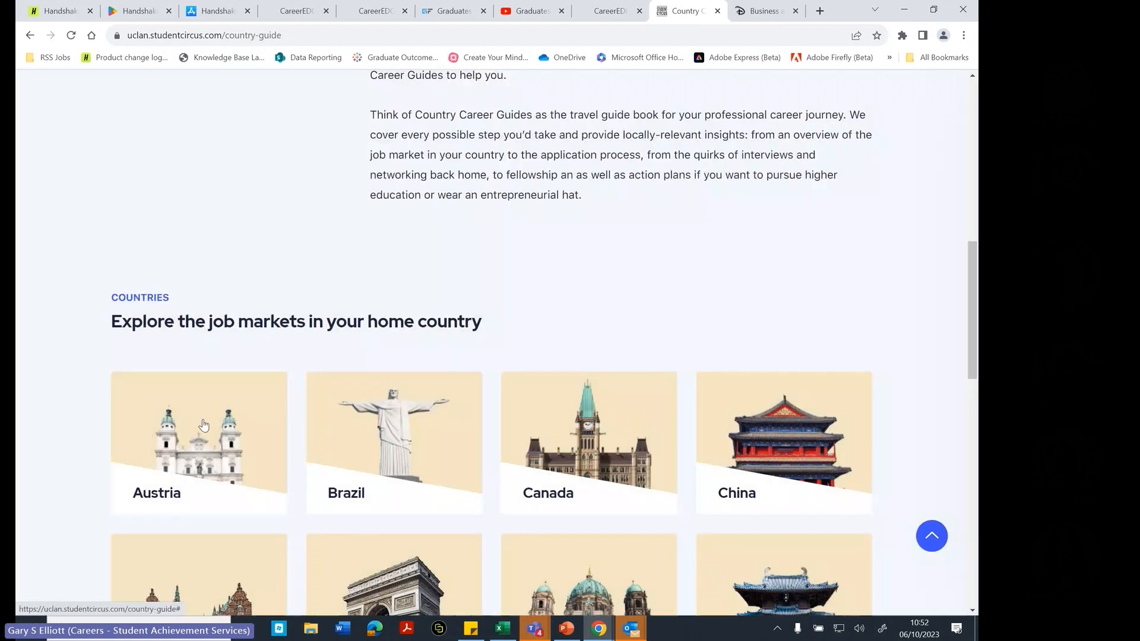
- Enter Brazil's Country Career Guide and read its CV section on structure, references and do's and don'ts
click(393, 441)
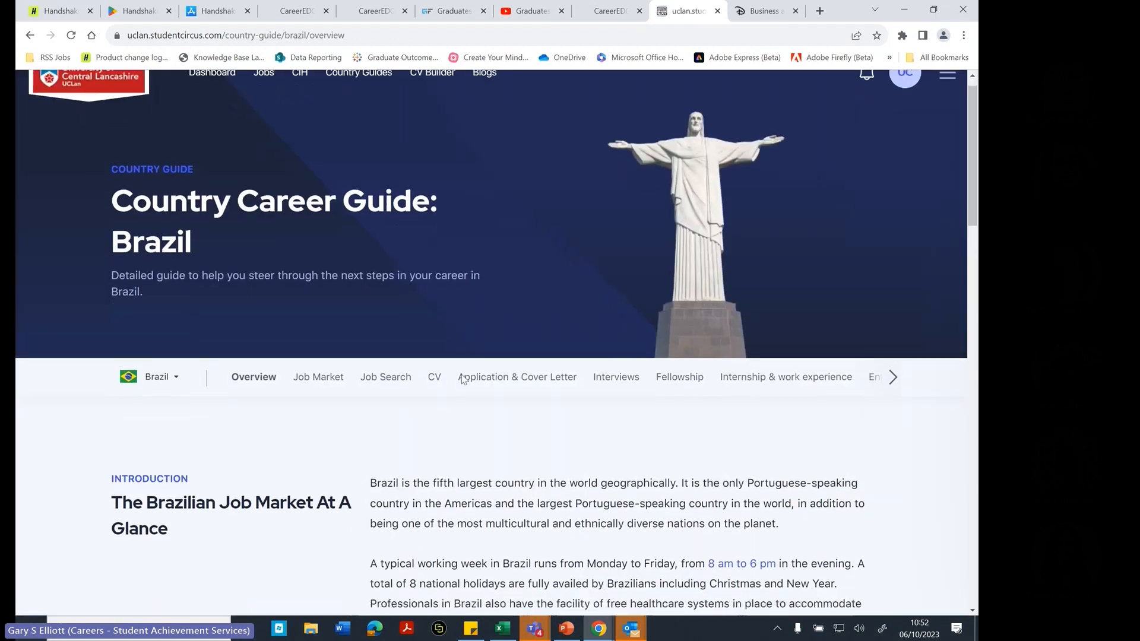
scroll(down, 3)
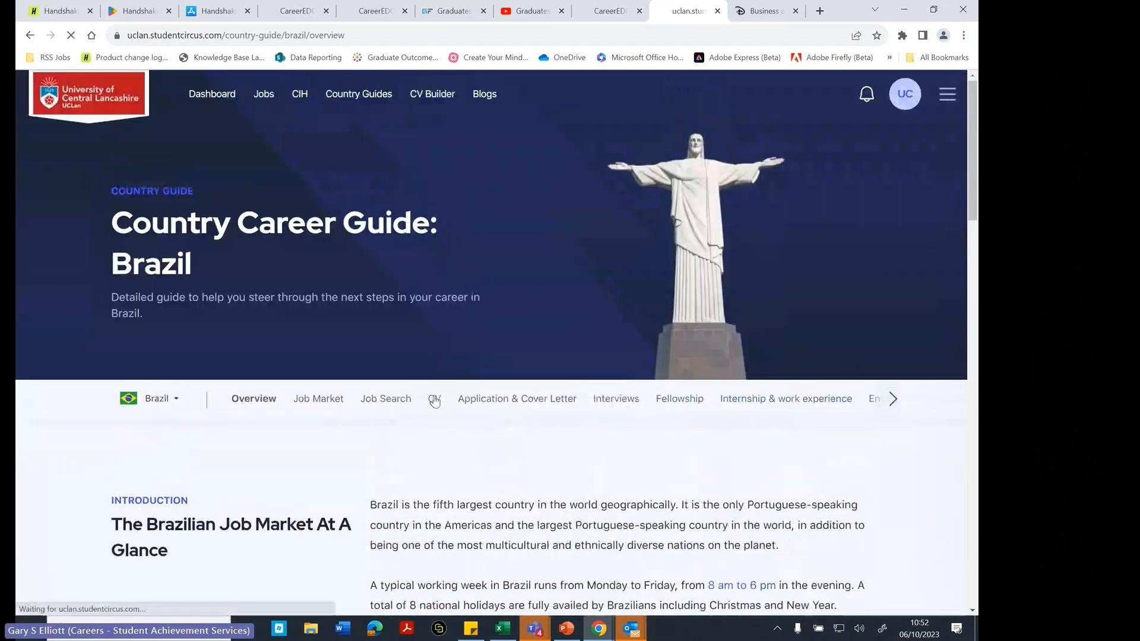
click(434, 398)
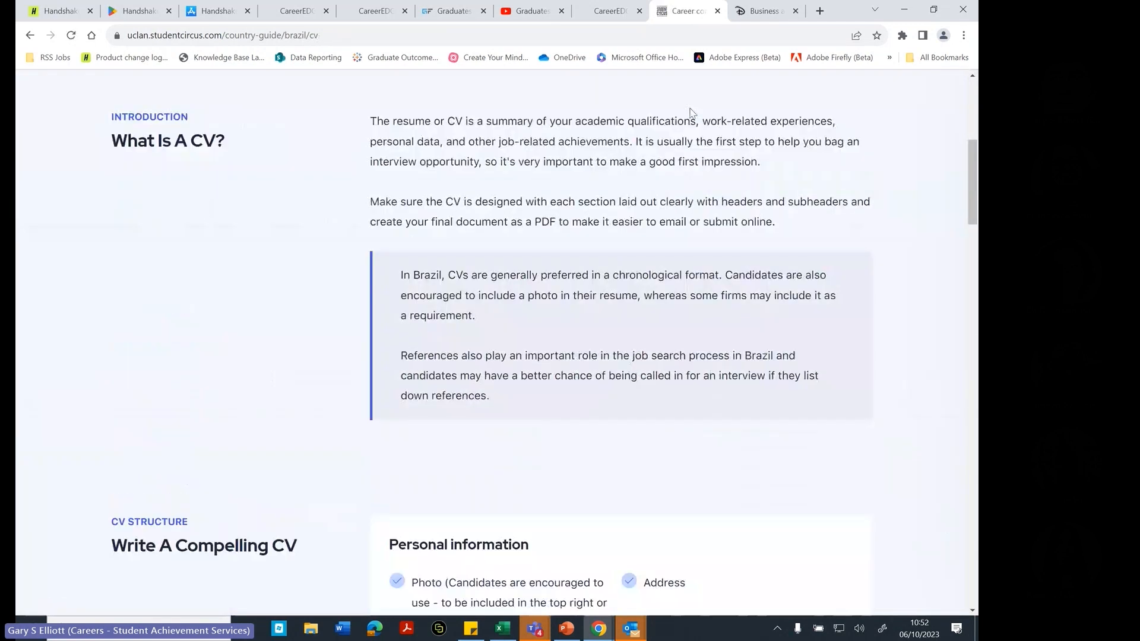
scroll(down, 3)
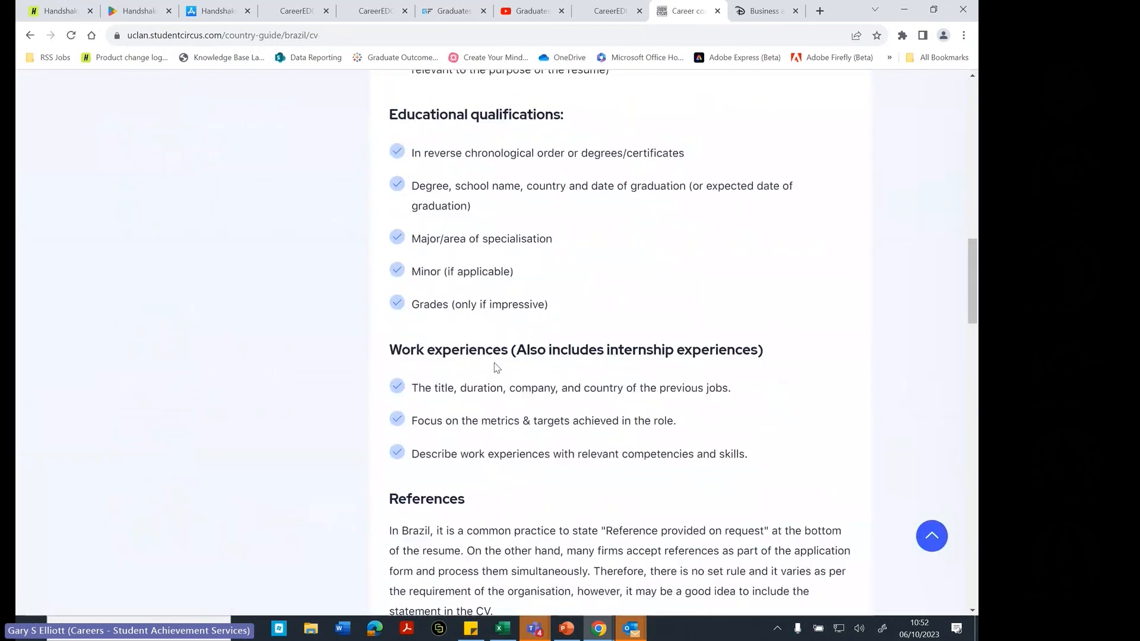
scroll(down, 3)
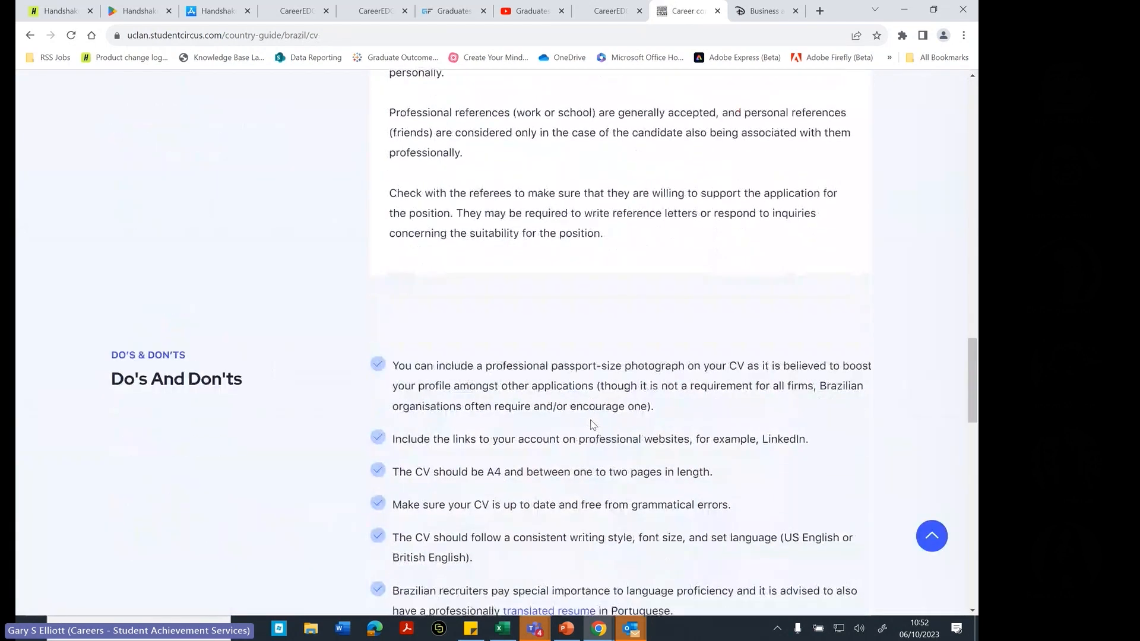
scroll(up, 3)
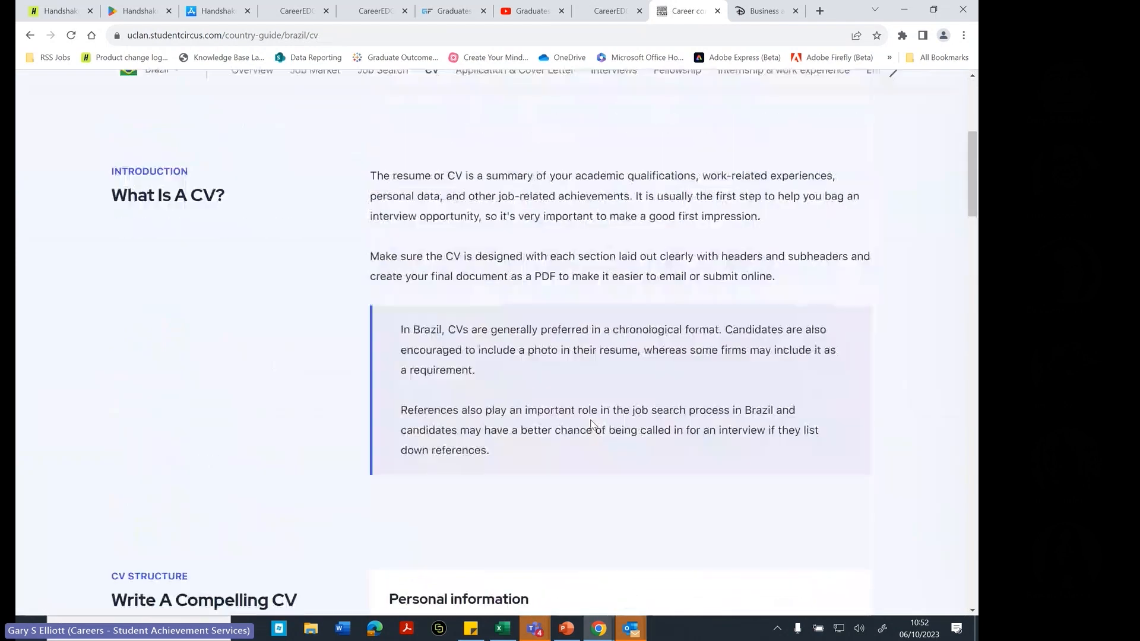
scroll(up, 3)
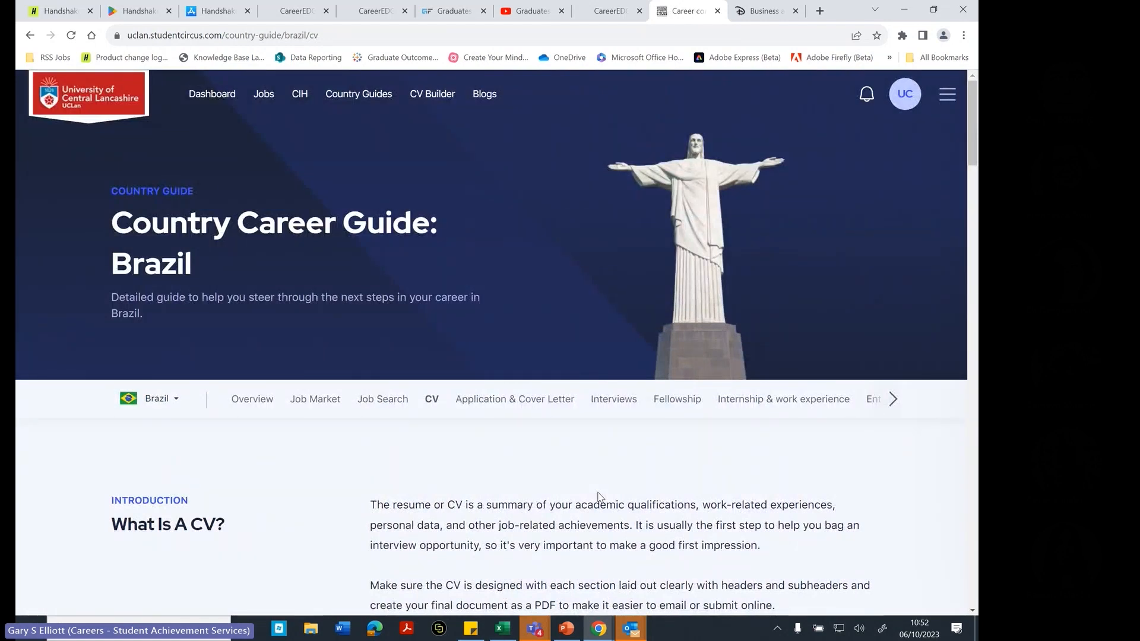
mouse_move(337, 129)
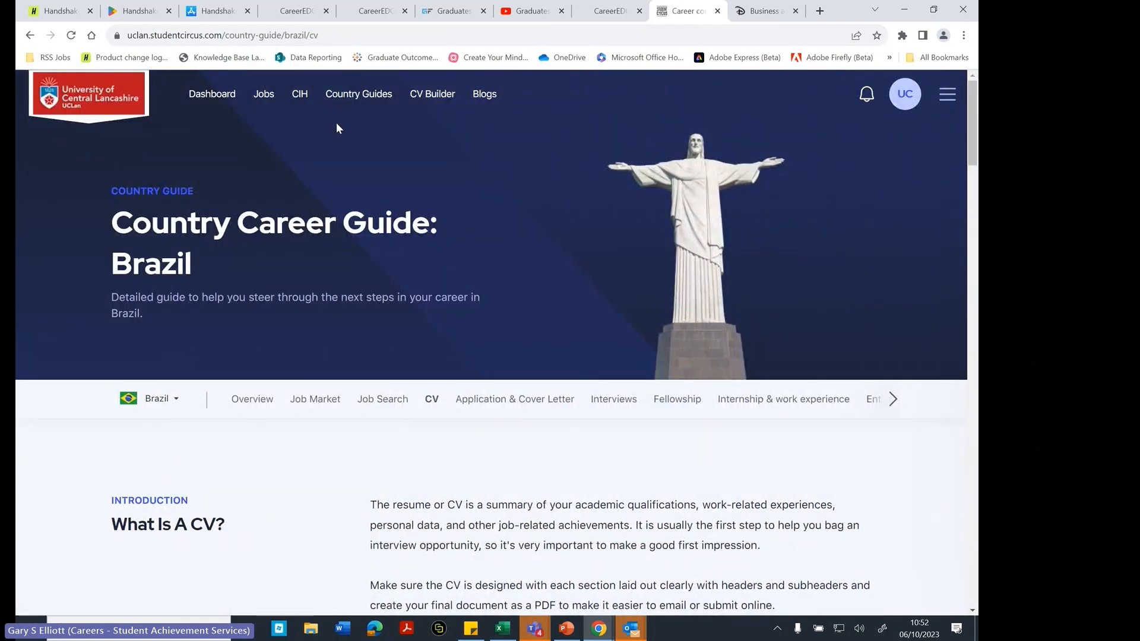
- Browse the blog overview's category tiles, from Student Life down to CV Guidance
click(484, 94)
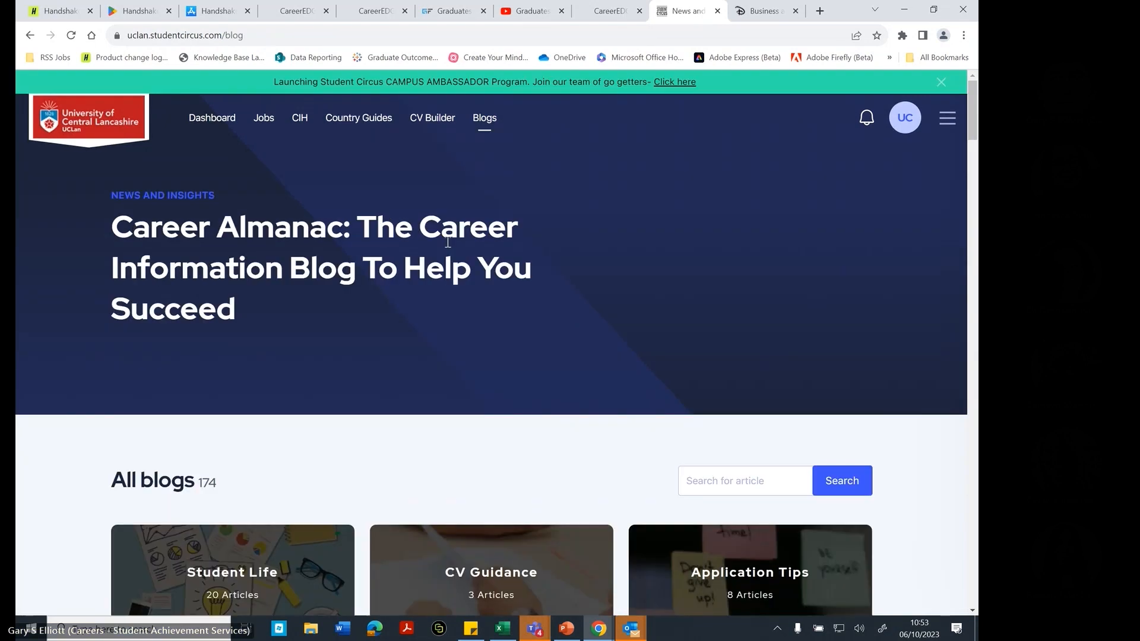
scroll(down, 3)
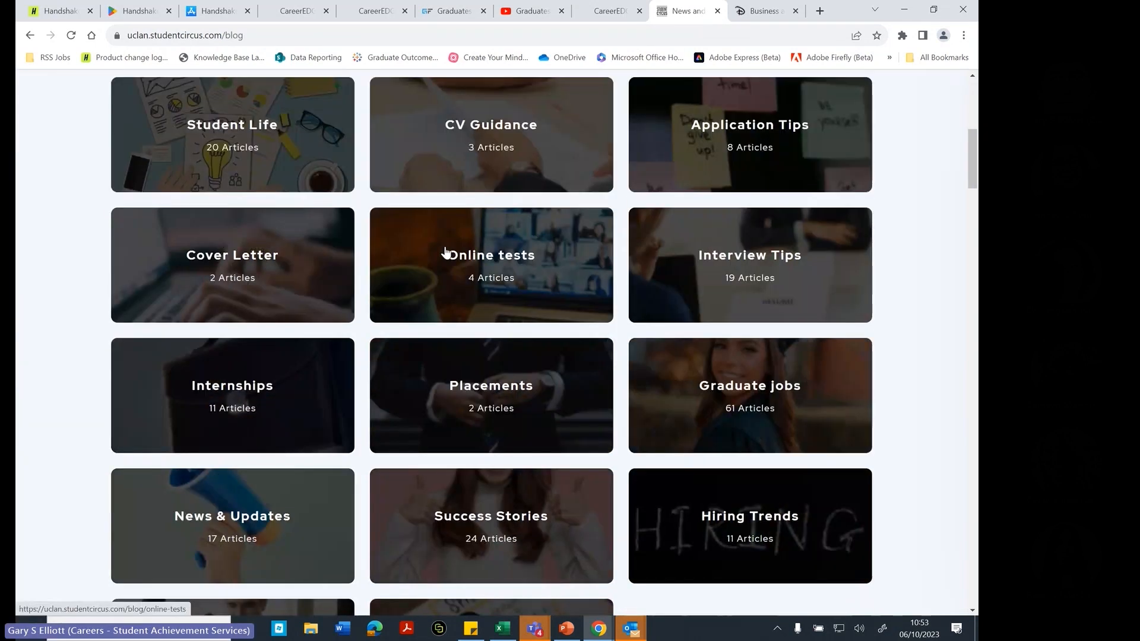
mouse_move(427, 299)
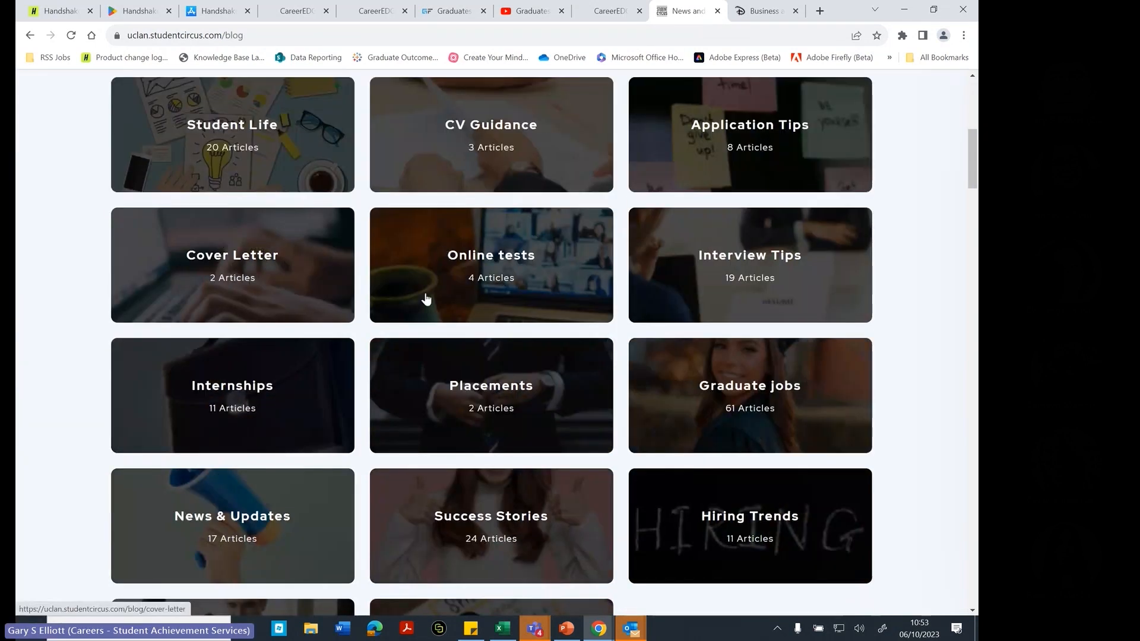
scroll(down, 3)
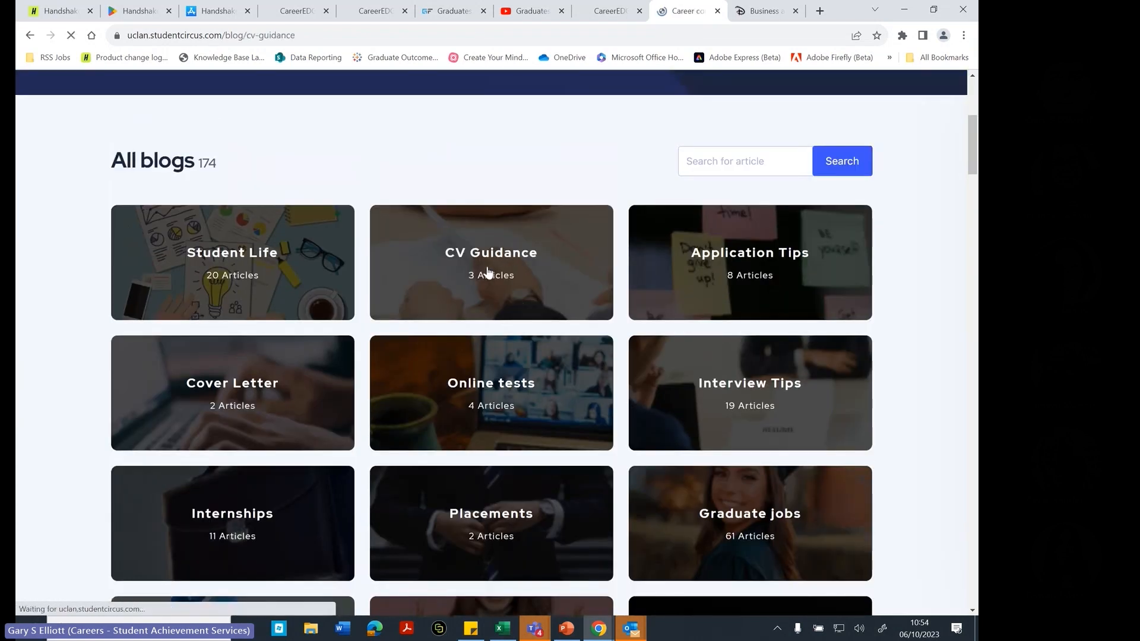
- View the CV Guidance category's three article cards, including CV writing tips
click(492, 262)
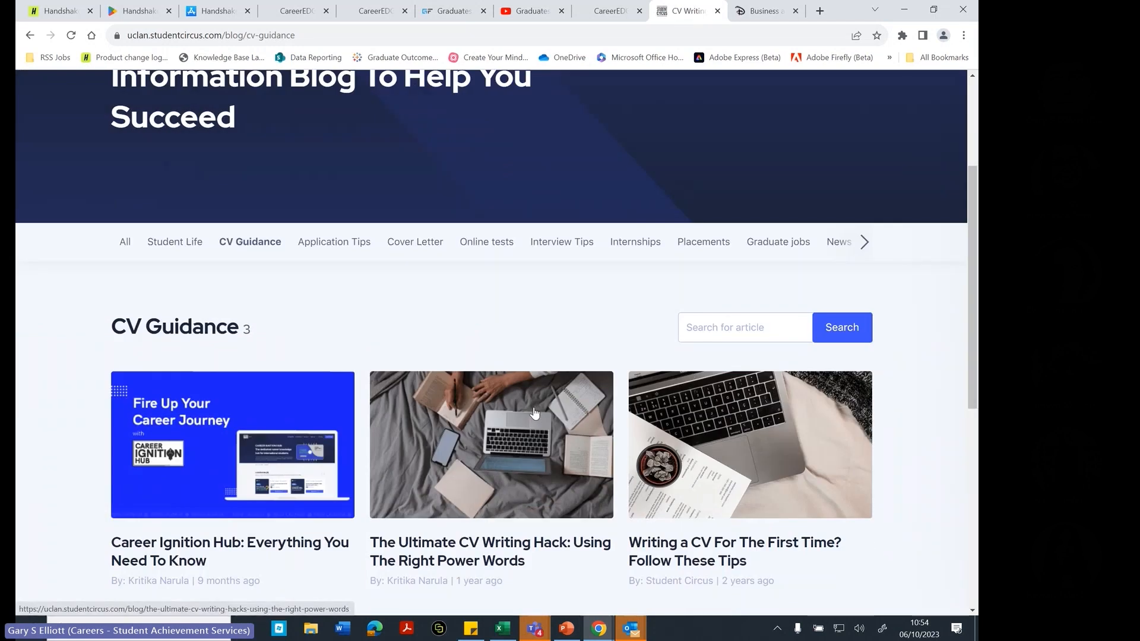
scroll(down, 3)
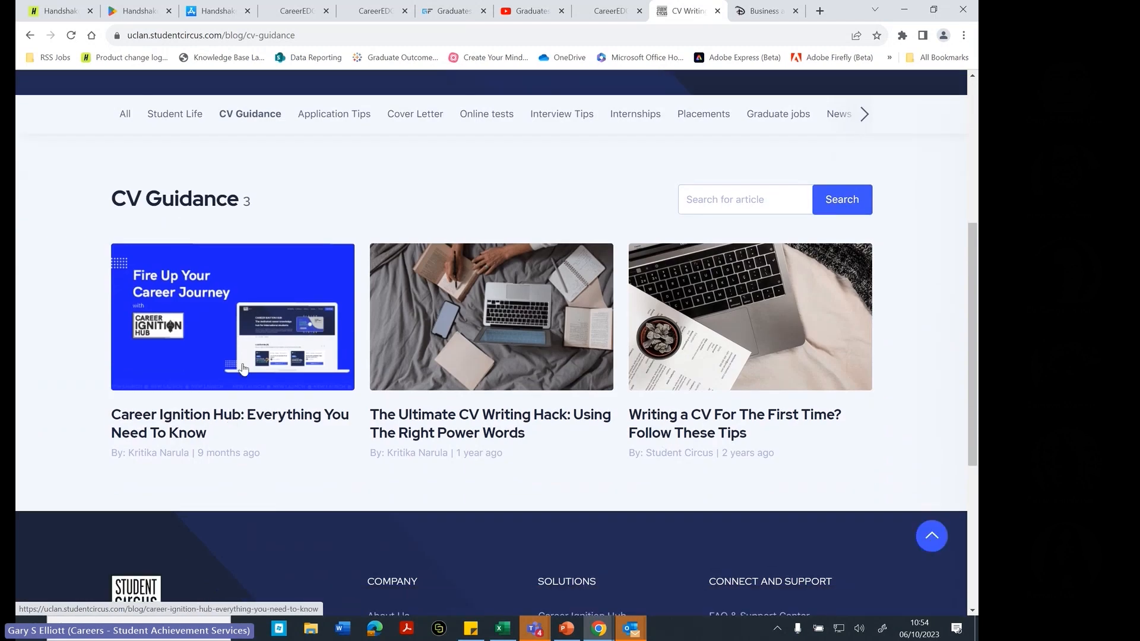
mouse_move(492, 205)
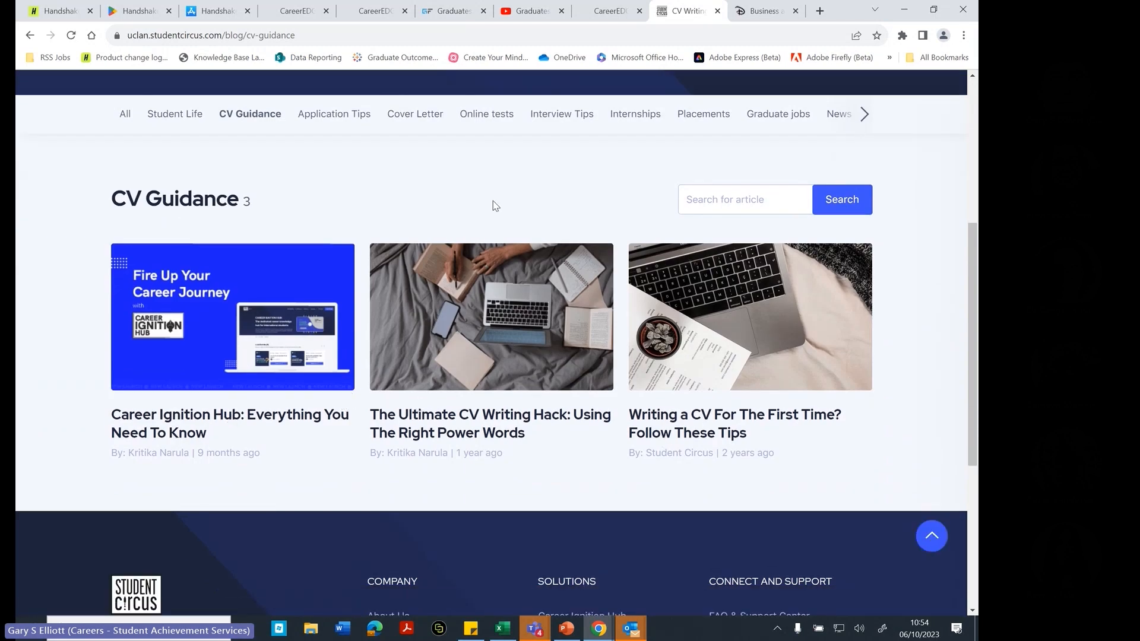
mouse_move(462, 114)
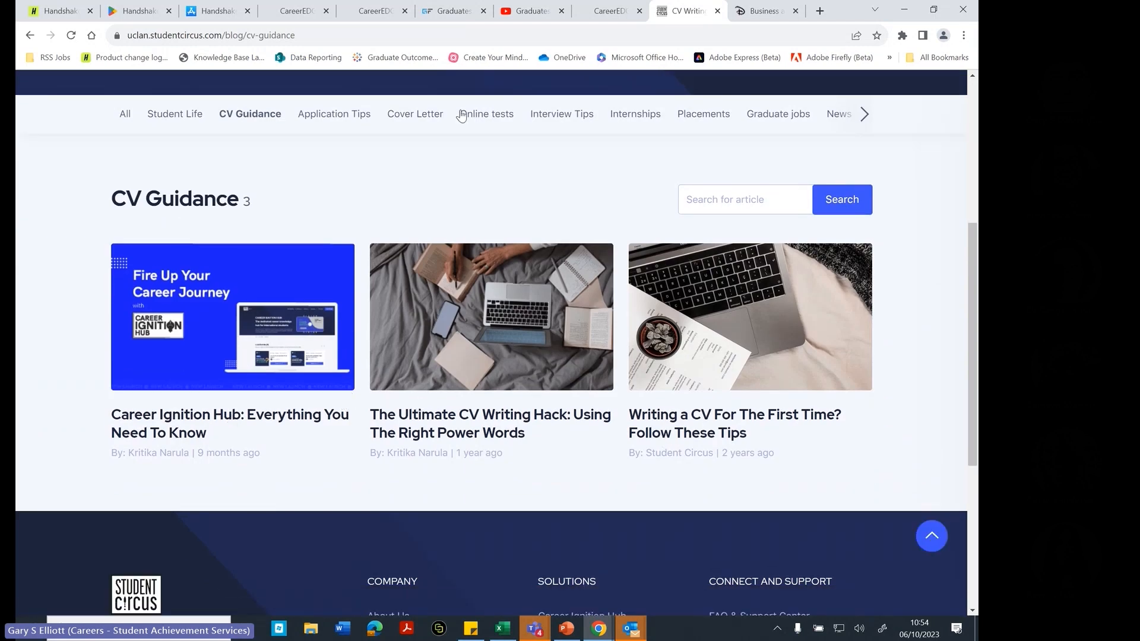
- View the Online tests category's 4 articles, then return to the full 174-blog list via All
click(489, 114)
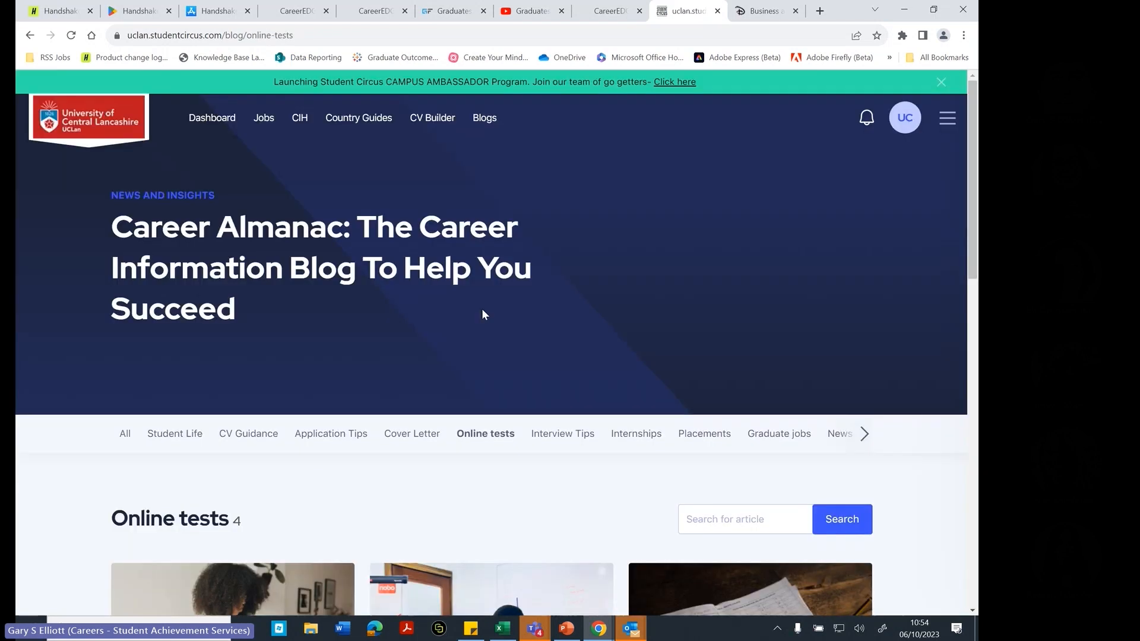
scroll(down, 3)
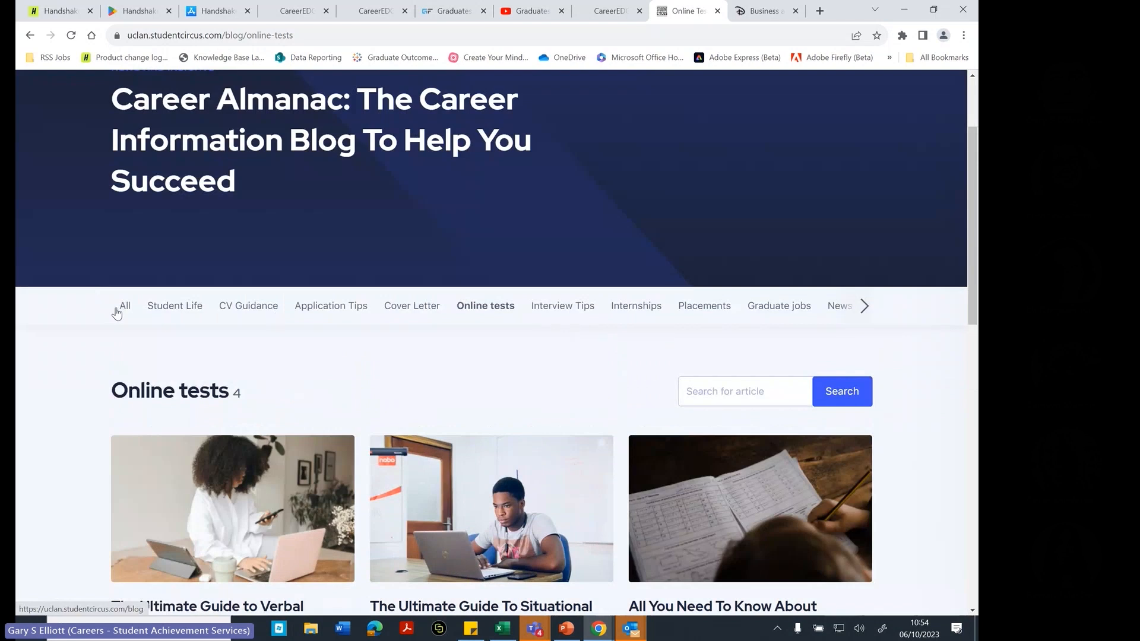
click(123, 305)
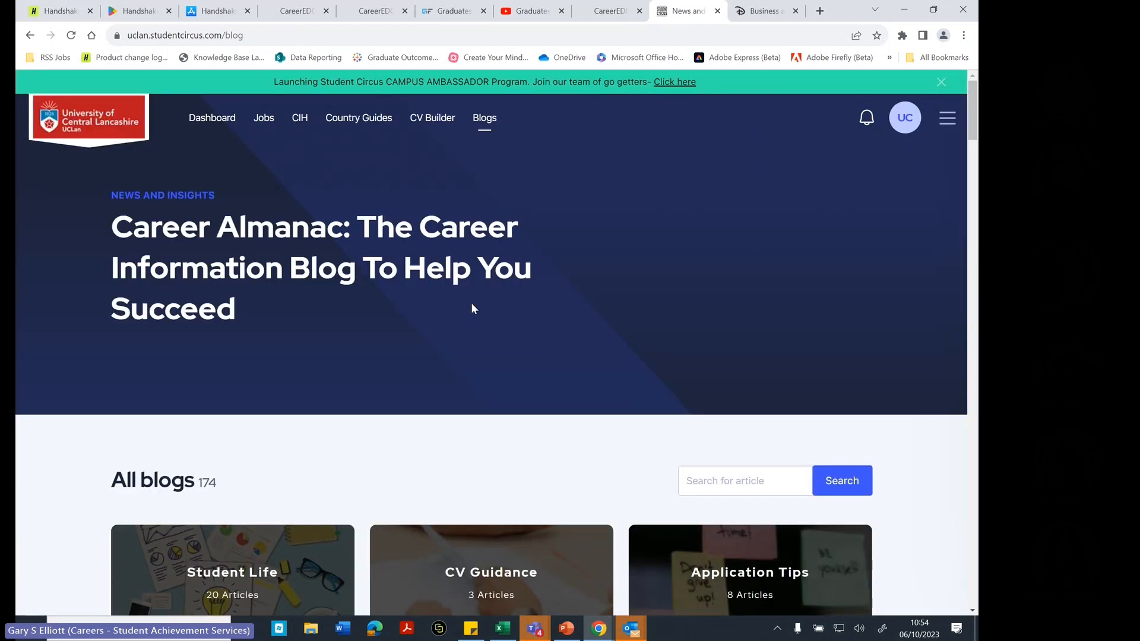
mouse_move(212, 117)
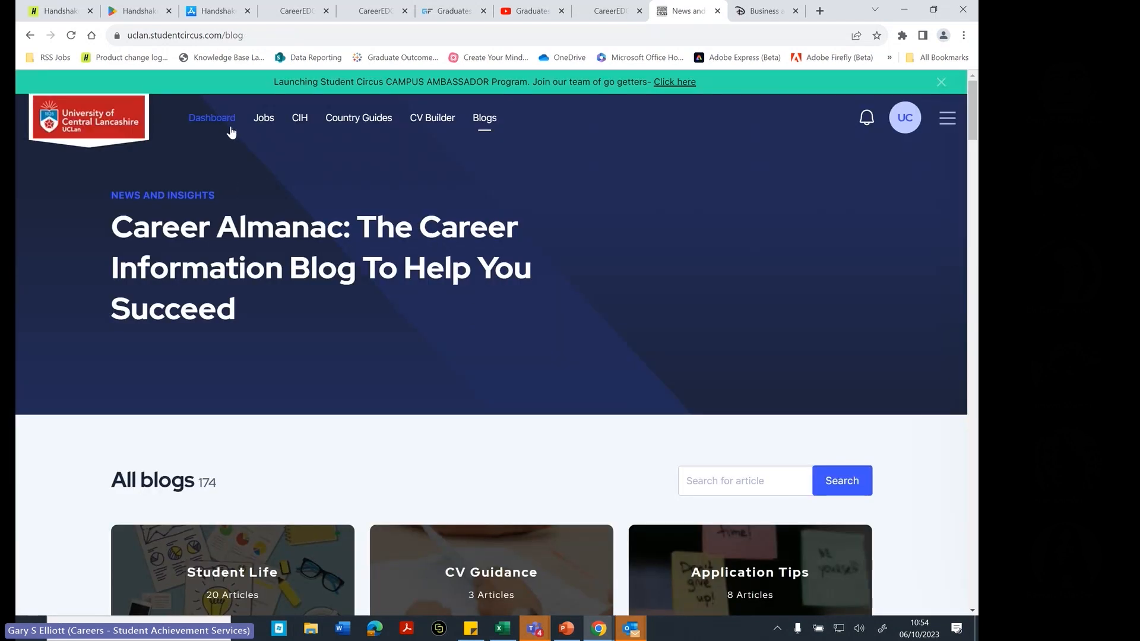
mouse_move(263, 117)
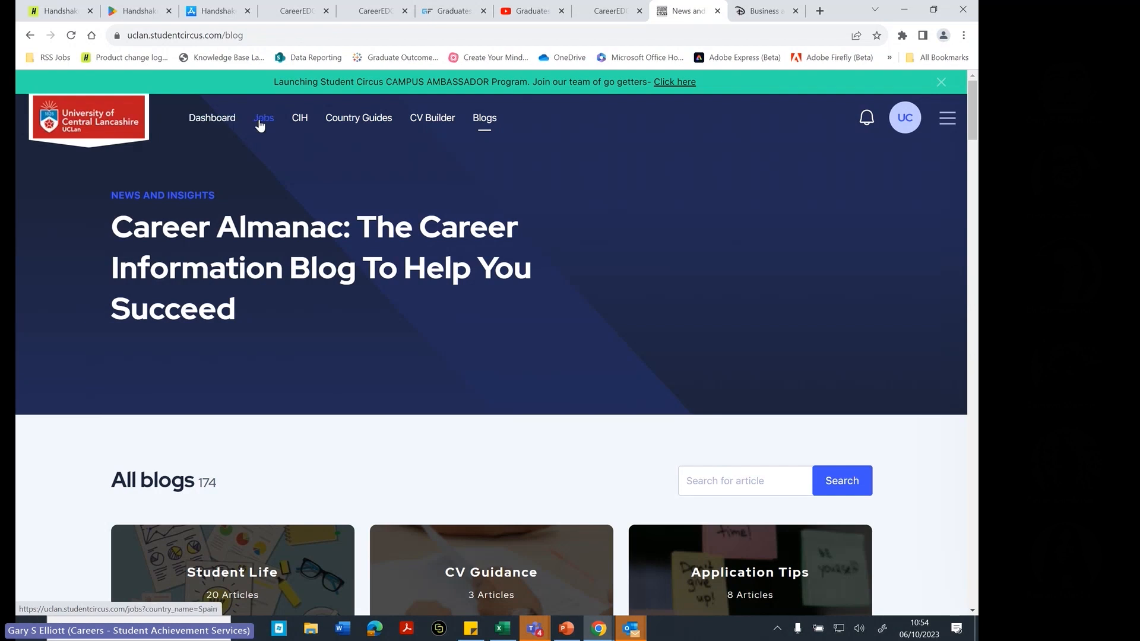
mouse_move(308, 247)
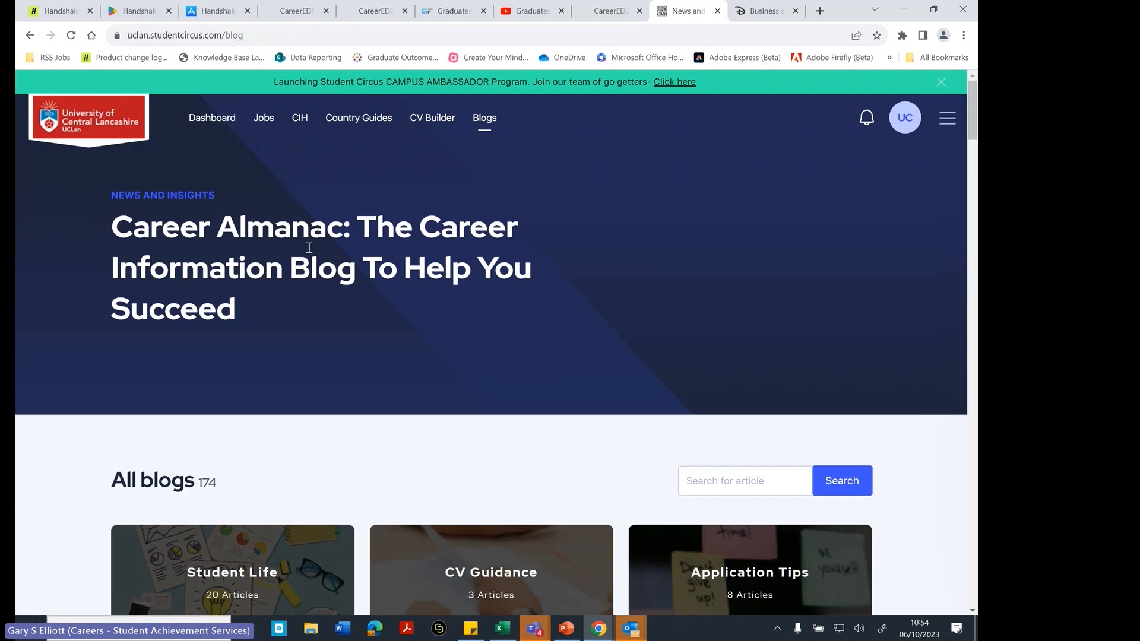